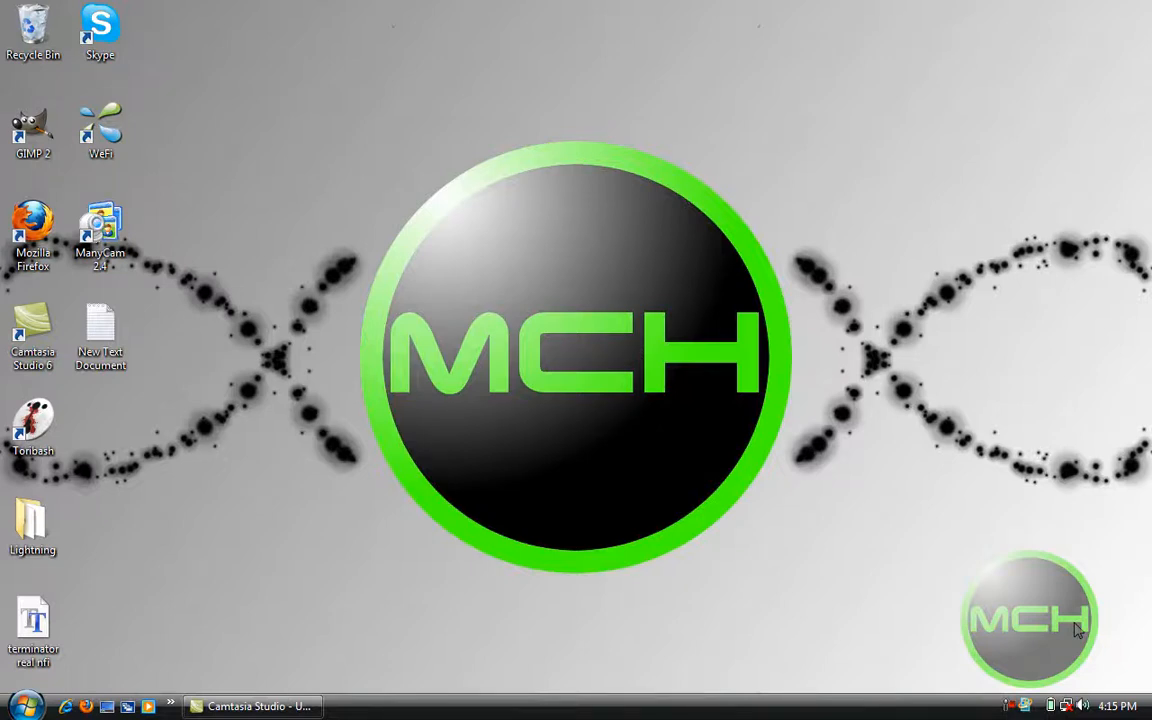
pyautogui.moveTo(966, 512)
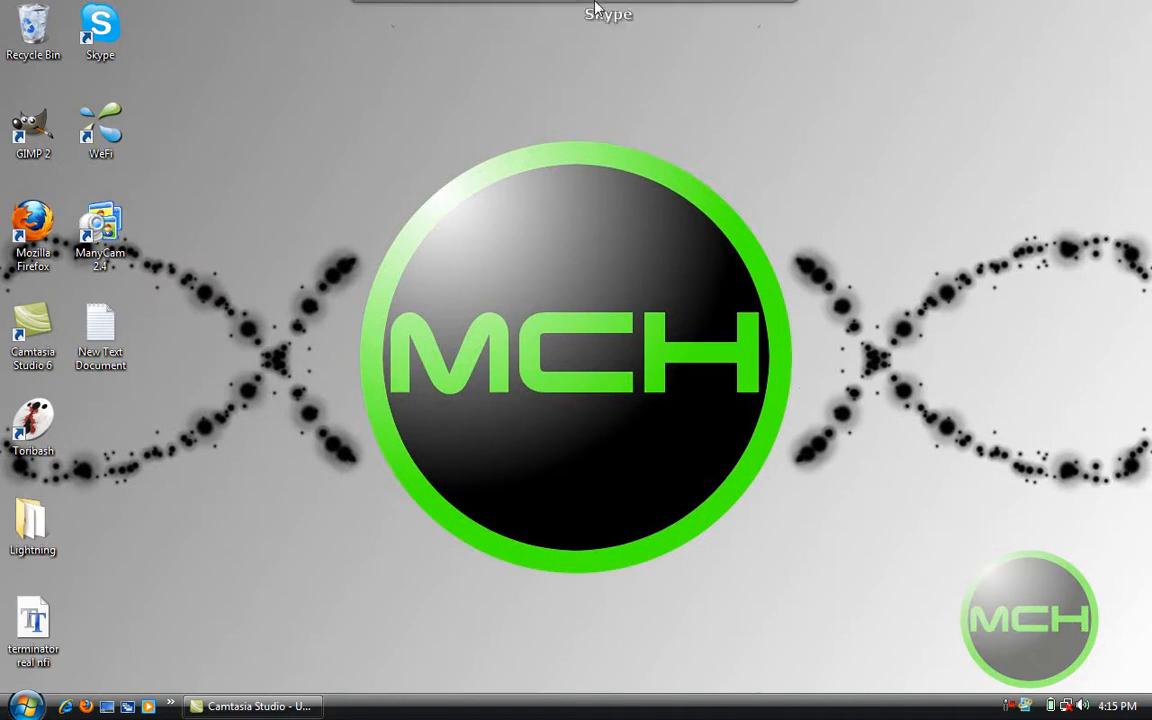
pyautogui.moveTo(392, 30)
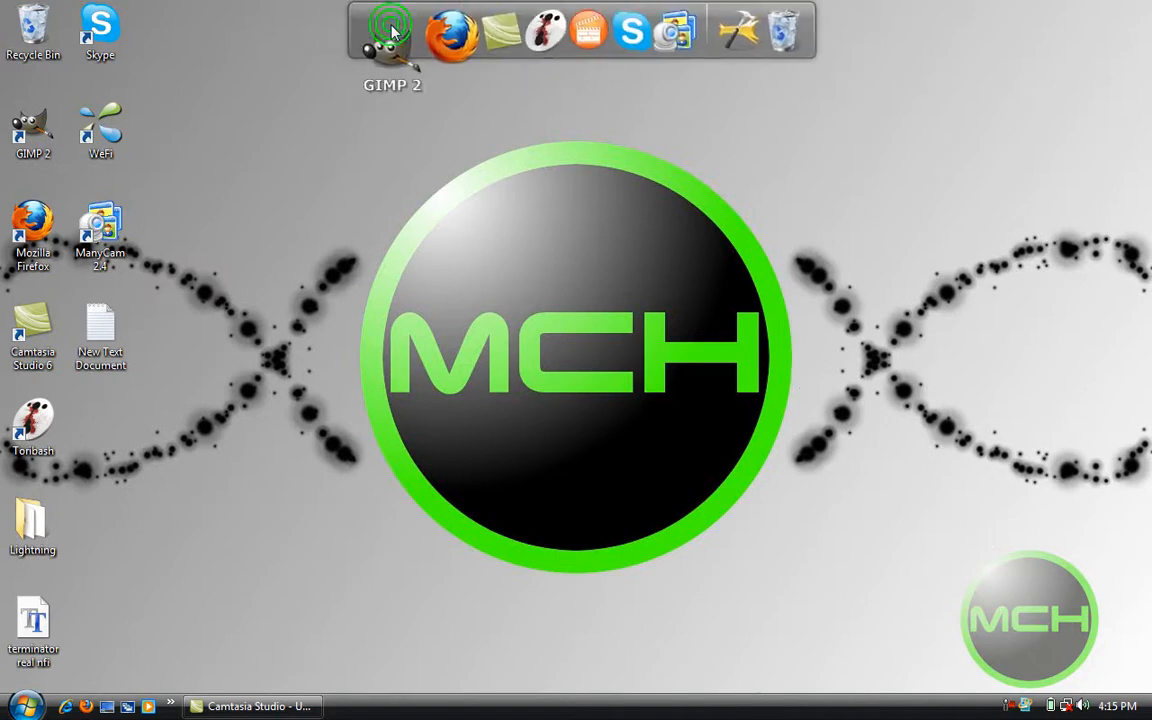
pyautogui.moveTo(324, 108)
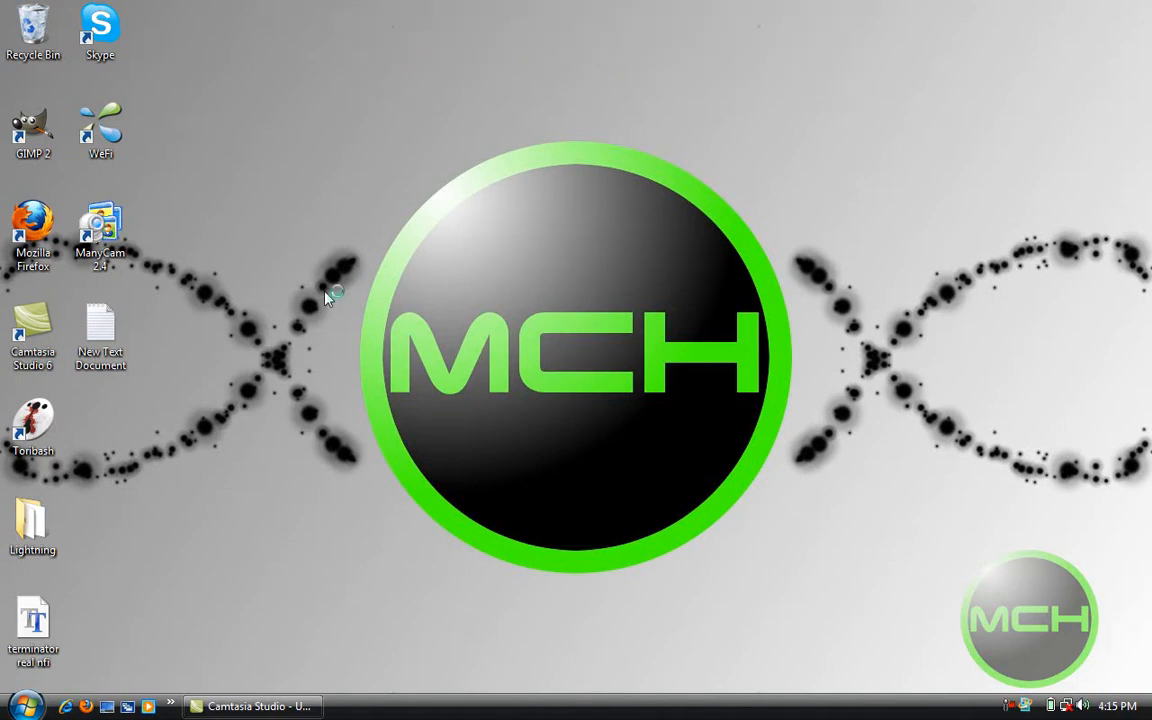
# Launch GIMP 2.6 from the desktop shortcut
pyautogui.doubleClick(32, 130)
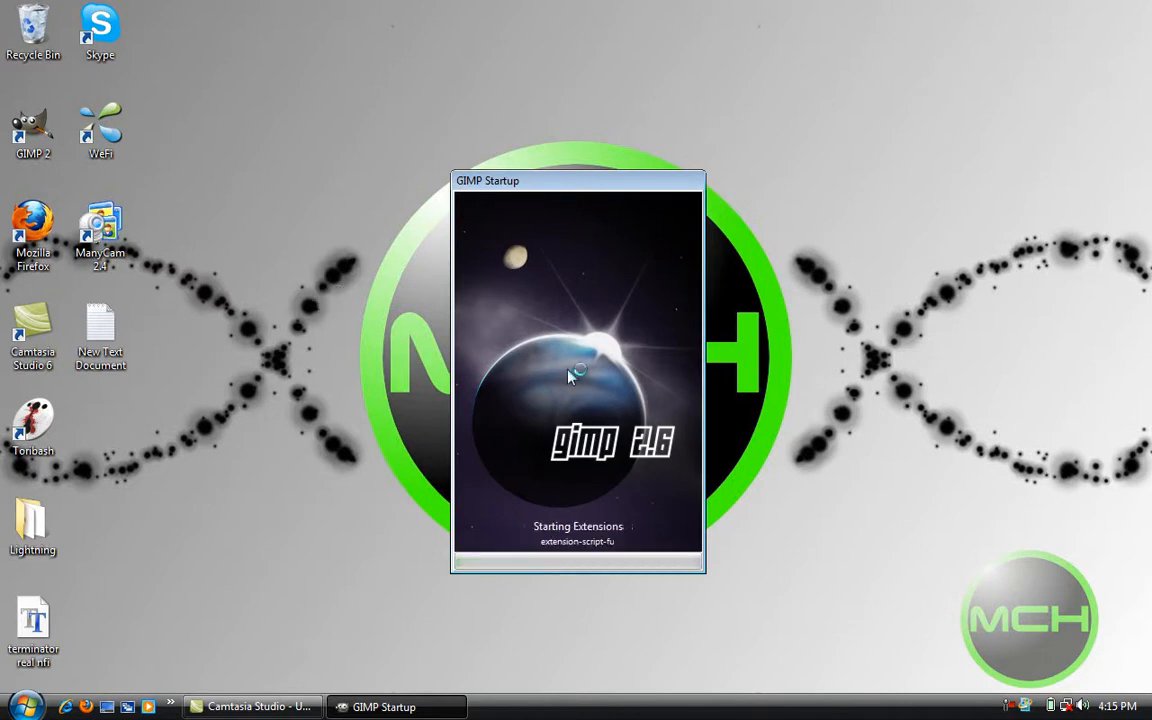
pyautogui.moveTo(676, 536)
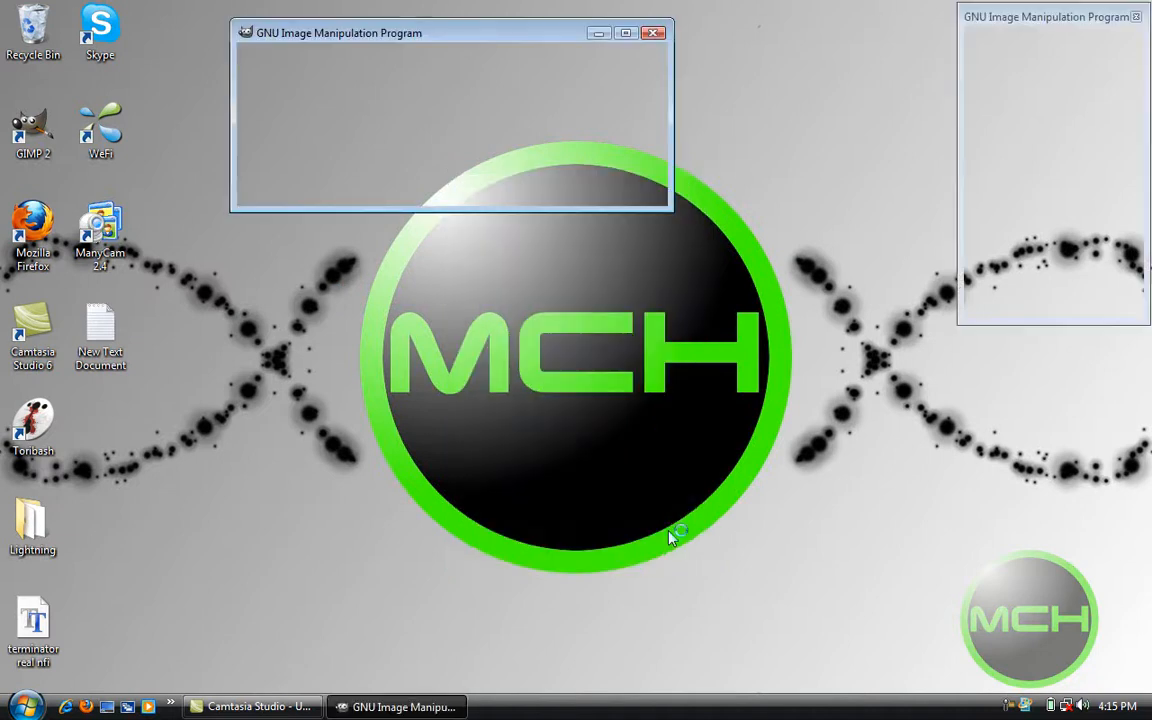
# Open the photo DSCN2891.JPG from the Pictures folder
pyautogui.click(260, 52)
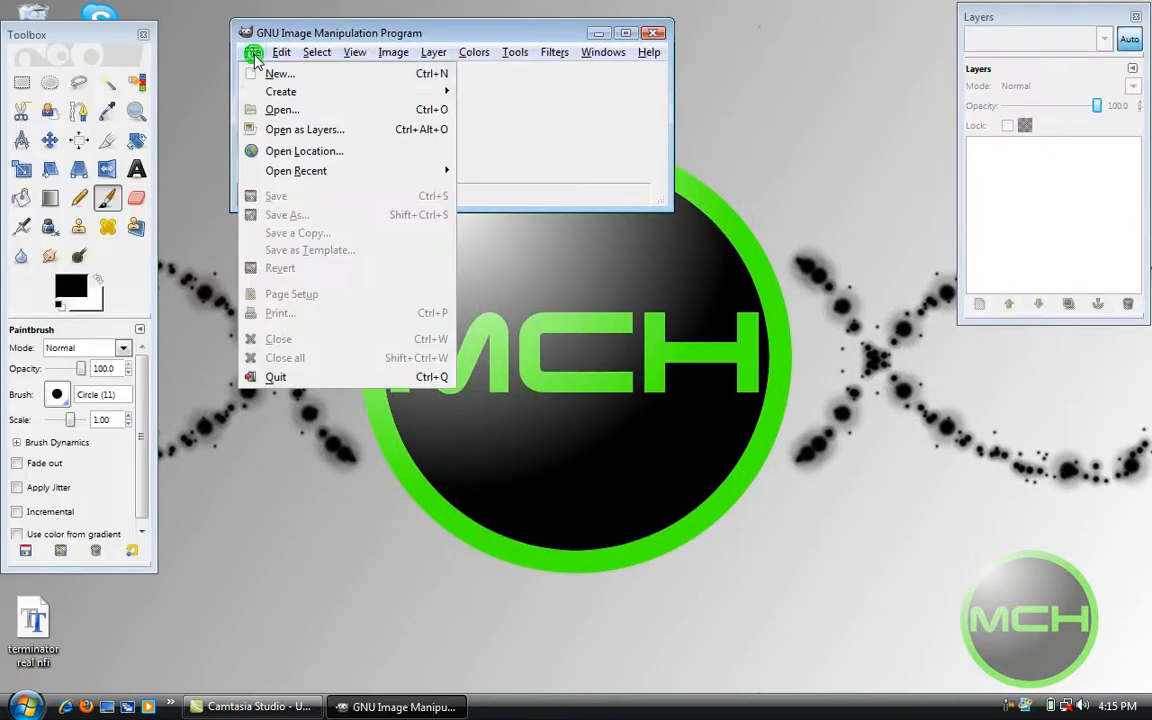
pyautogui.moveTo(282, 108)
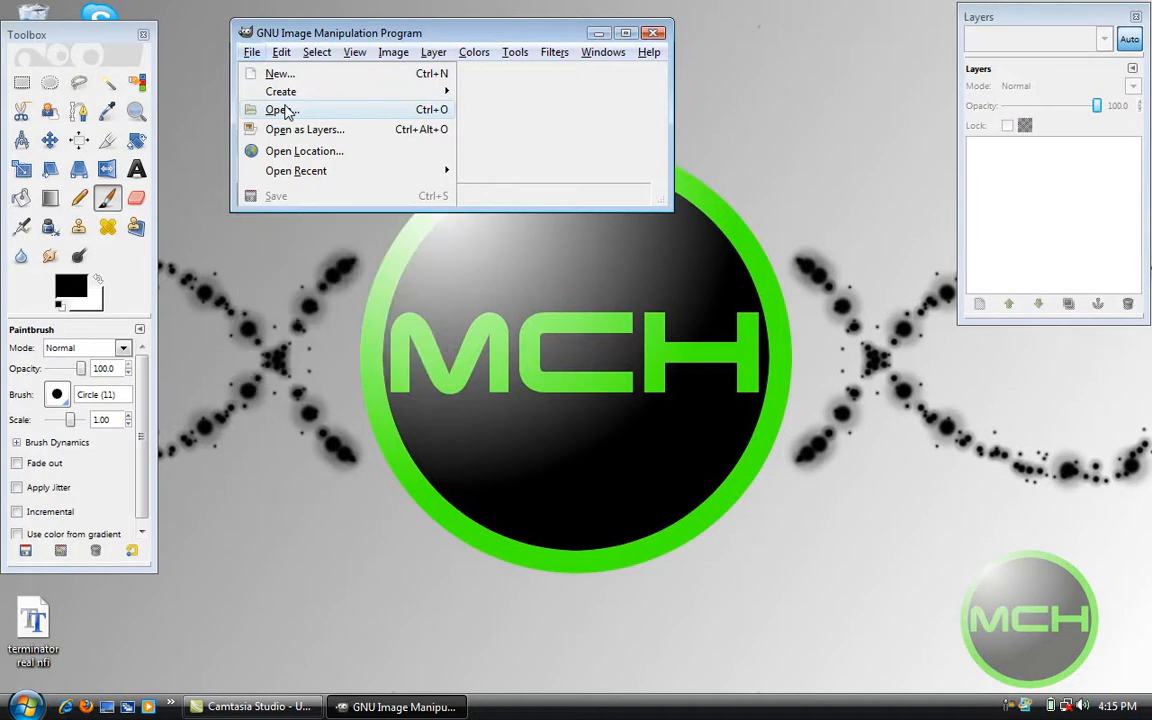
pyautogui.click(280, 108)
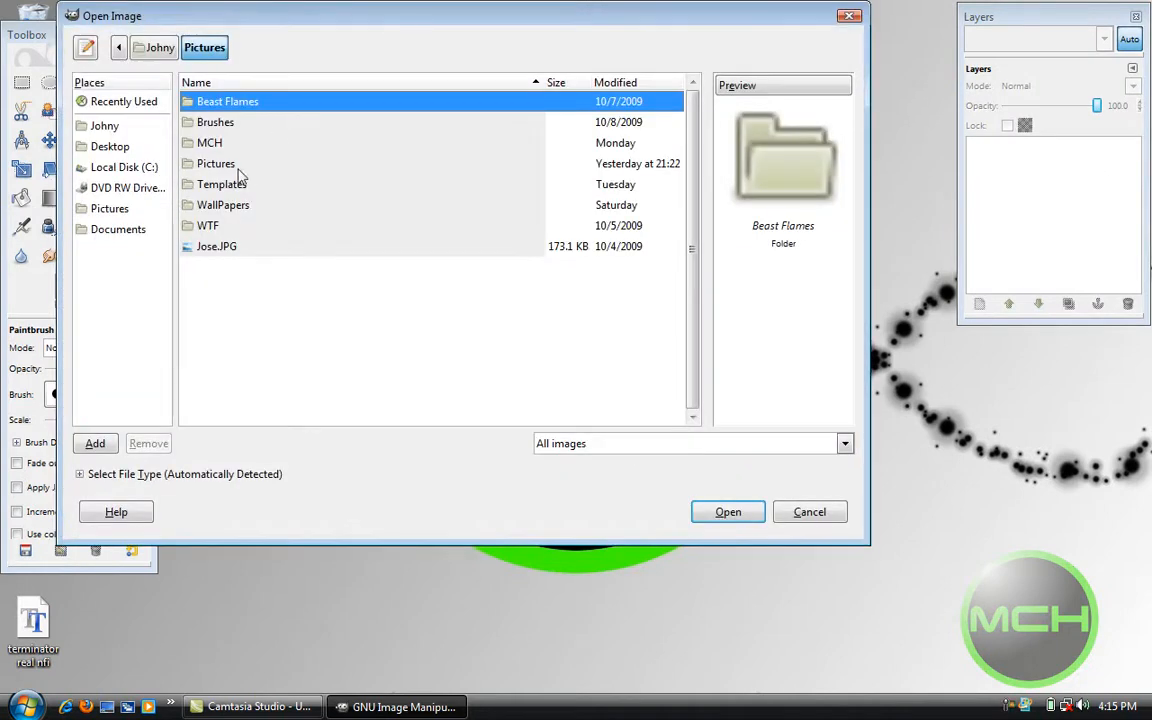
pyautogui.click(216, 164)
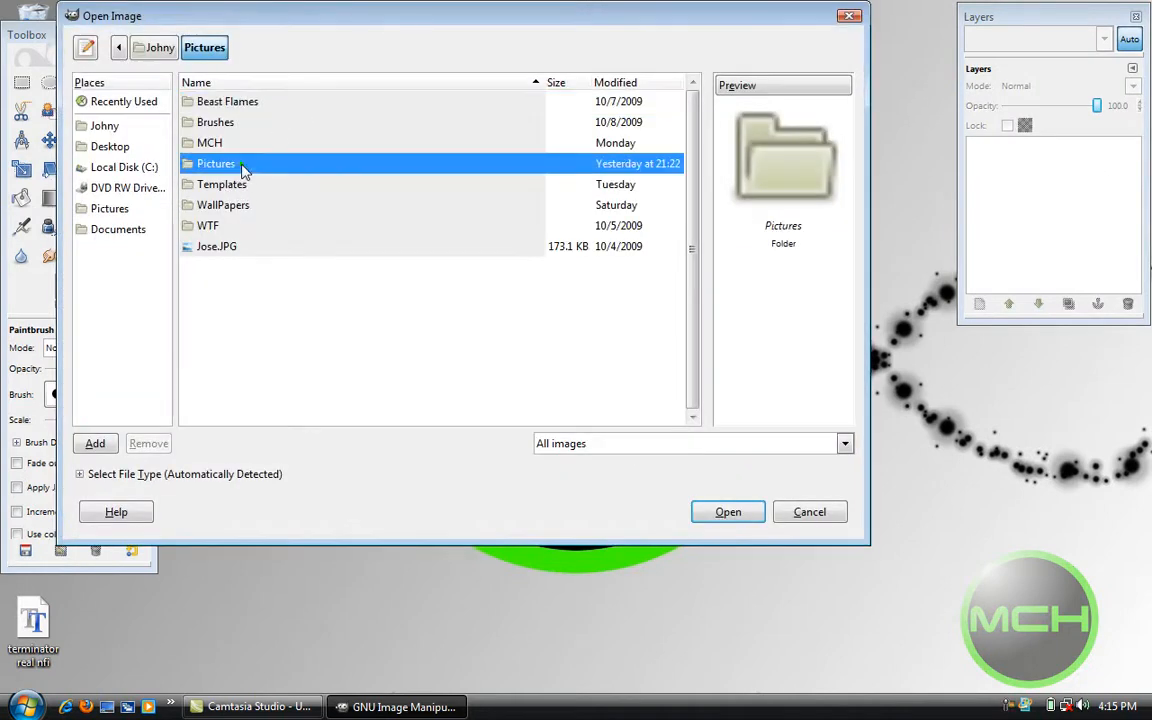
pyautogui.doubleClick(216, 164)
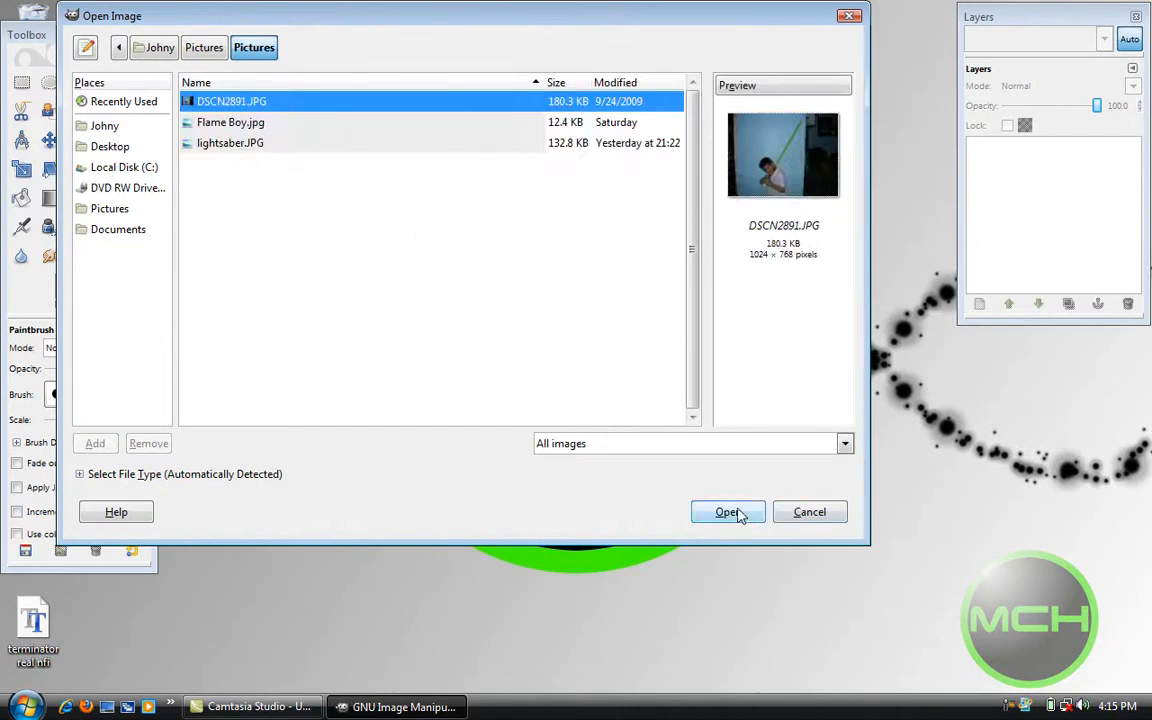
pyautogui.click(728, 512)
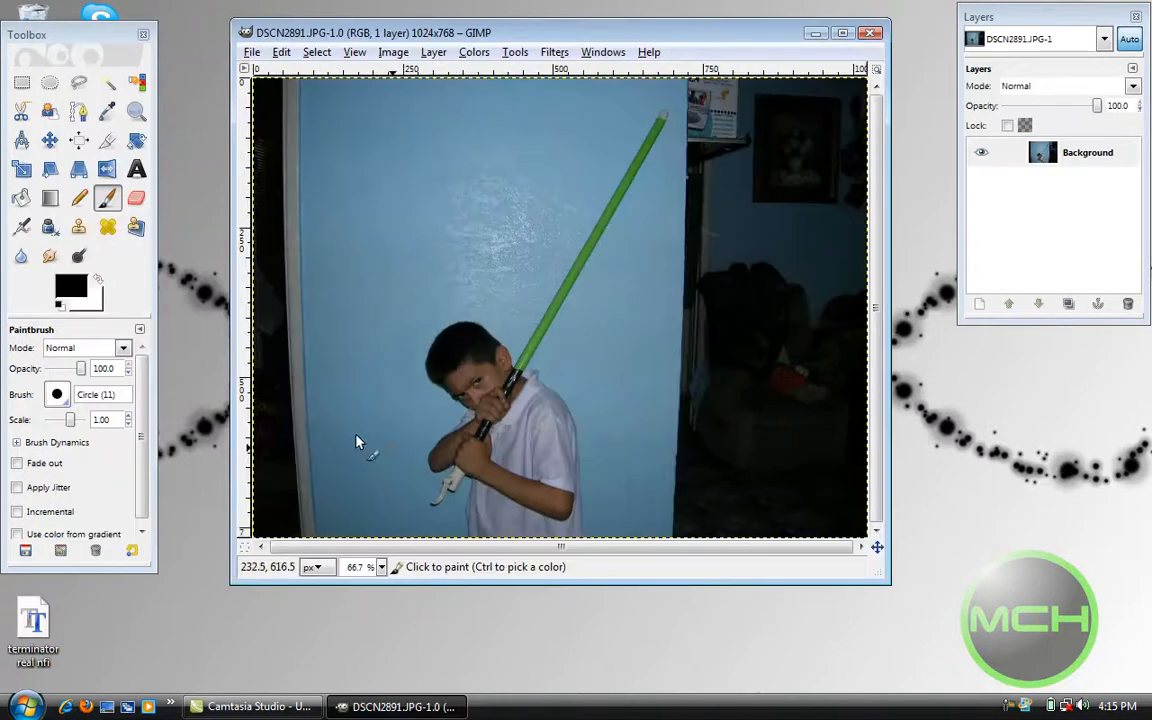
pyautogui.moveTo(532, 408)
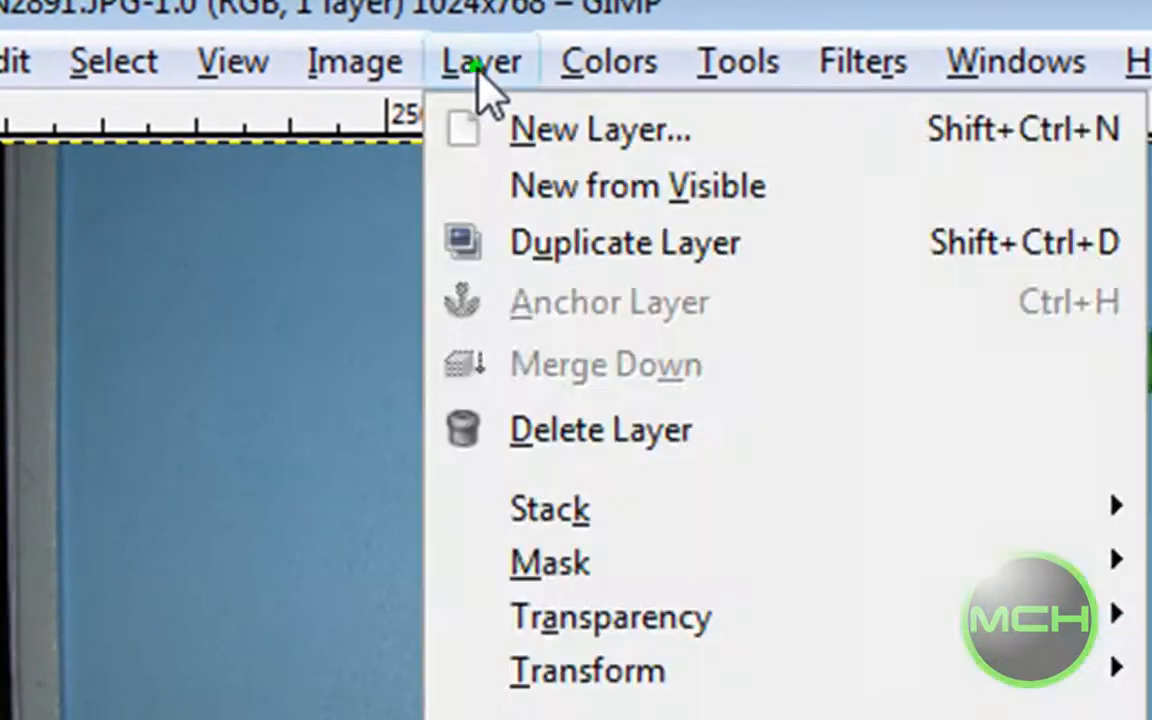
# Add a new layer filled with the black foreground colour and set its mode to Screen
pyautogui.click(600, 128)
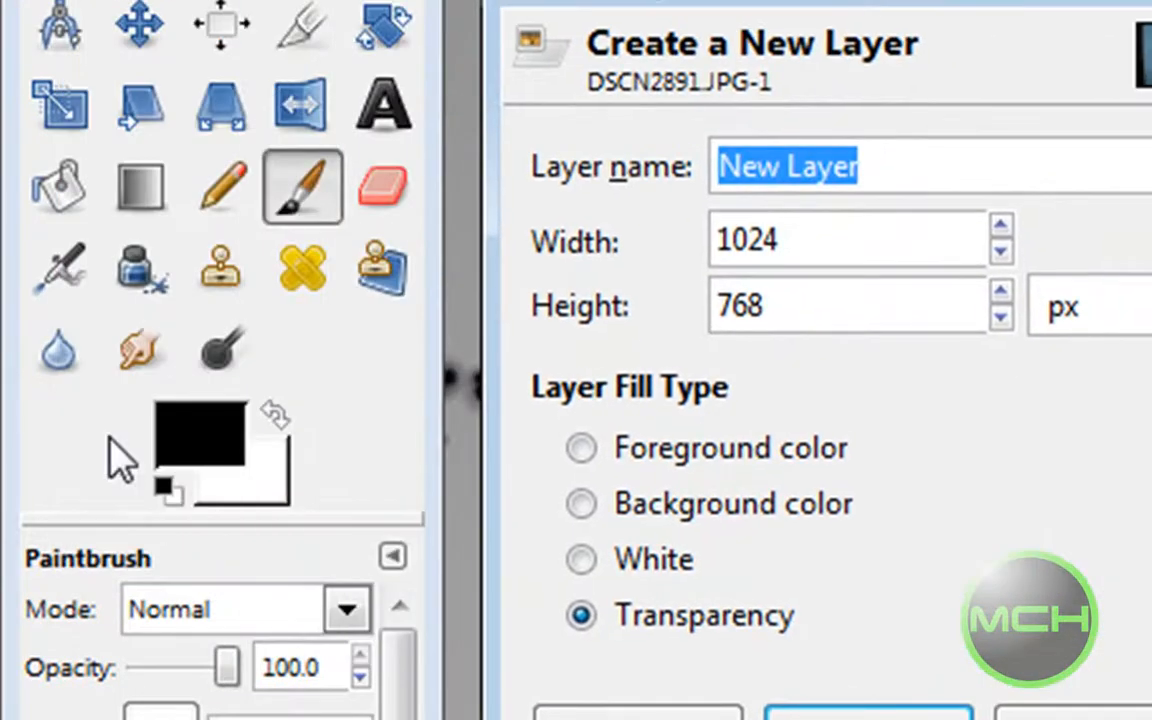
pyautogui.moveTo(480, 440)
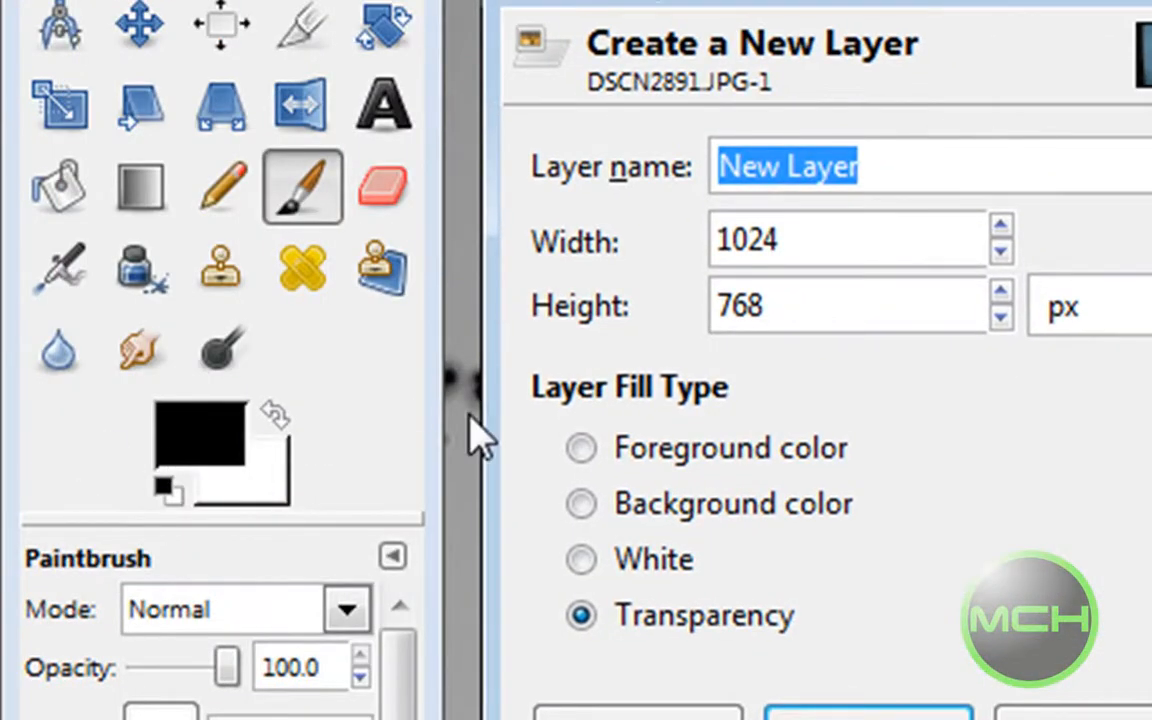
pyautogui.click(580, 448)
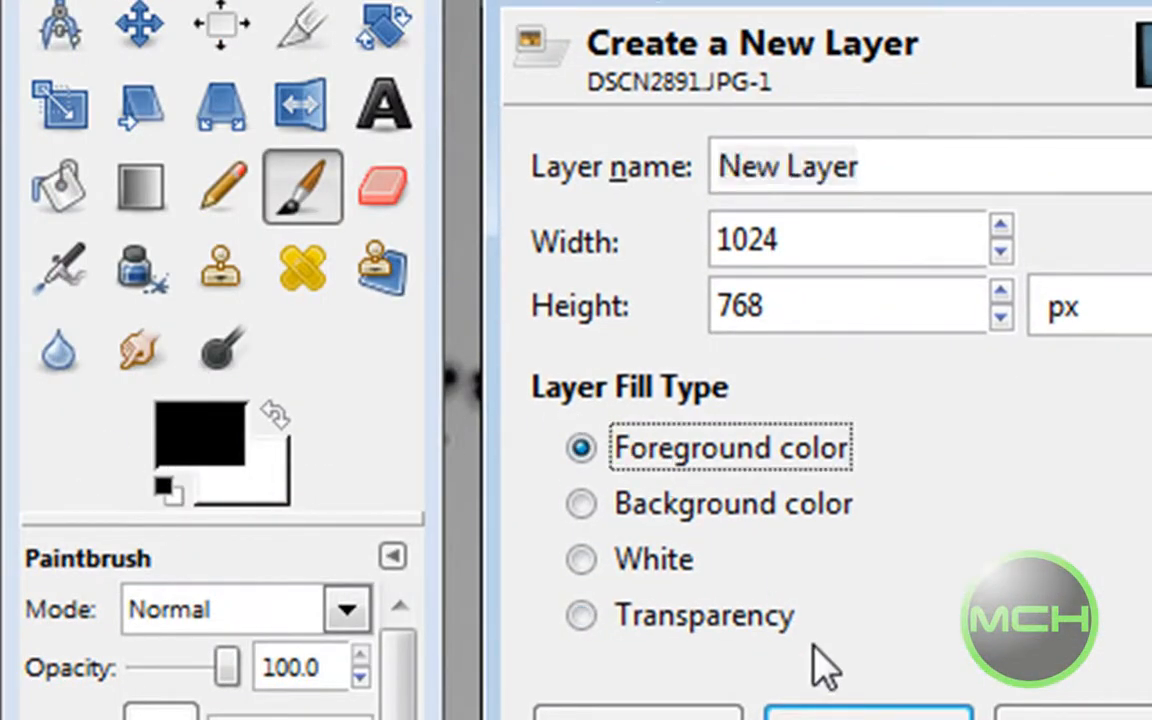
pyautogui.click(868, 712)
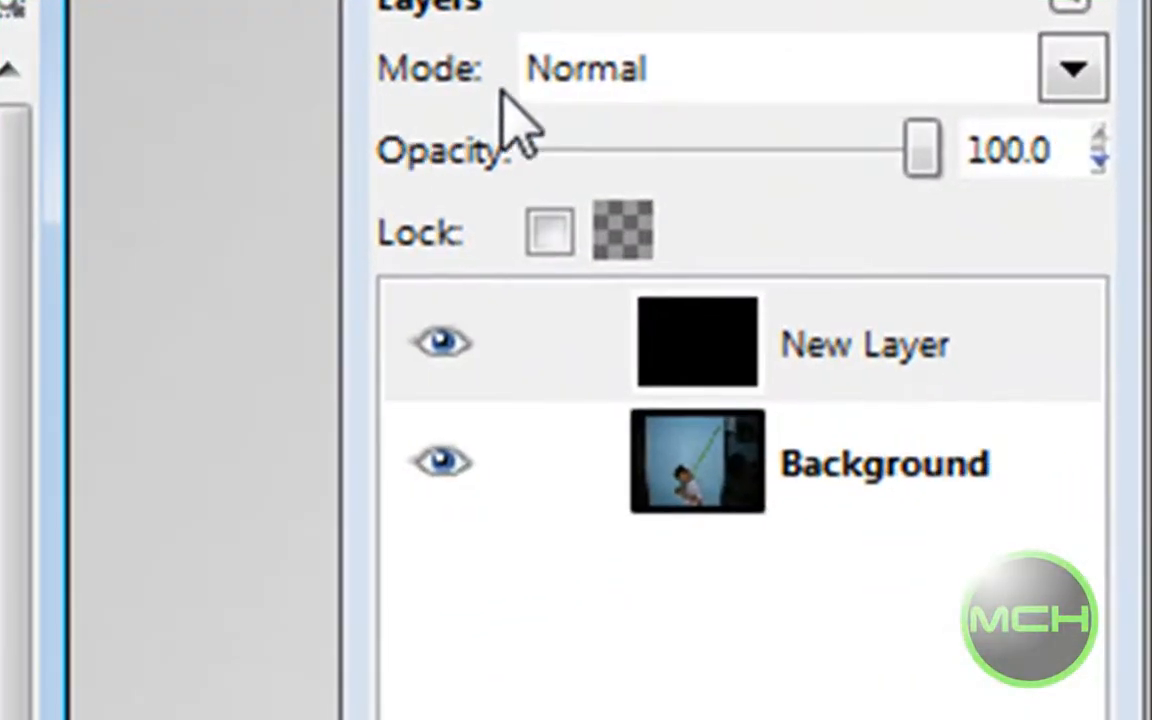
pyautogui.moveTo(490, 100)
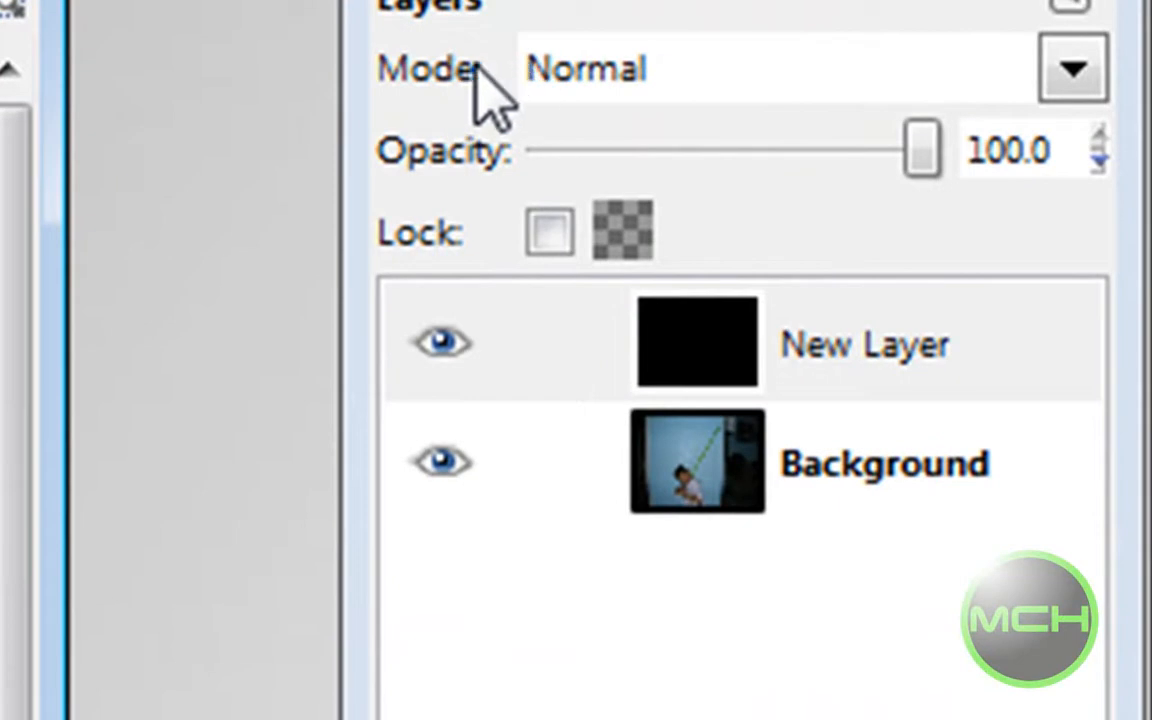
pyautogui.click(584, 68)
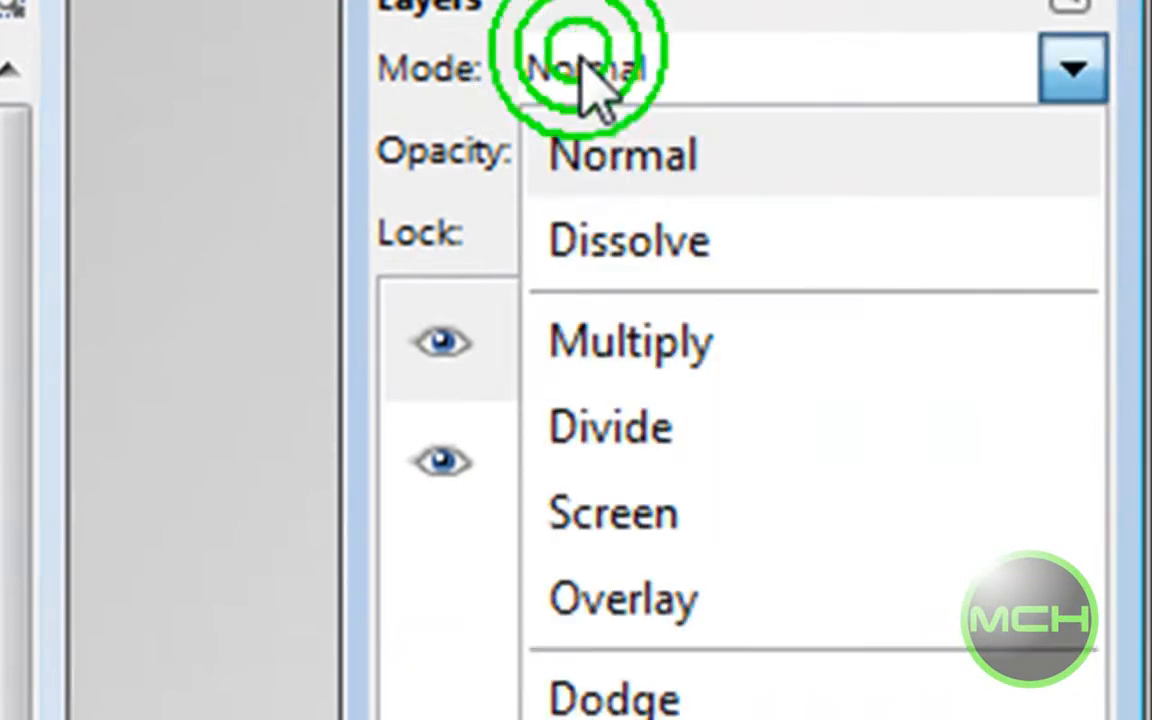
pyautogui.click(612, 512)
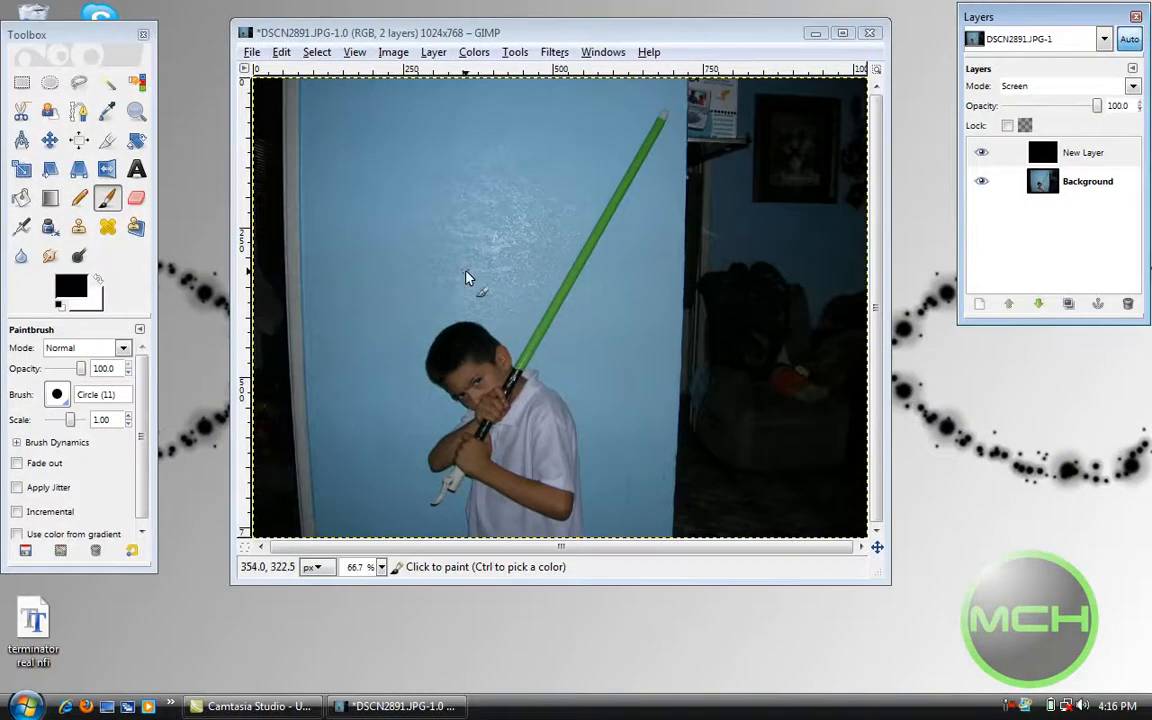
pyautogui.moveTo(136, 110)
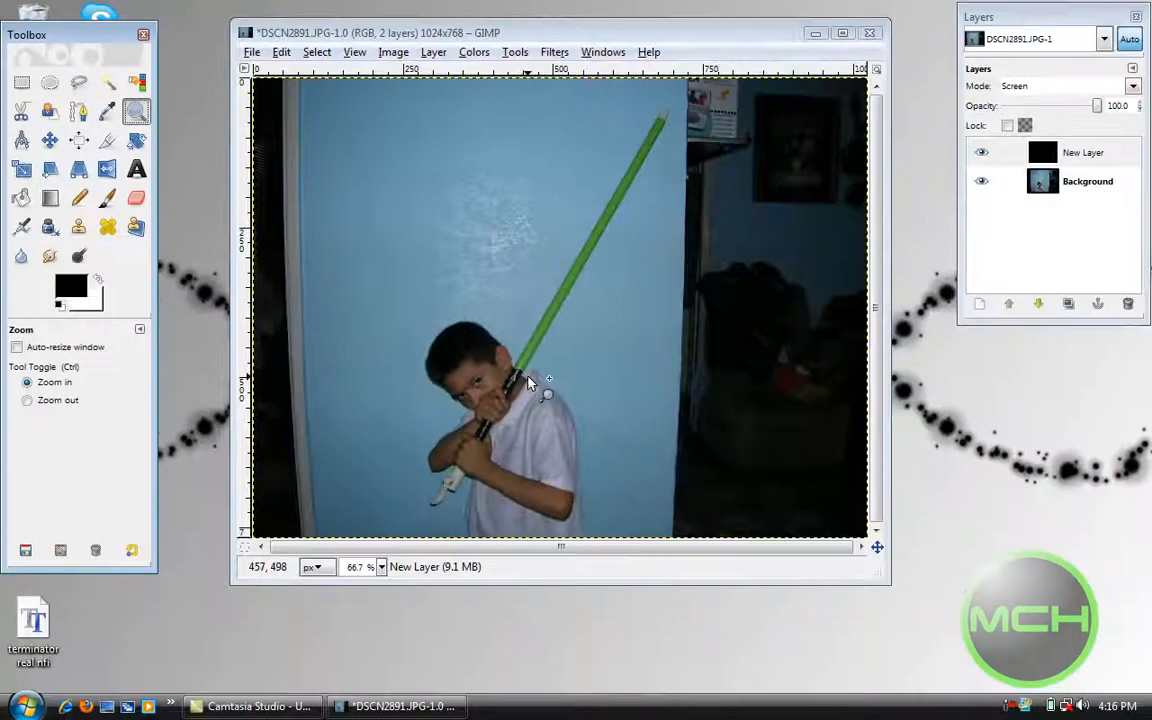
# Zoom in on the green stick and place path anchors along its base and edge
pyautogui.click(530, 384)
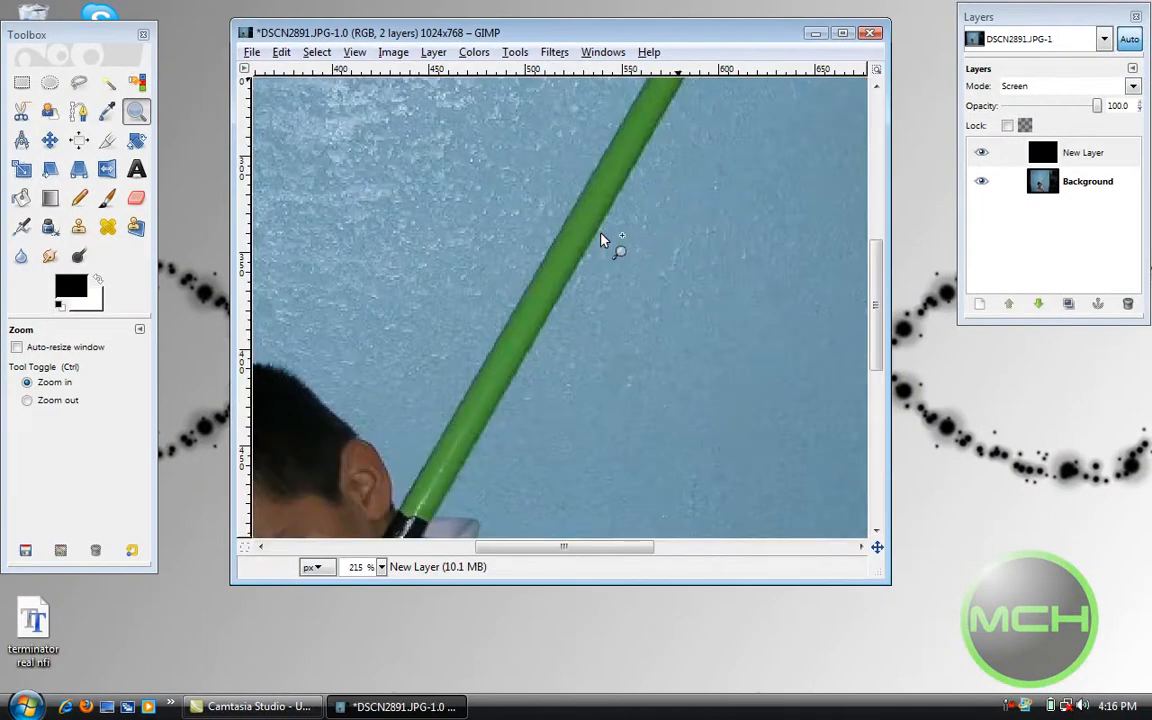
pyautogui.scroll(-3)
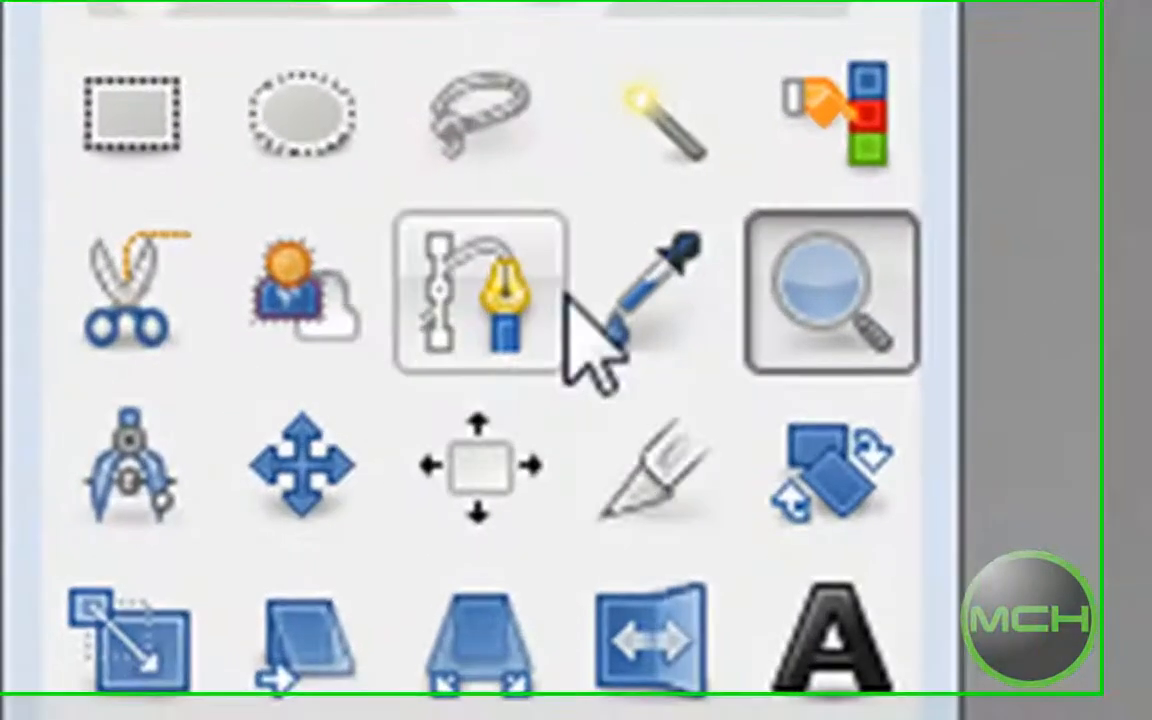
pyautogui.moveTo(500, 320)
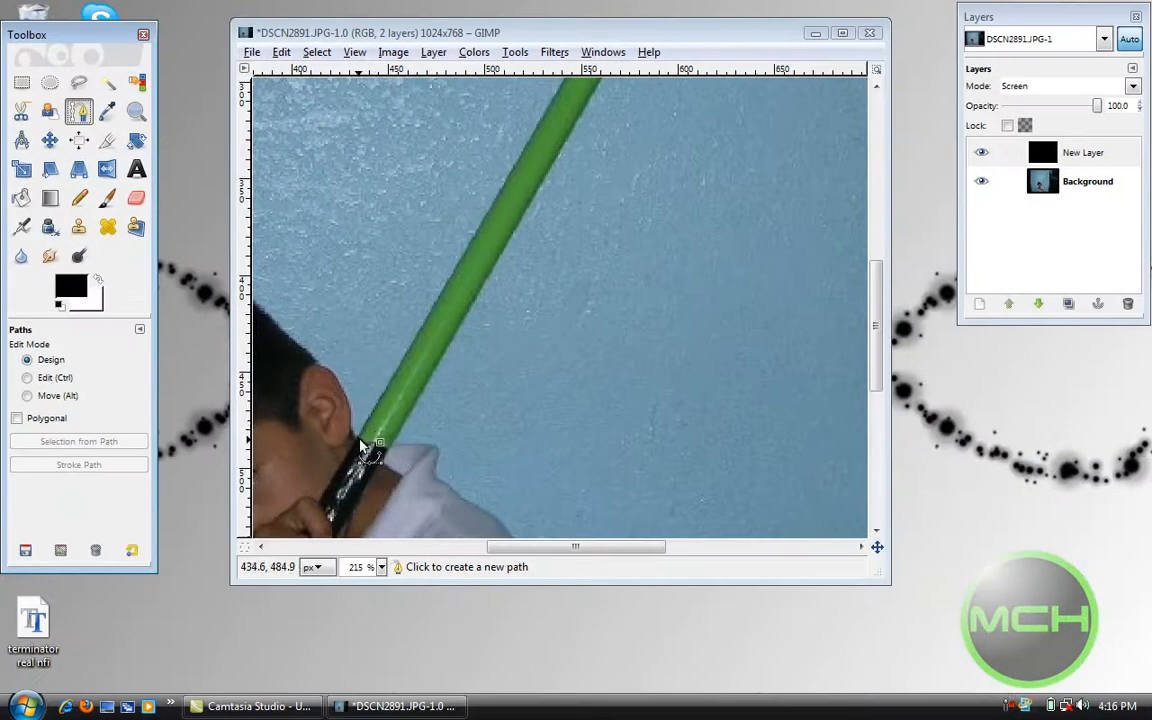
pyautogui.click(356, 438)
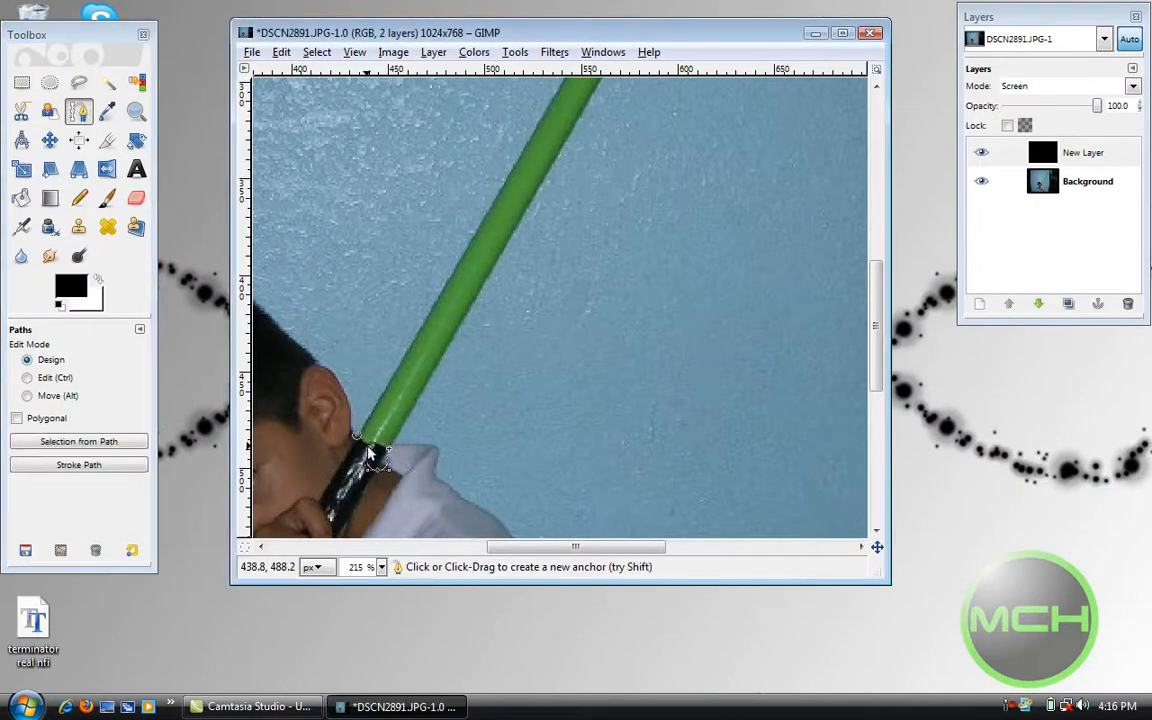
pyautogui.moveTo(378, 452)
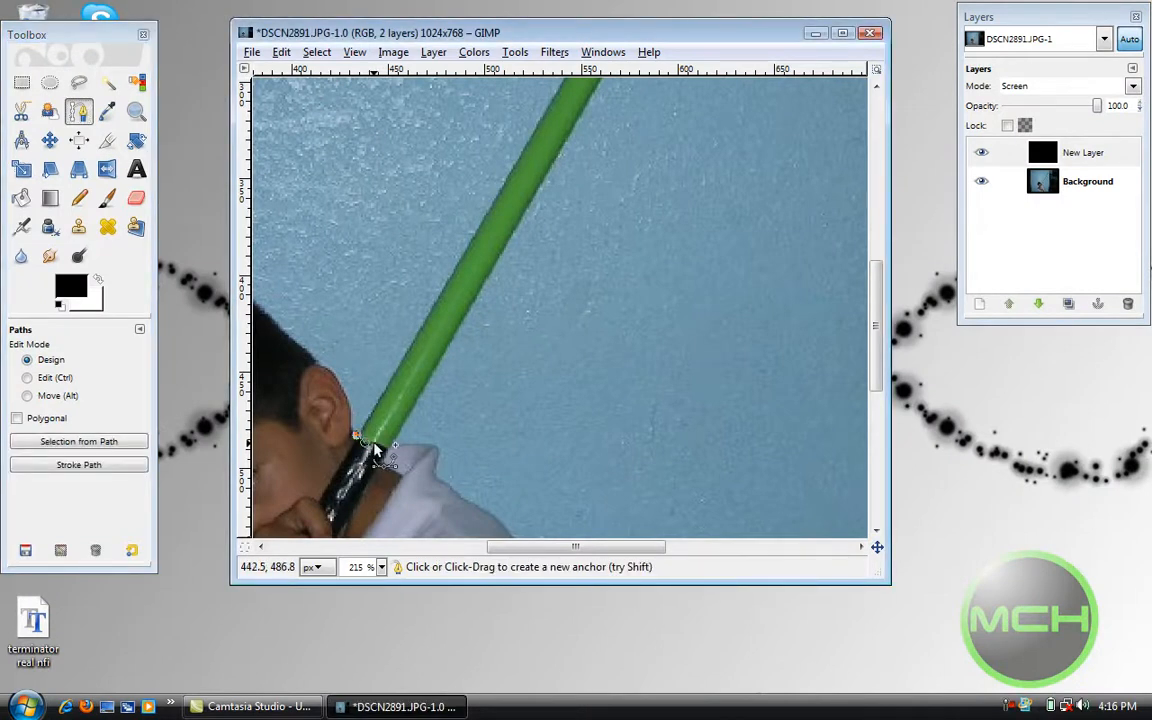
pyautogui.click(384, 448)
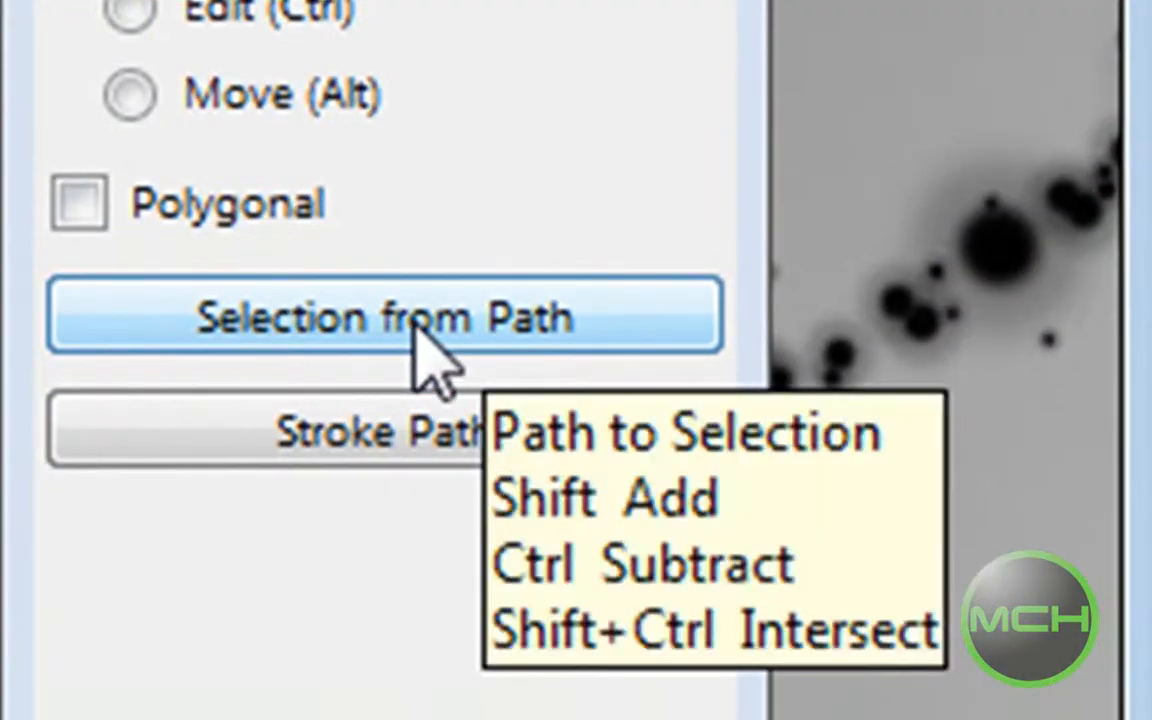
# Convert the traced stick path into a selection and fill it with white
pyautogui.click(384, 316)
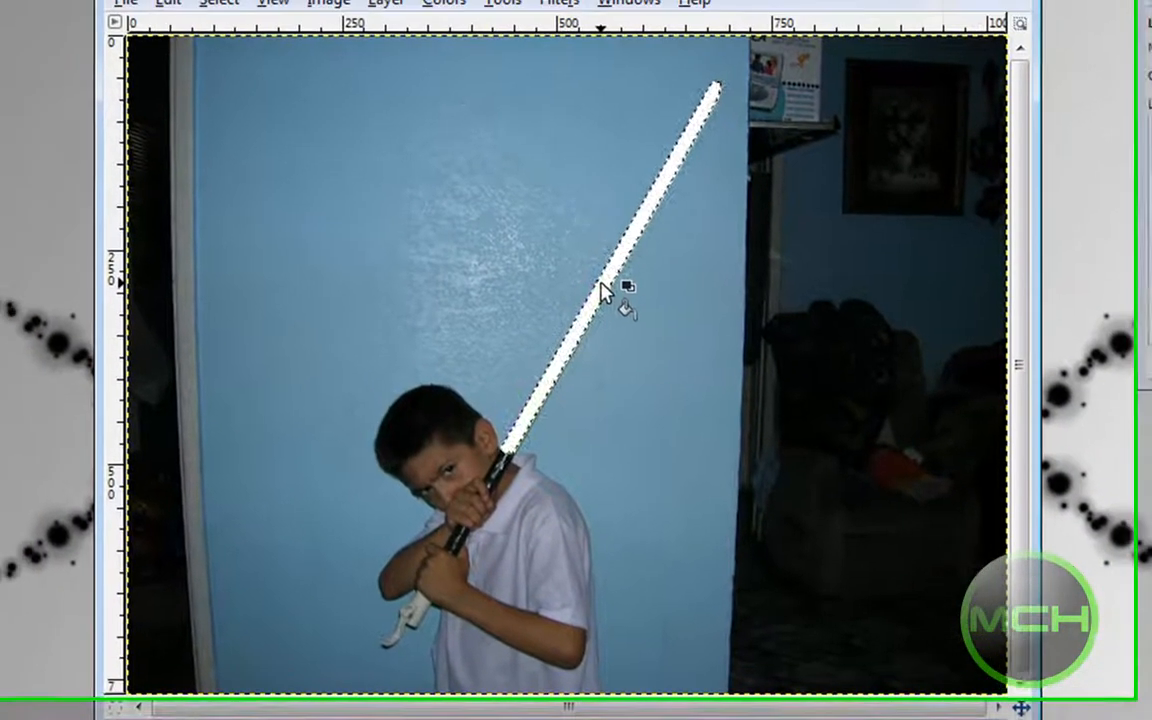
pyautogui.click(240, 24)
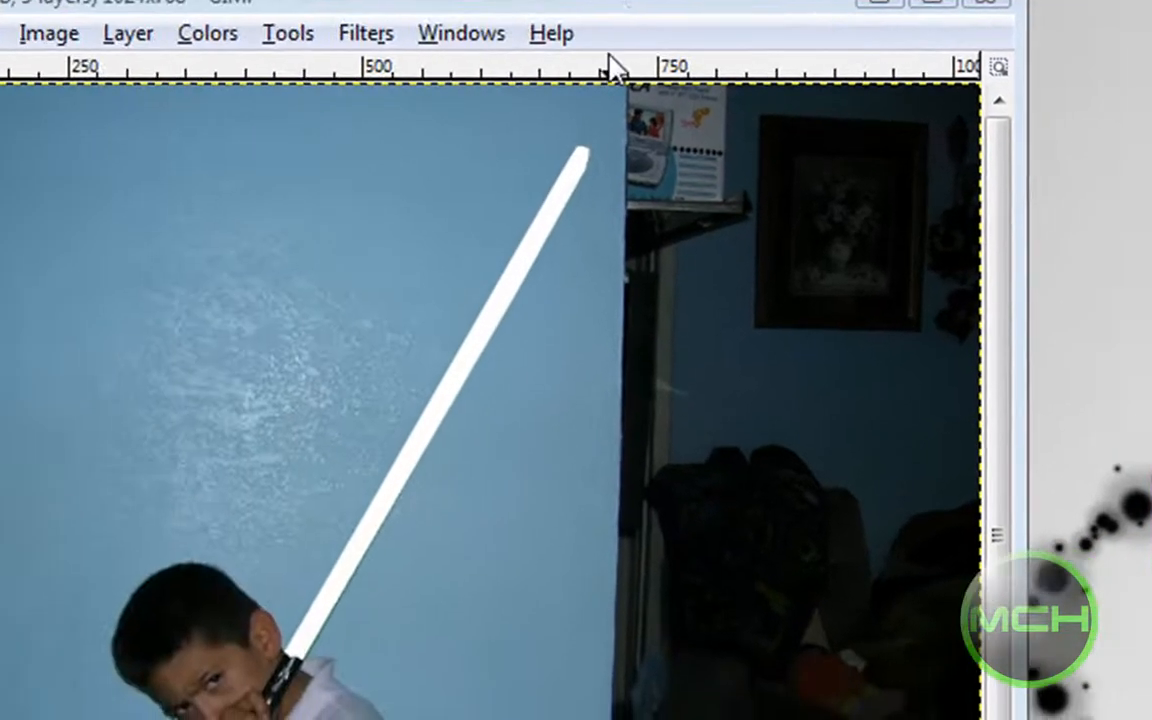
# Apply a Gaussian blur with a raised radius to the white stroke layer
pyautogui.click(364, 32)
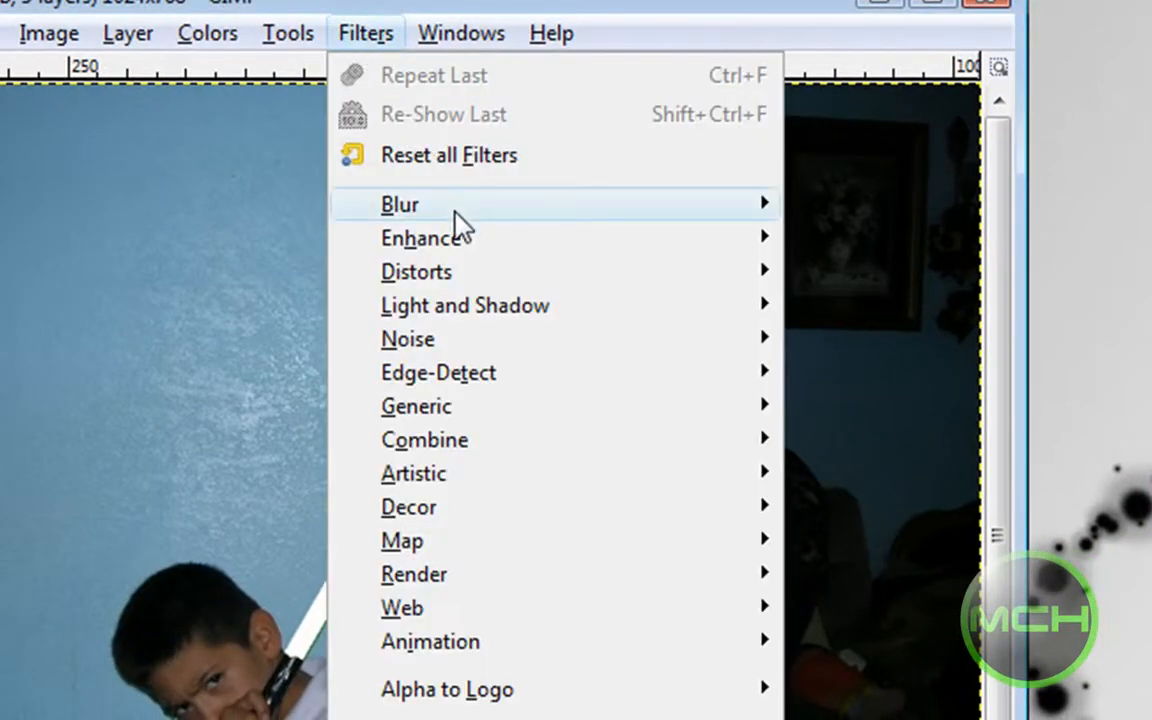
pyautogui.click(400, 204)
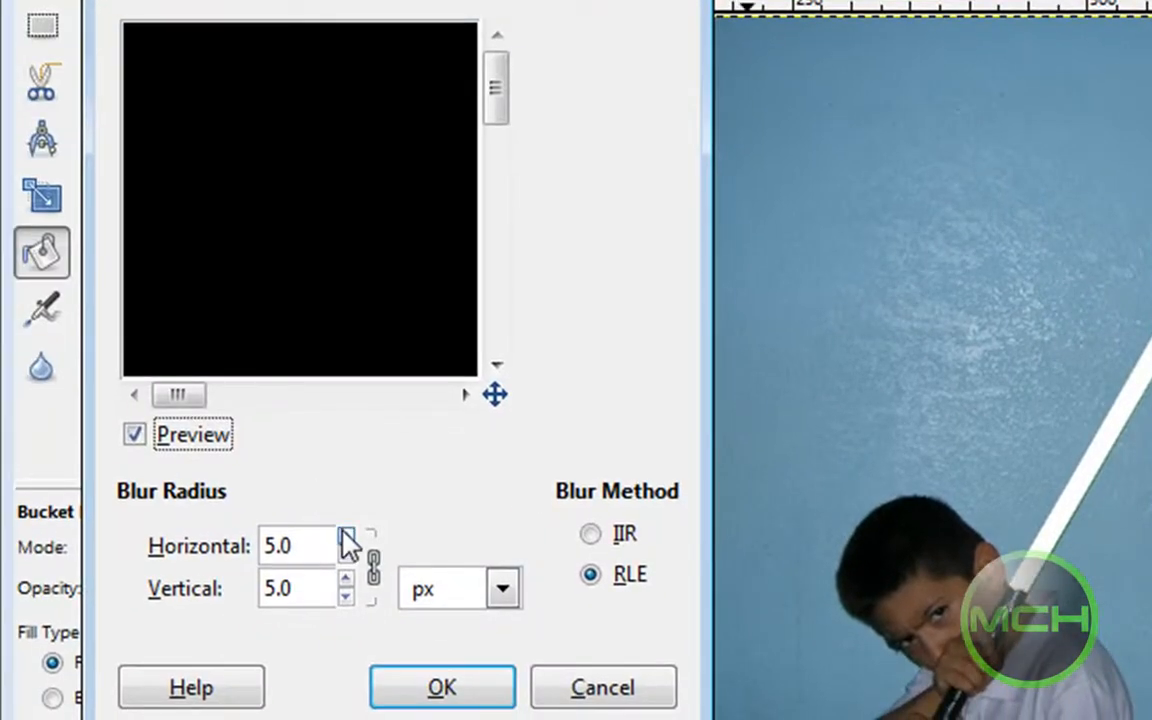
pyautogui.click(346, 538)
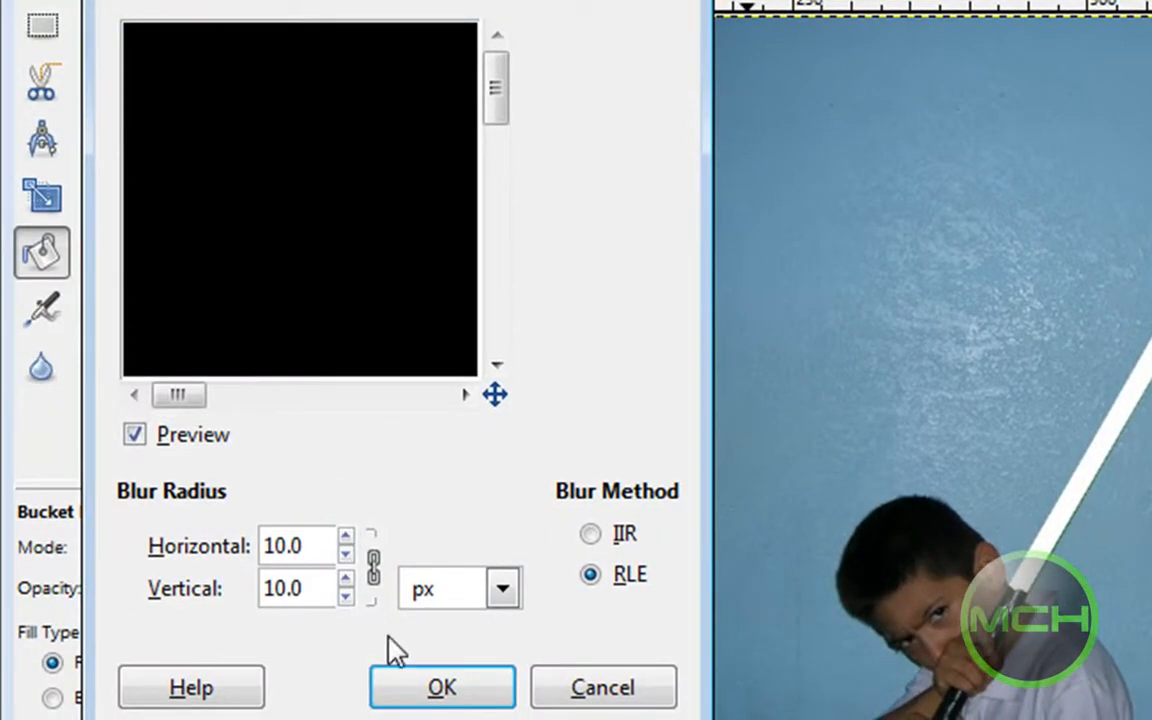
pyautogui.click(440, 688)
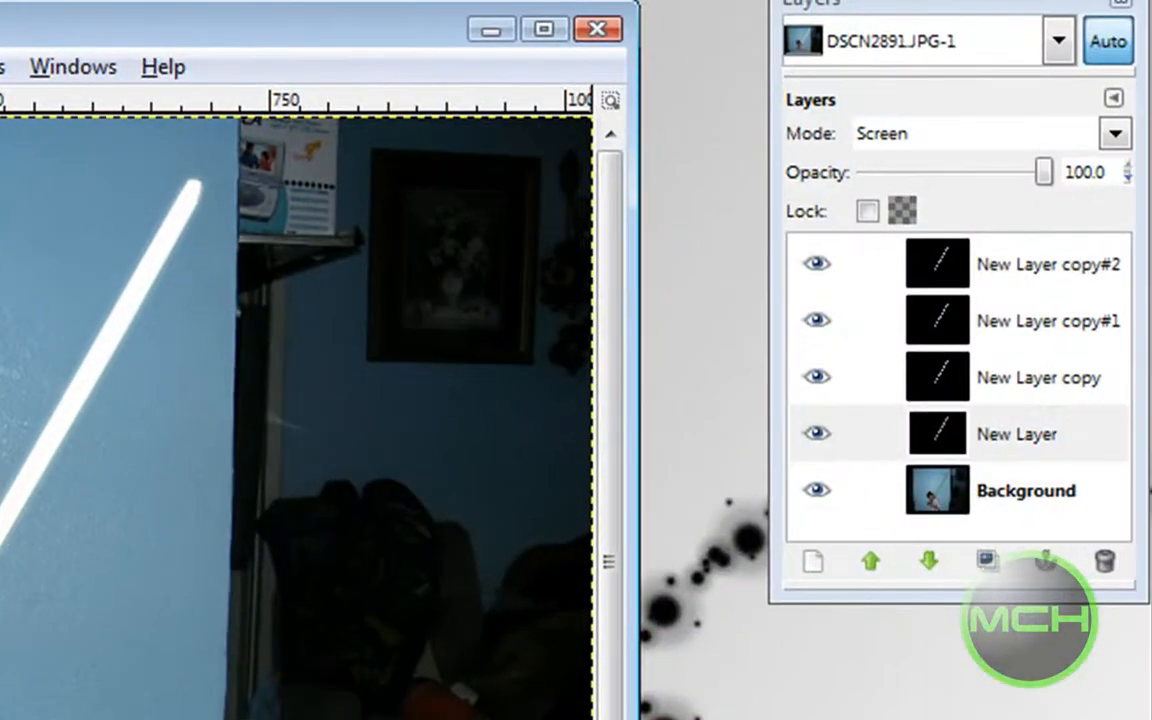
# Apply a stronger Gaussian blur to the New Layer copy for a wider glow
pyautogui.click(1016, 376)
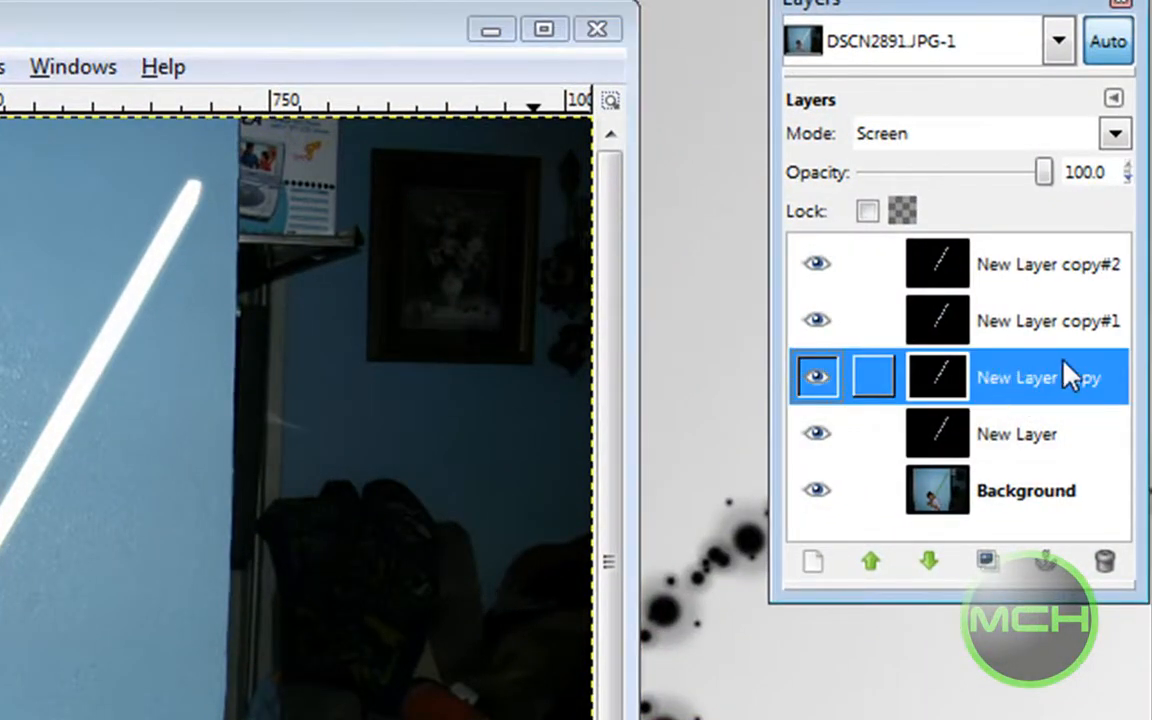
pyautogui.click(430, 62)
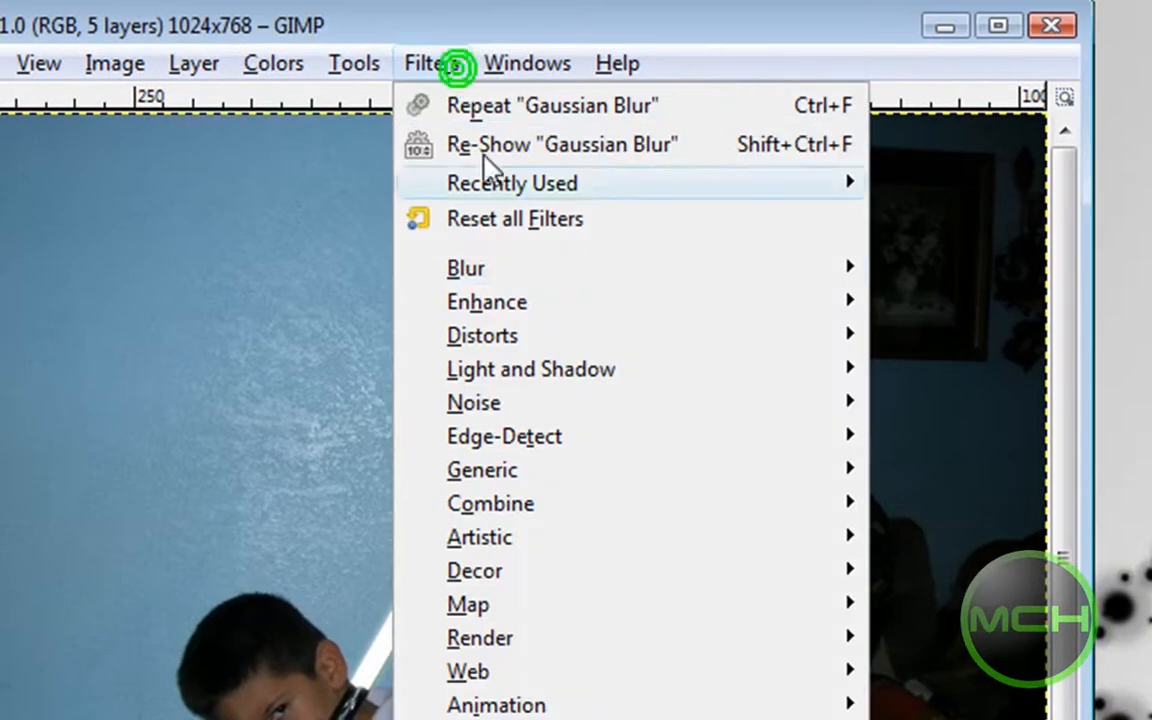
pyautogui.click(562, 144)
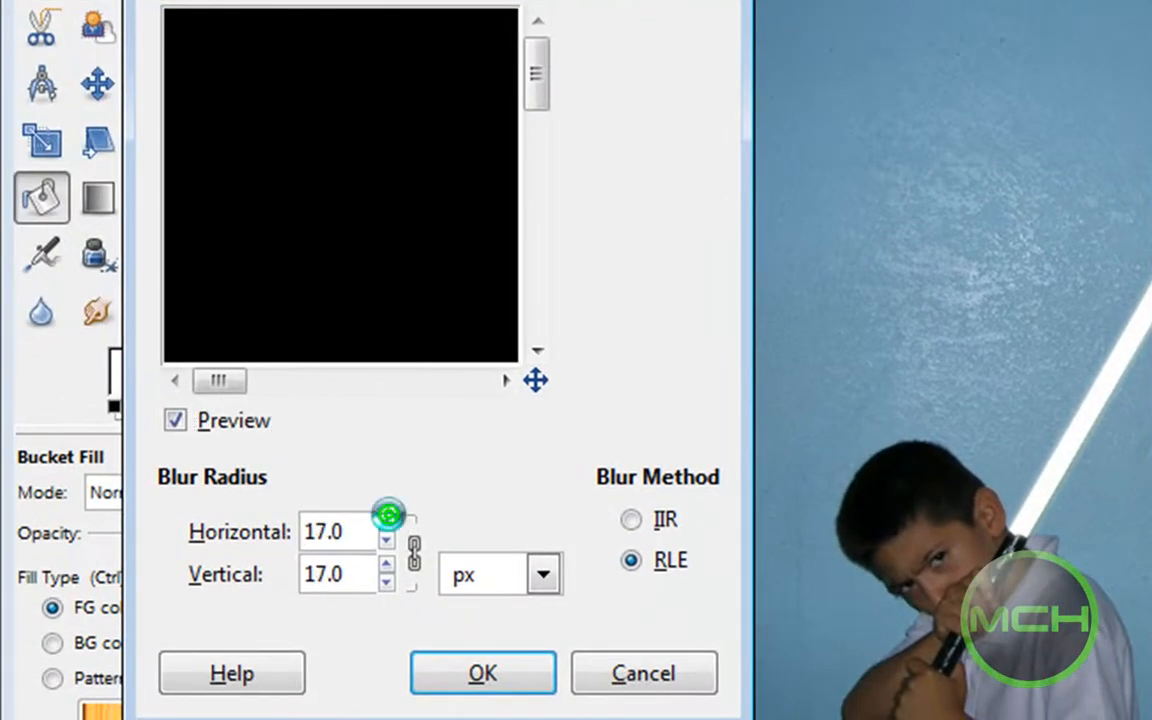
pyautogui.click(482, 672)
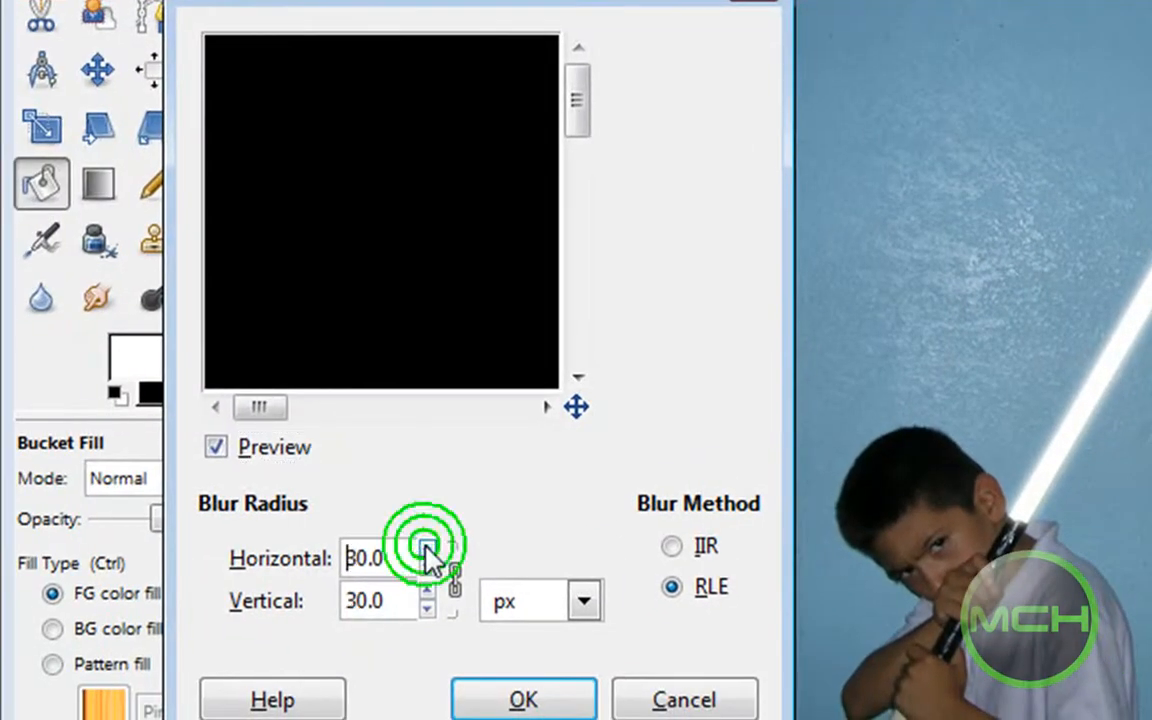
pyautogui.click(522, 700)
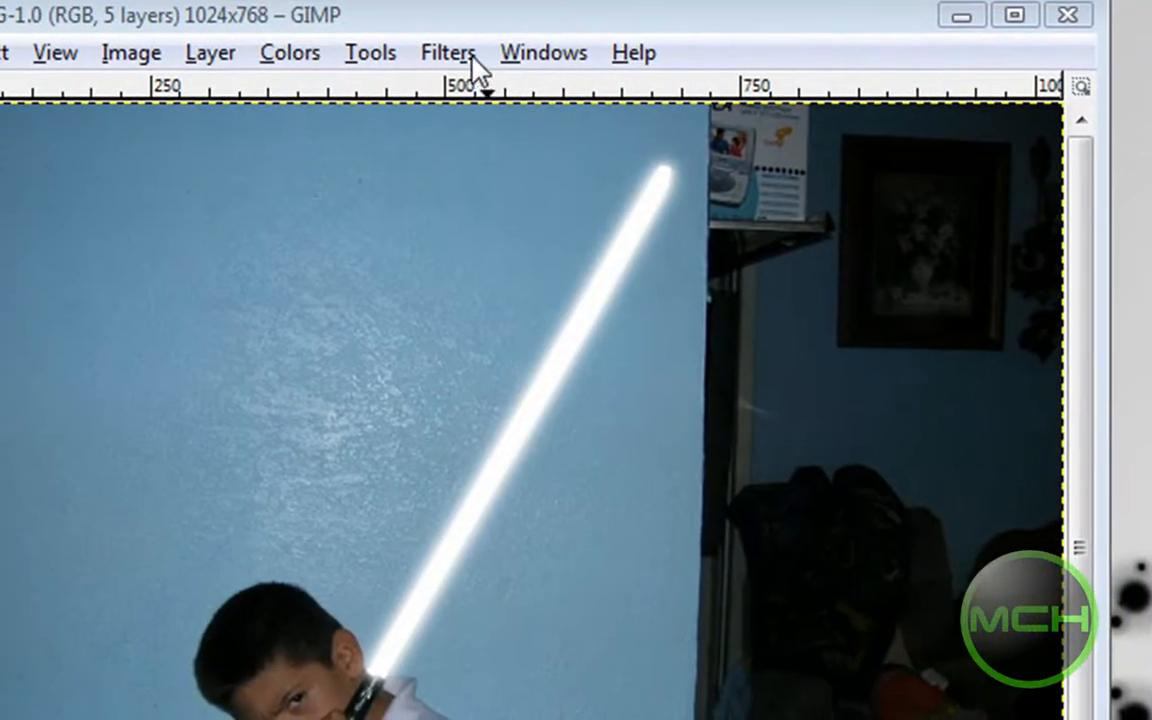
# Apply a smaller-radius Gaussian blur to another copy layer
pyautogui.click(448, 52)
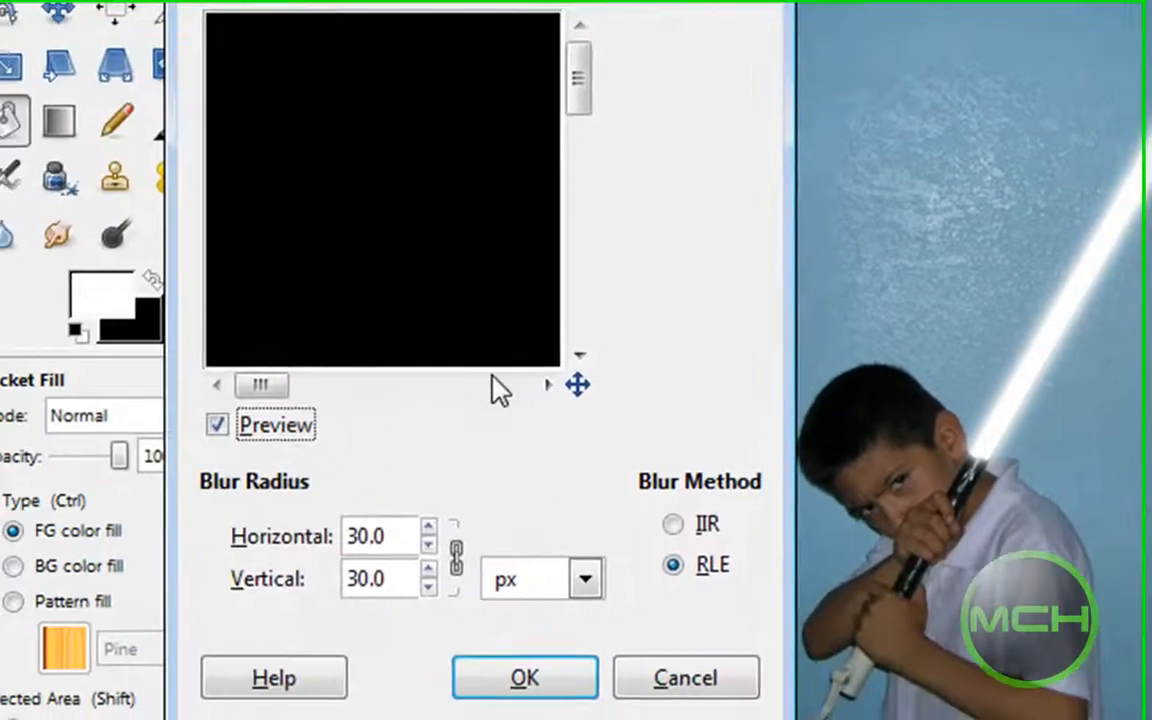
pyautogui.click(440, 544)
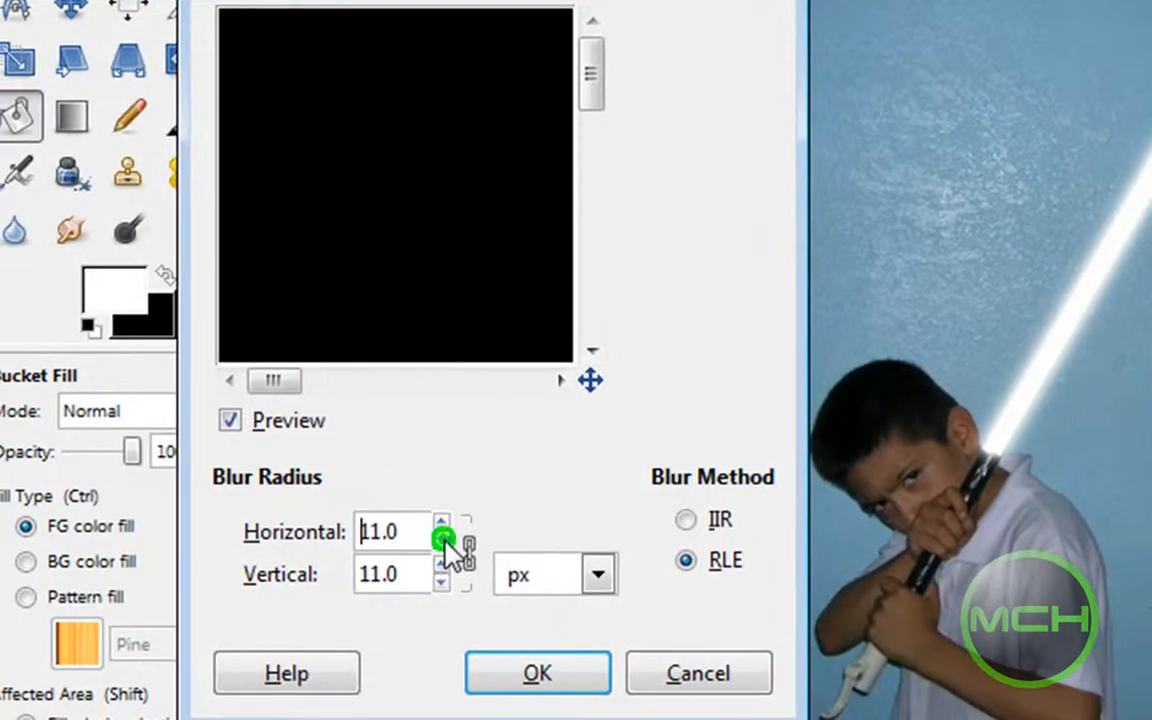
pyautogui.click(536, 672)
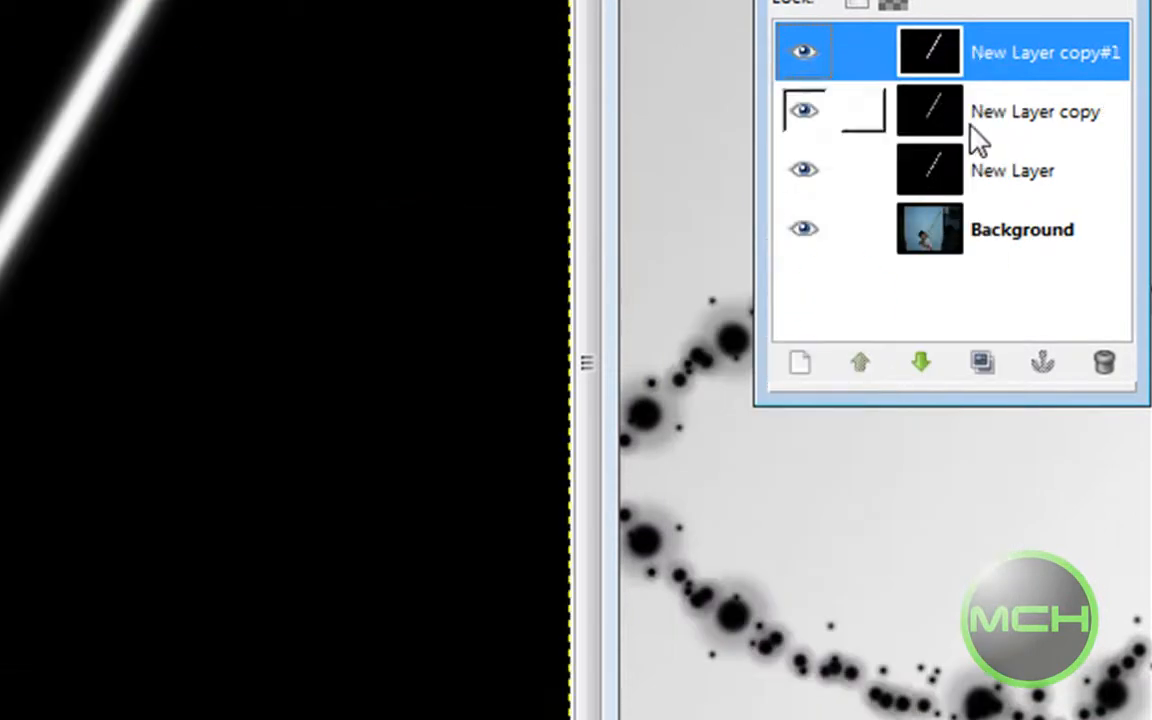
# Delete the two extra blurred copy layers from the Layers dialog
pyautogui.click(1104, 364)
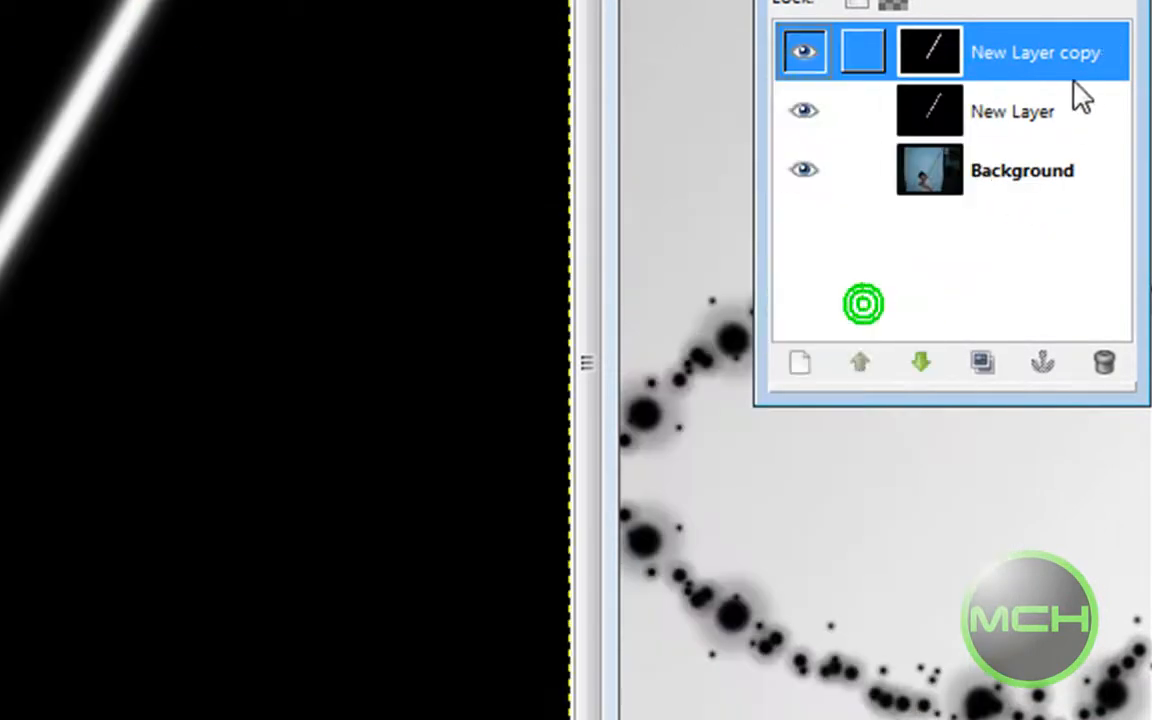
pyautogui.click(1104, 362)
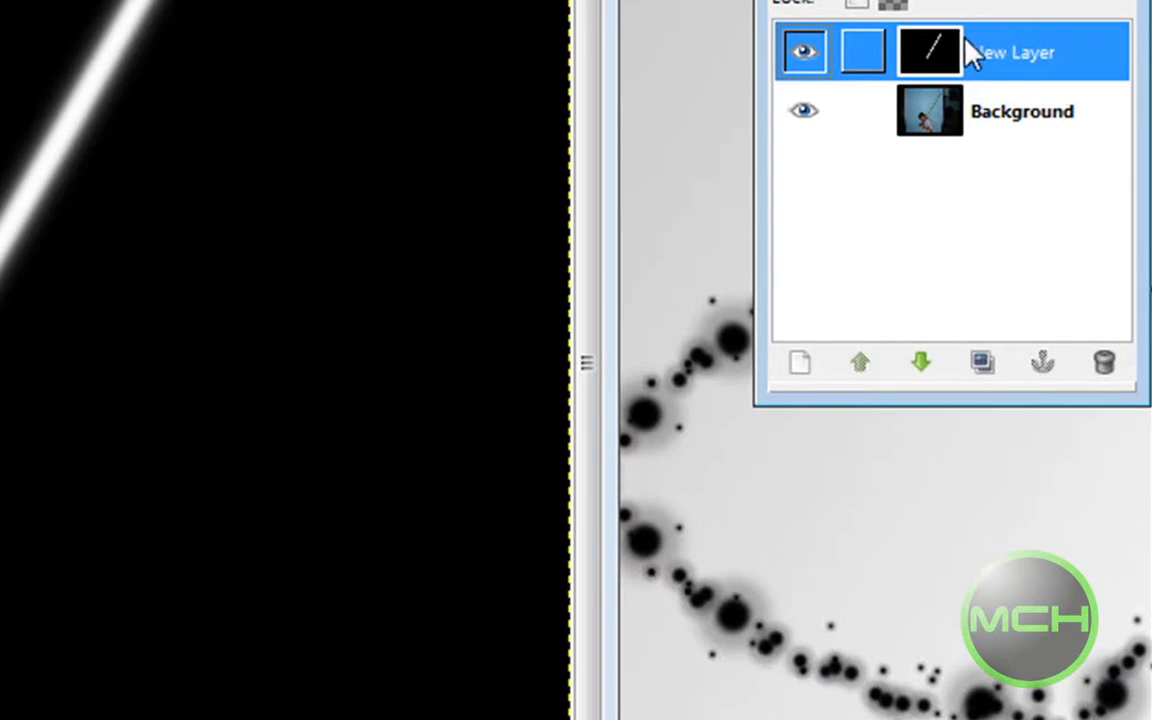
pyautogui.moveTo(972, 64)
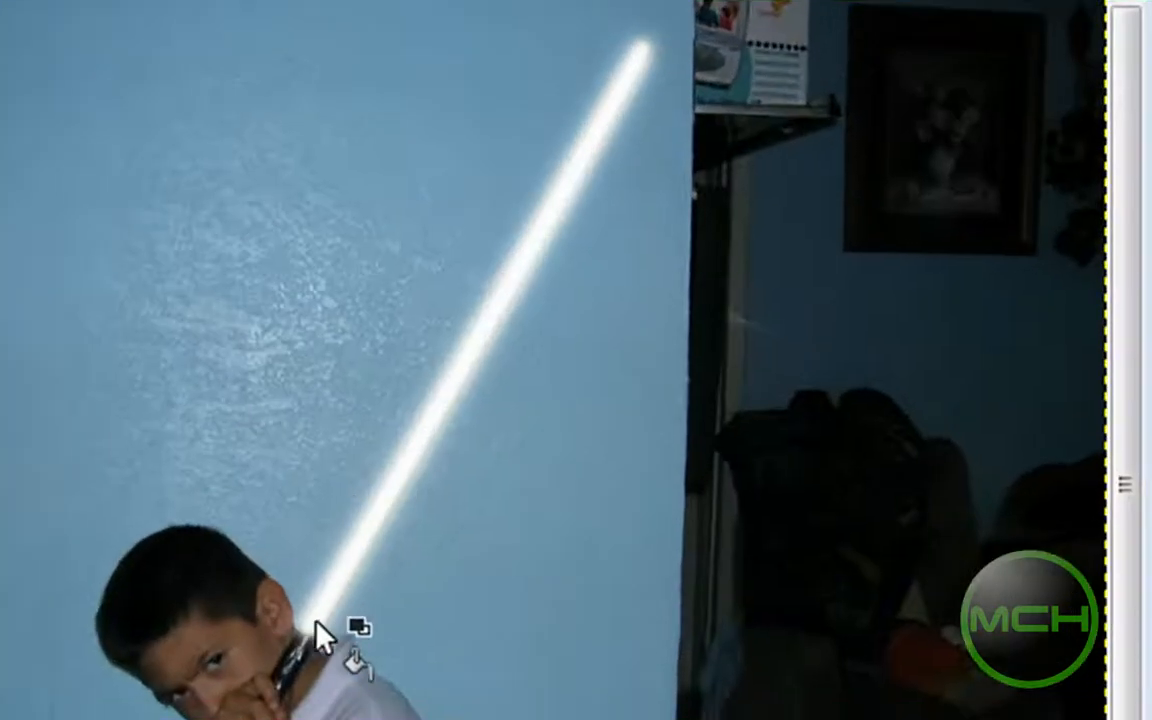
pyautogui.moveTo(296, 458)
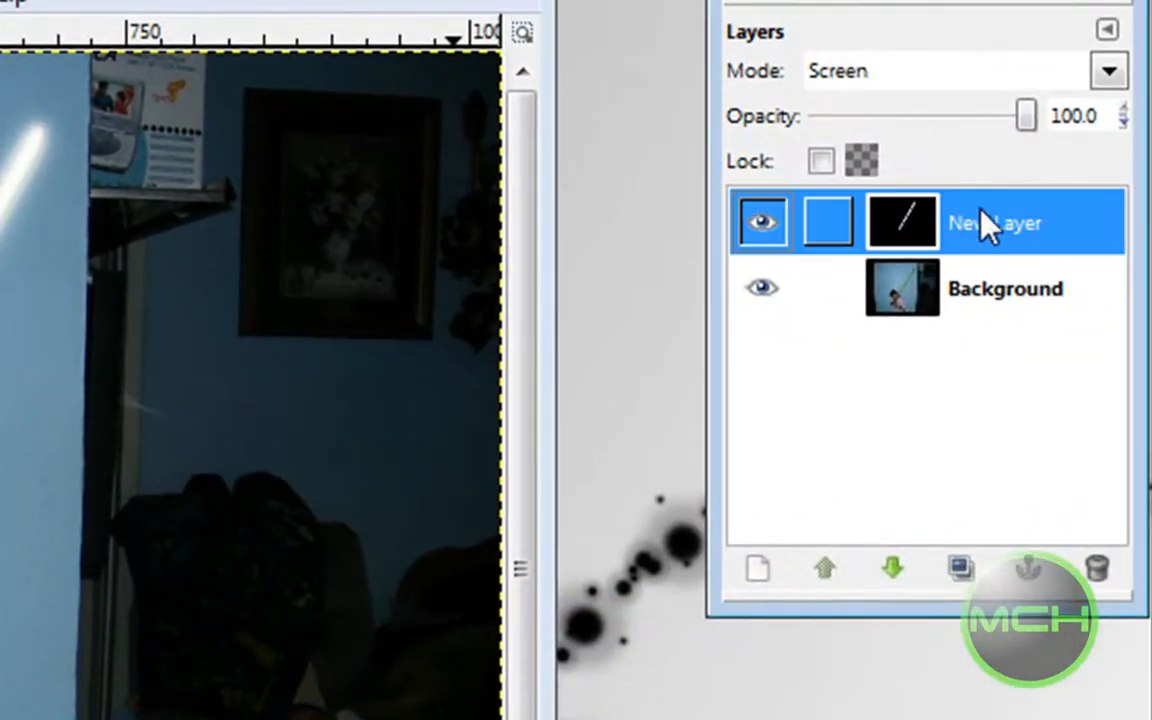
# Duplicate the saber stroke layer twice and merge the copies into one glow layer
pyautogui.click(960, 568)
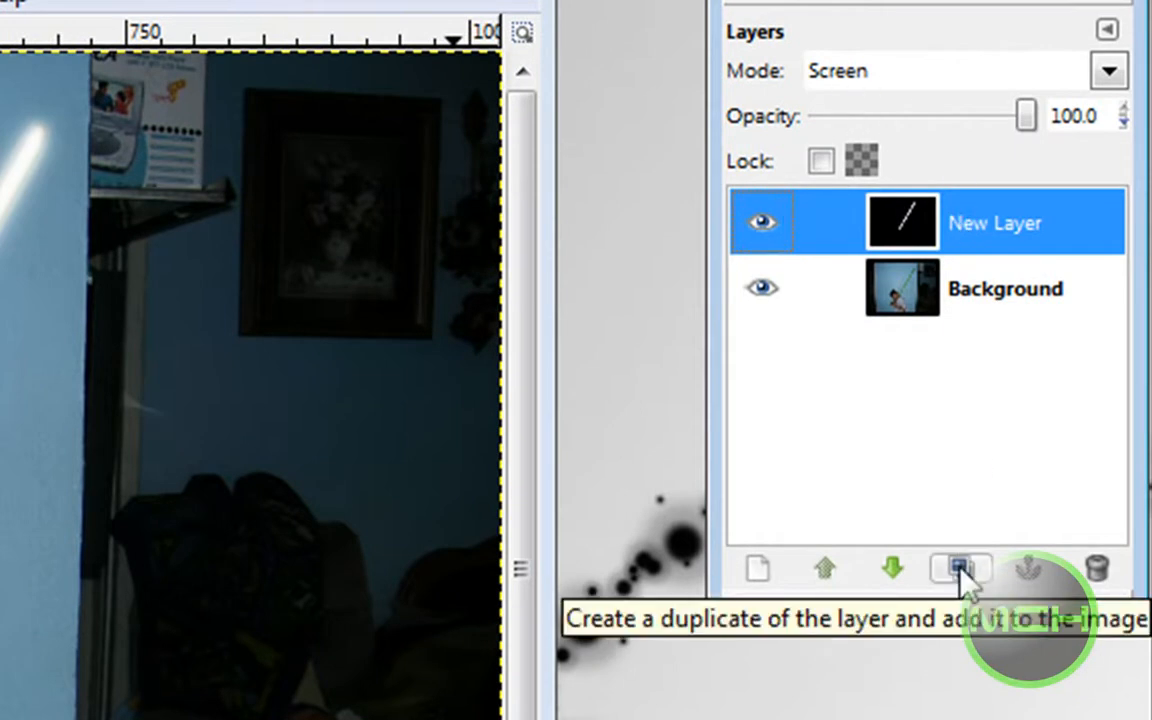
pyautogui.click(960, 568)
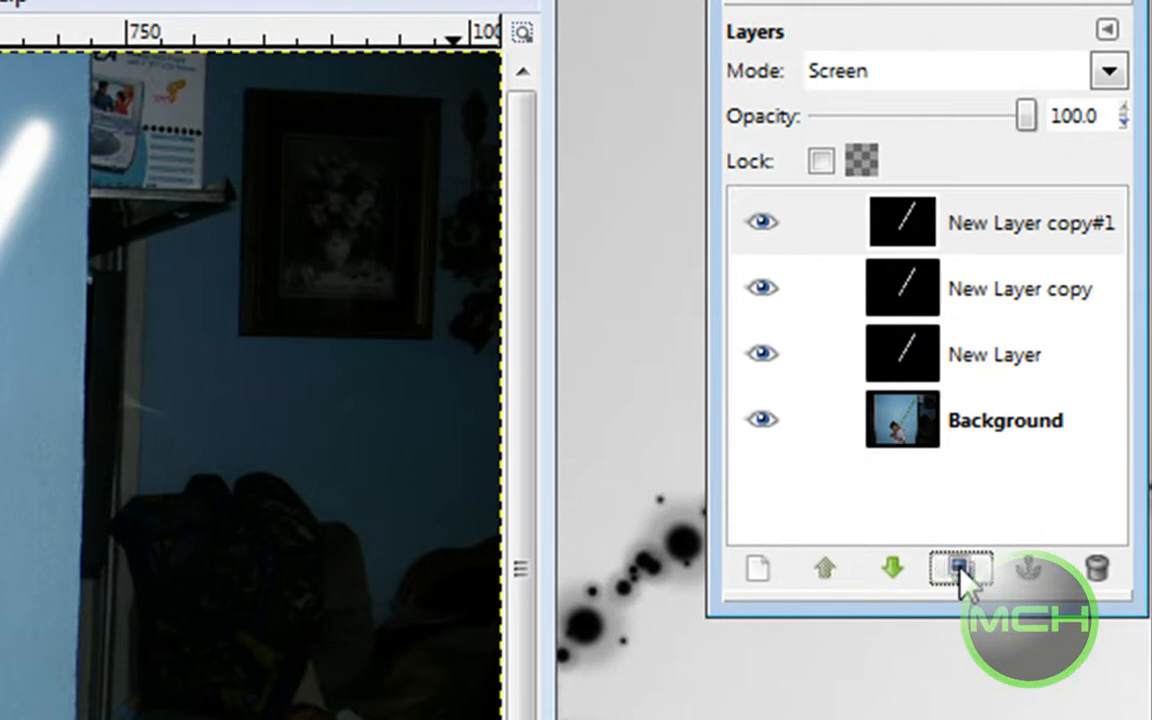
pyautogui.click(960, 570)
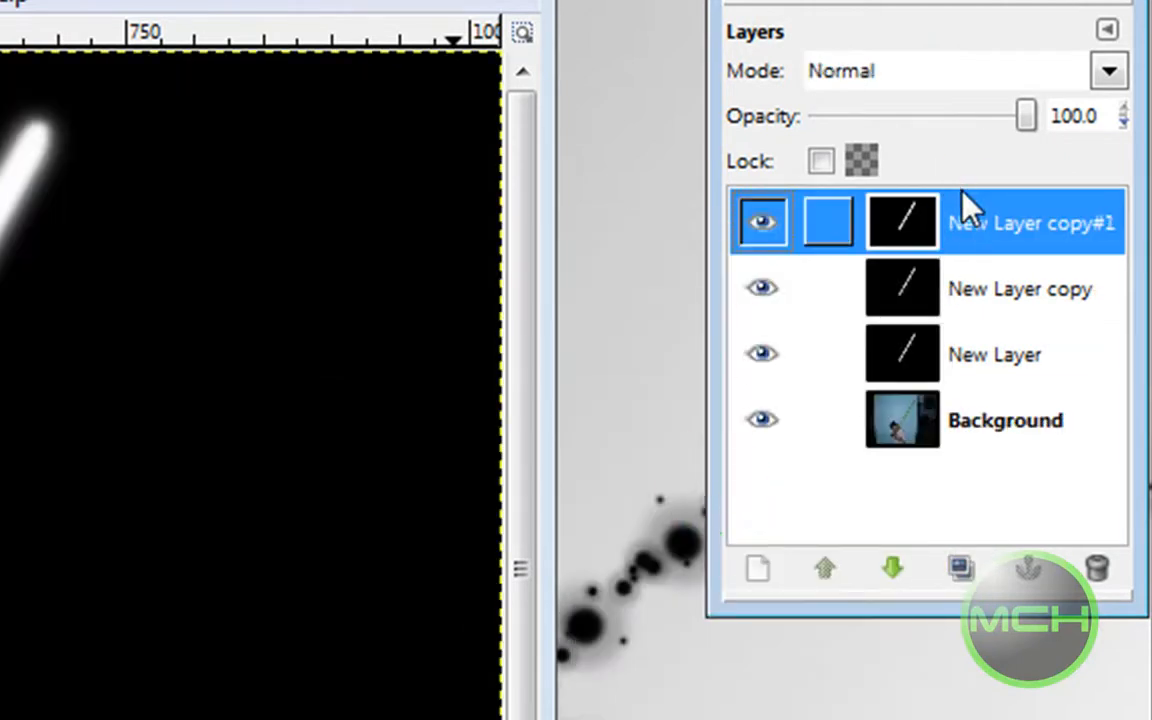
pyautogui.click(1096, 568)
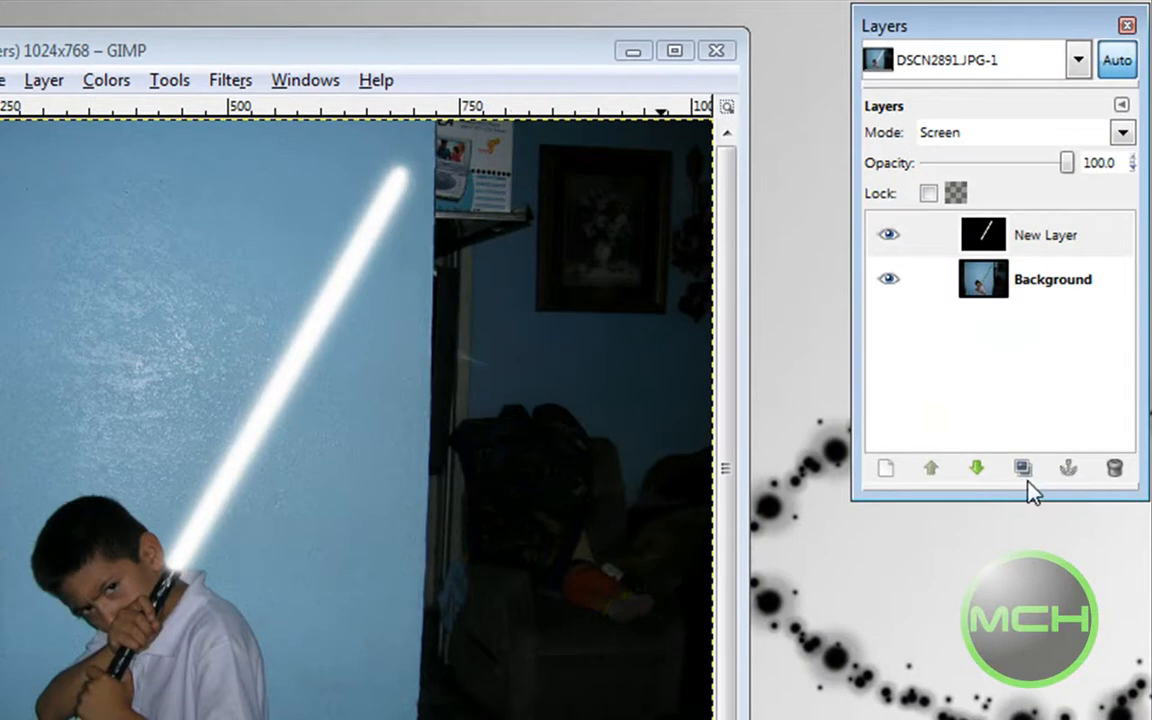
pyautogui.click(1022, 468)
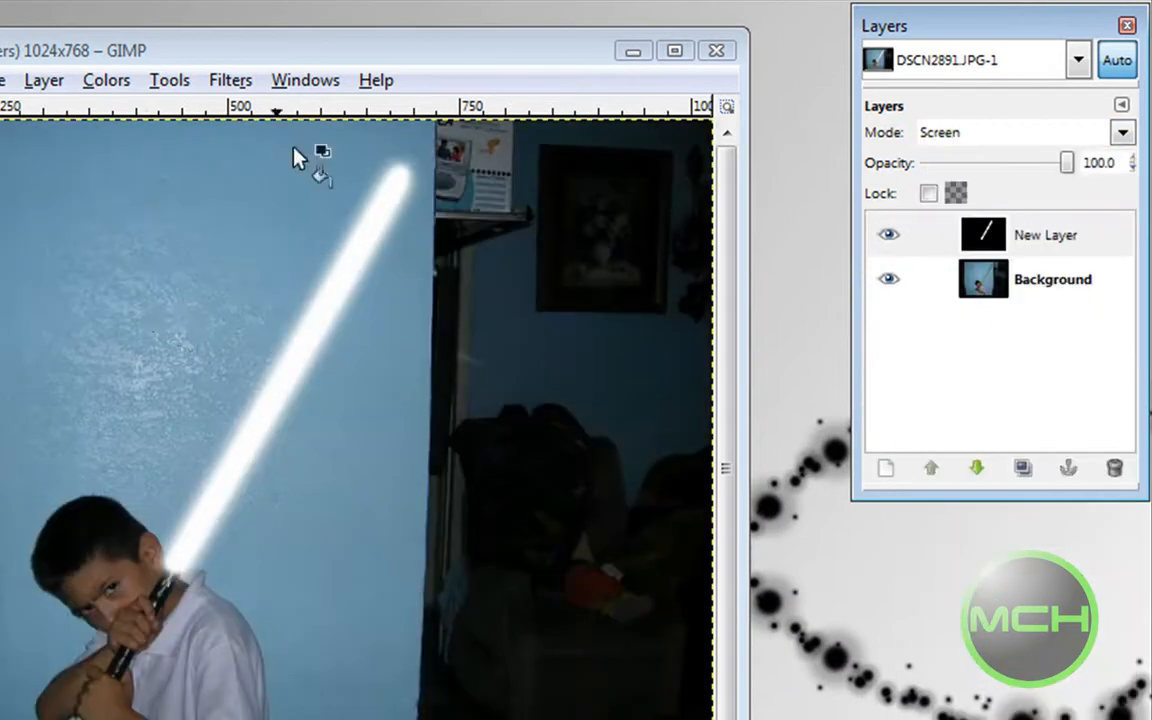
pyautogui.moveTo(290, 384)
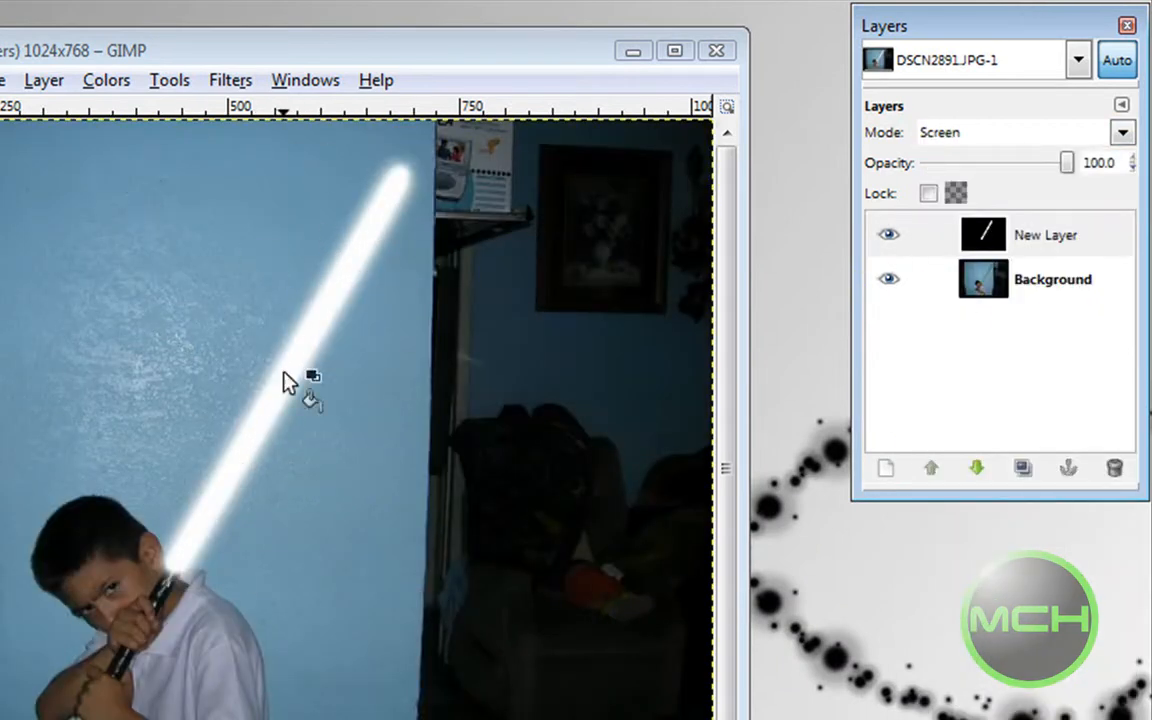
pyautogui.moveTo(184, 328)
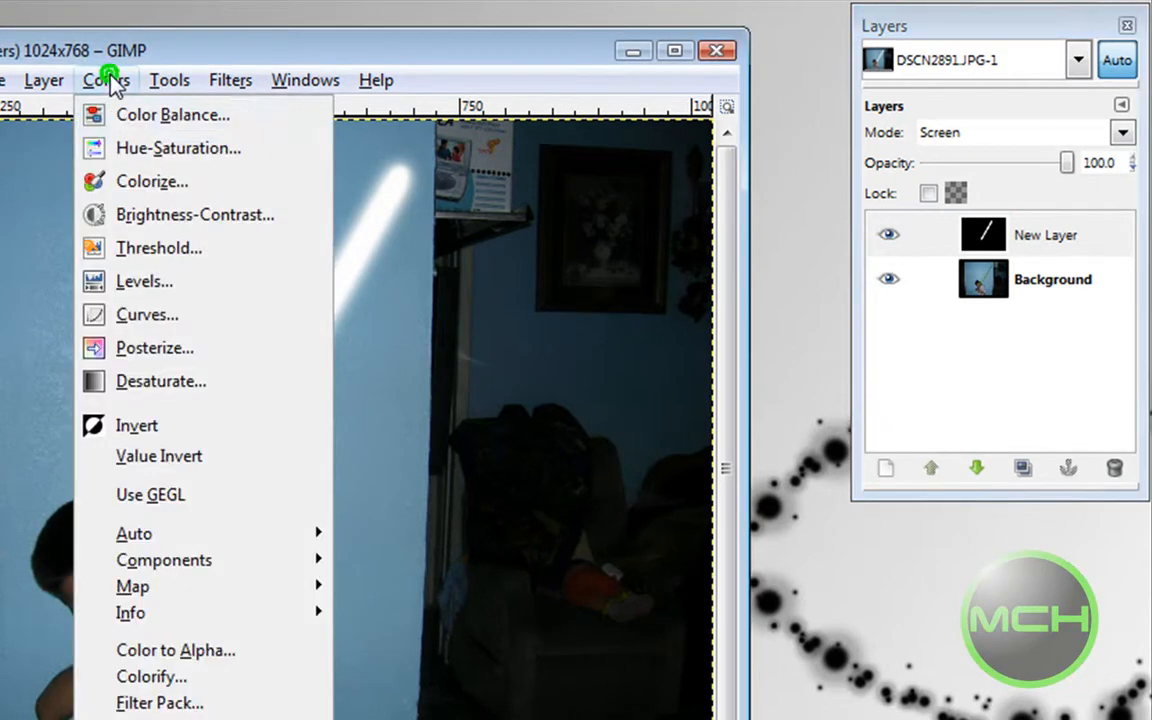
pyautogui.moveTo(150, 190)
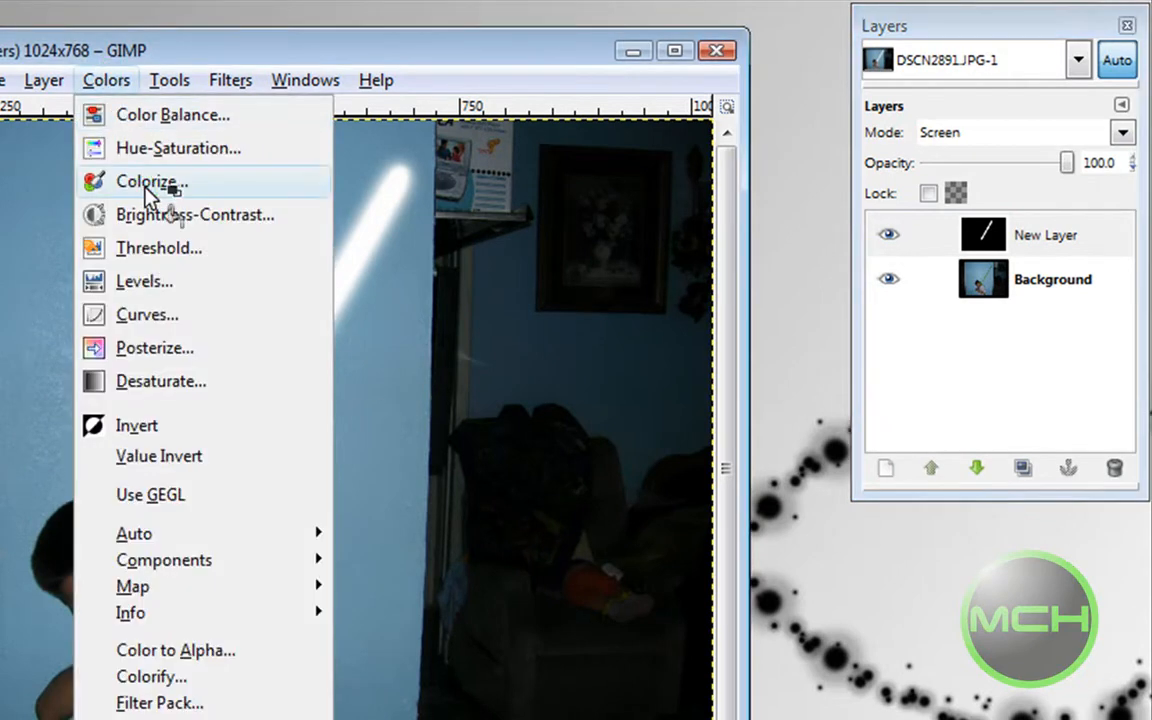
# In Colorize, nudge saturation up and drag the hue all the way to red (360)
pyautogui.click(146, 180)
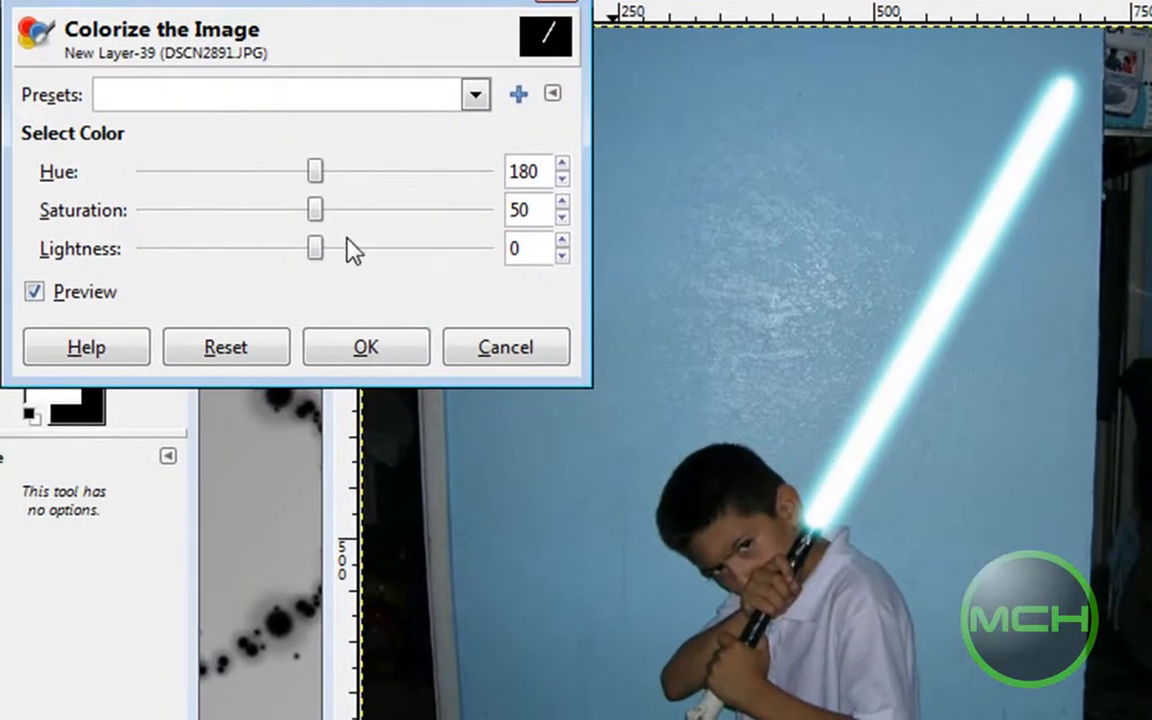
pyautogui.moveTo(584, 192)
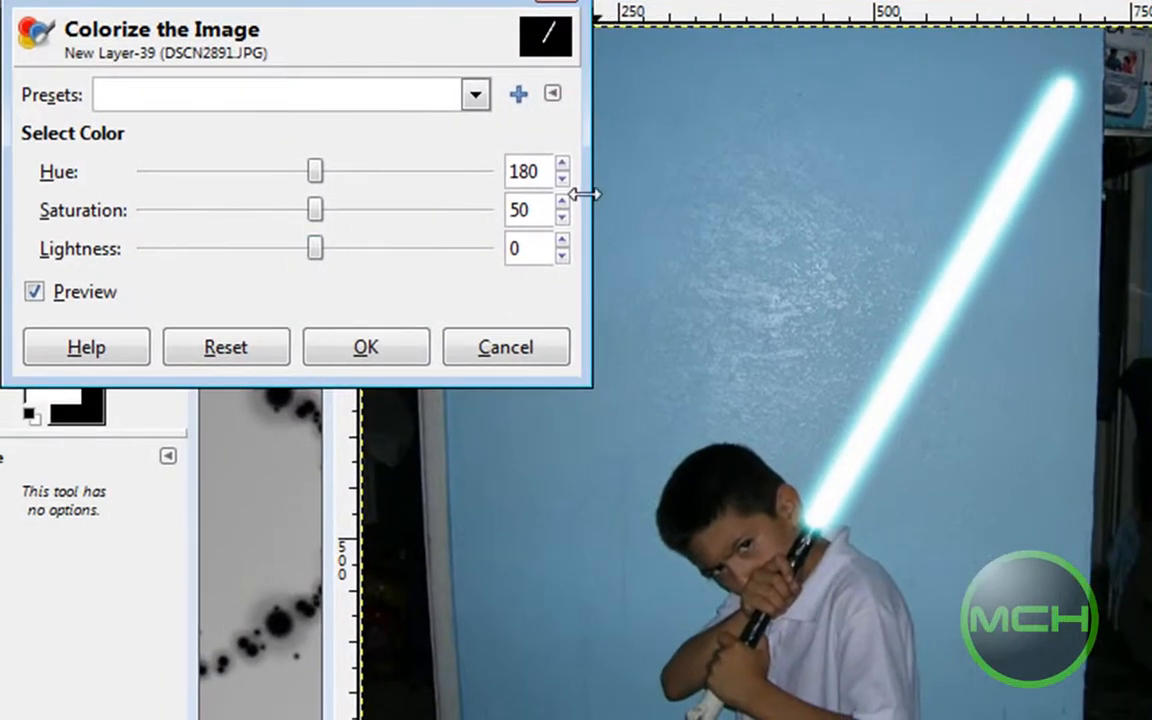
pyautogui.click(562, 204)
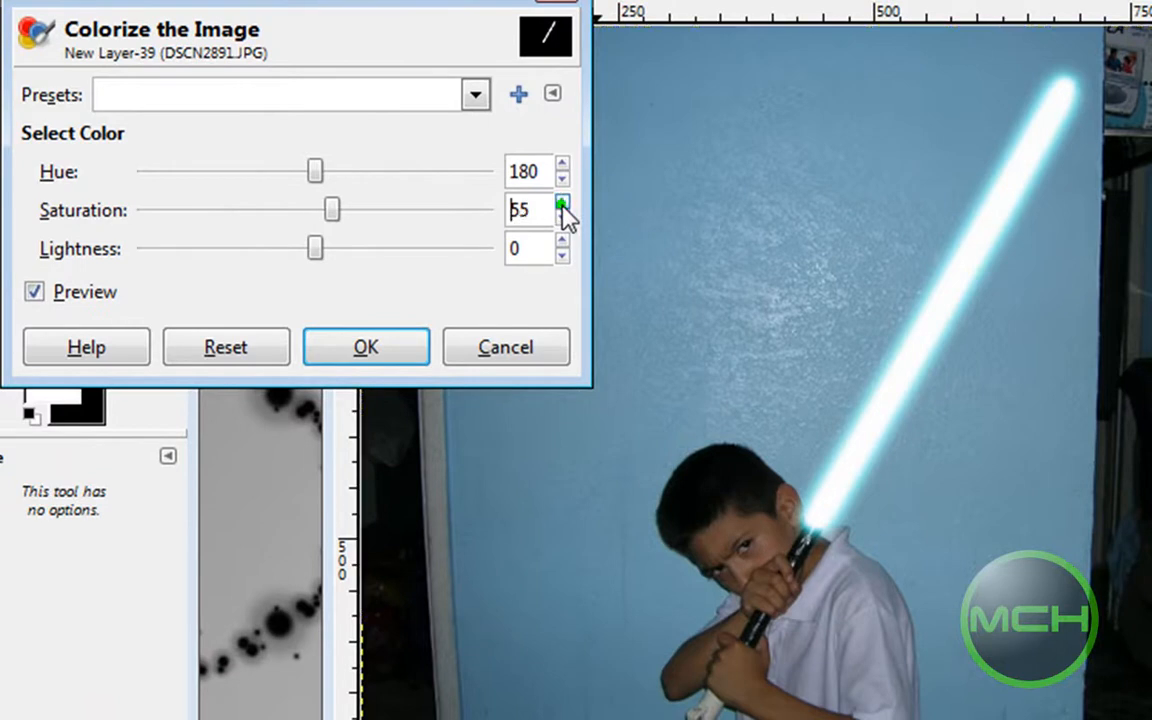
pyautogui.click(562, 204)
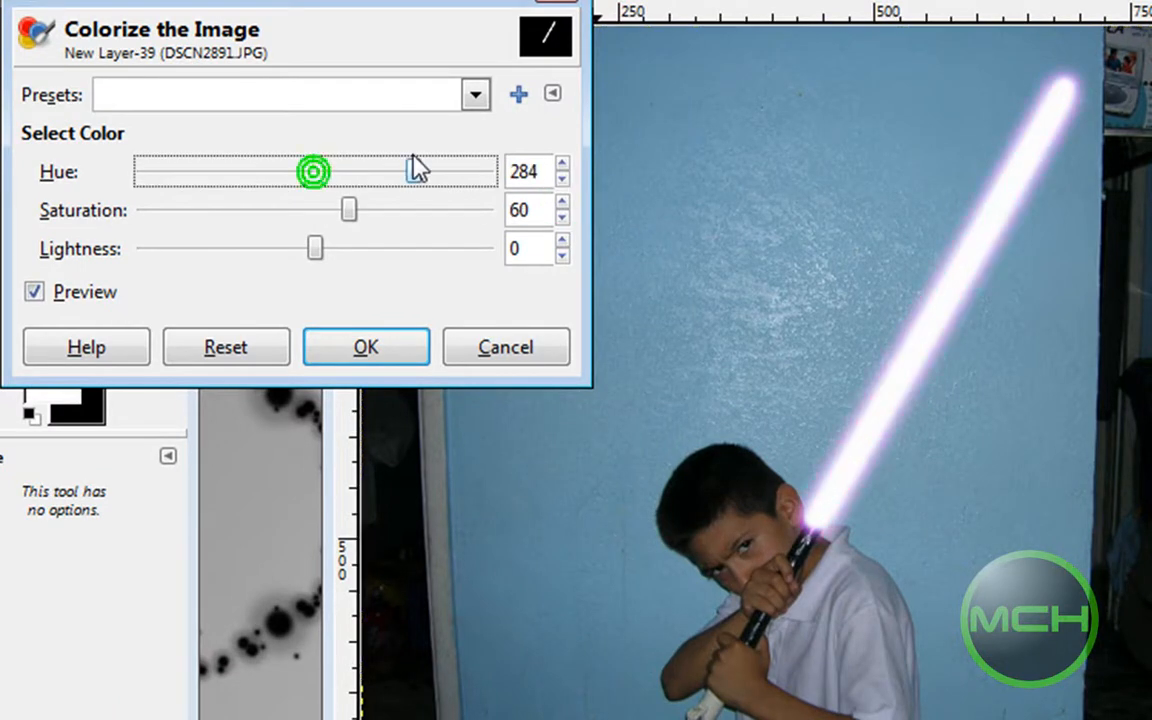
pyautogui.moveTo(312, 172); pyautogui.dragTo(216, 172)
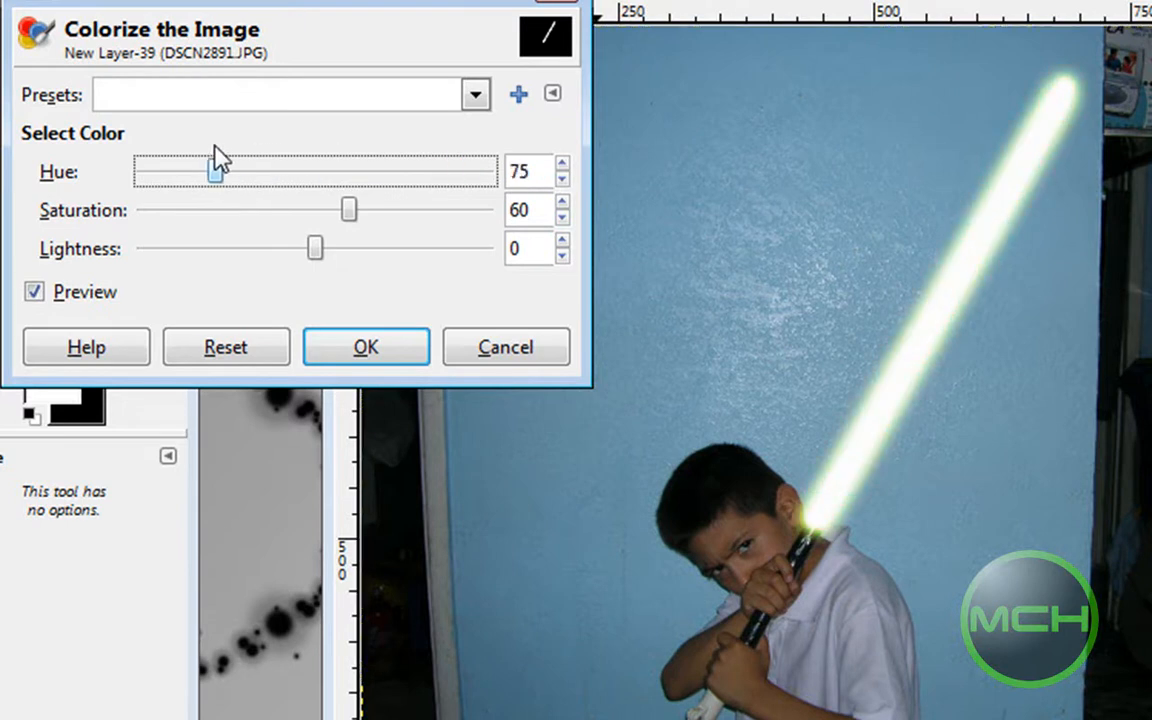
pyautogui.moveTo(216, 172); pyautogui.dragTo(280, 172)
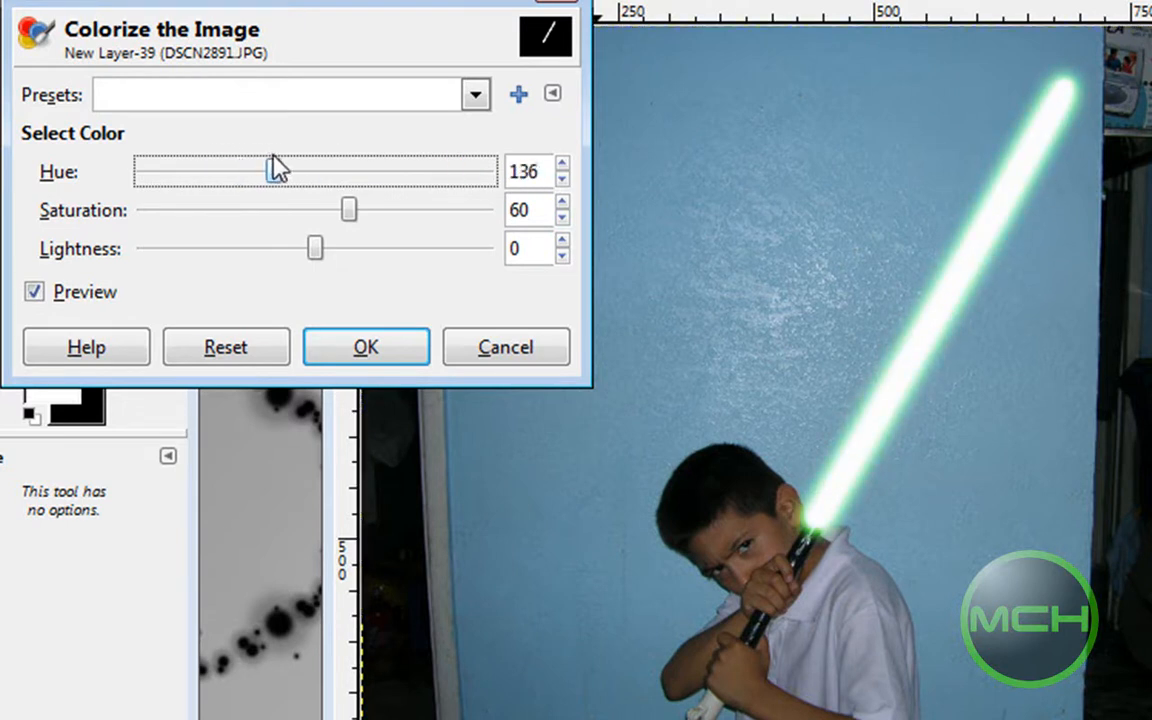
pyautogui.moveTo(278, 172); pyautogui.dragTo(356, 172)
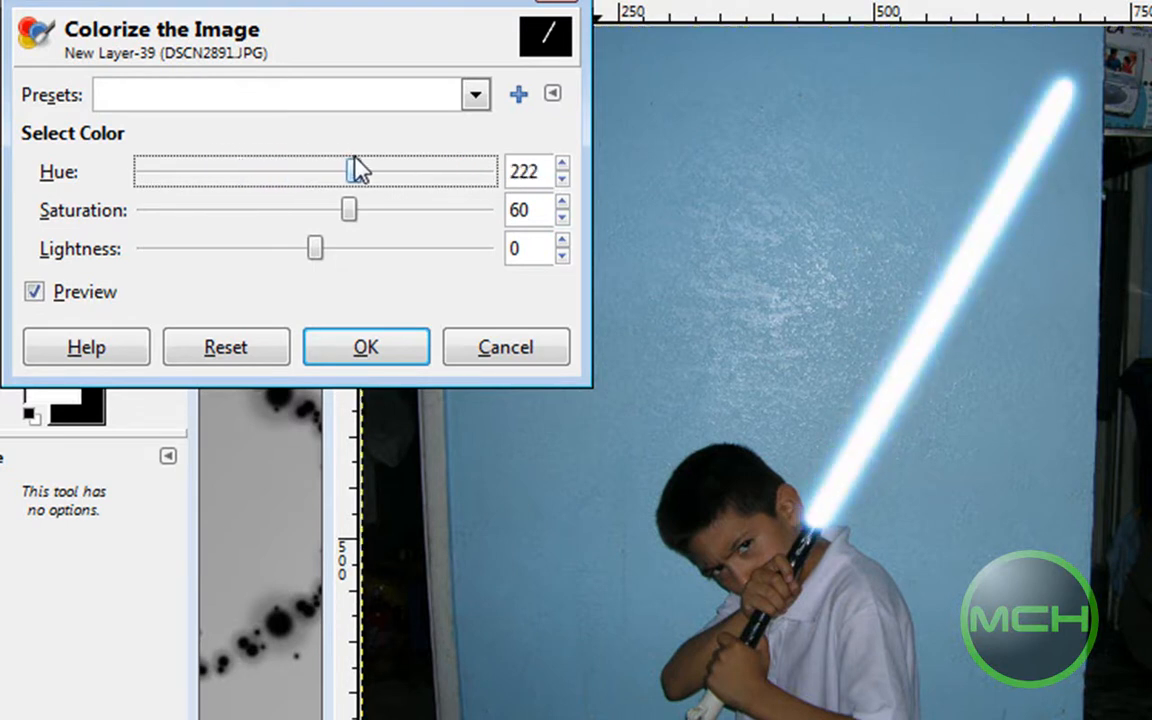
pyautogui.moveTo(352, 172); pyautogui.dragTo(488, 172)
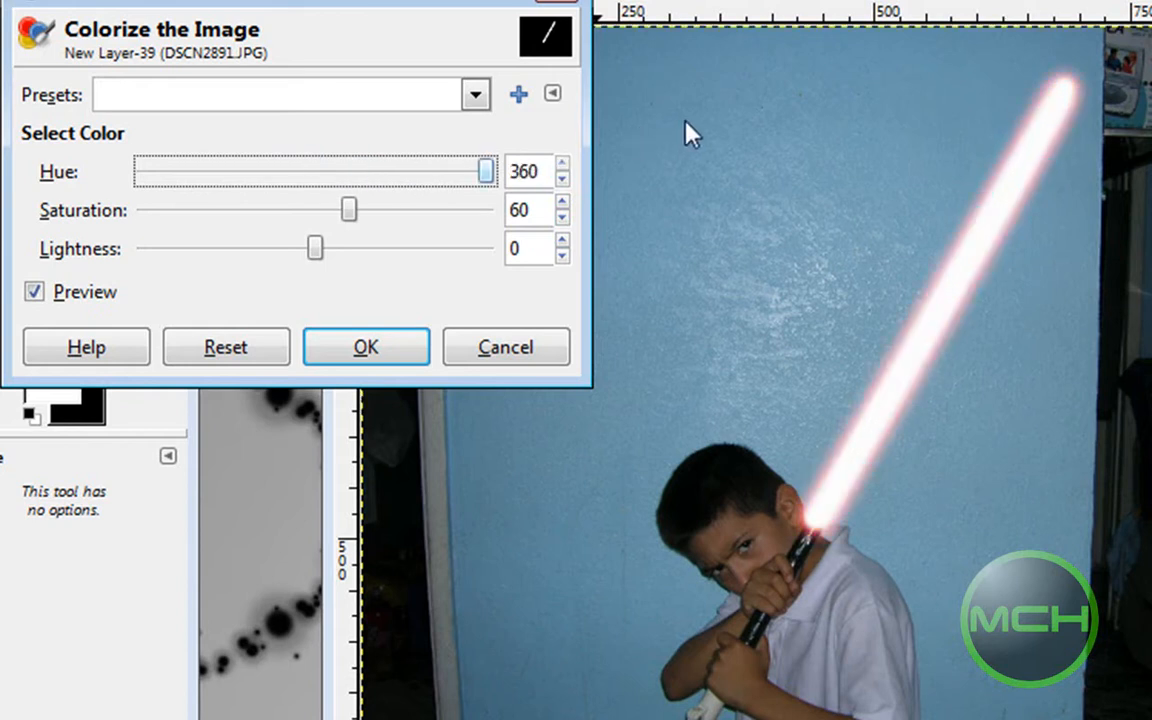
pyautogui.moveTo(418, 220)
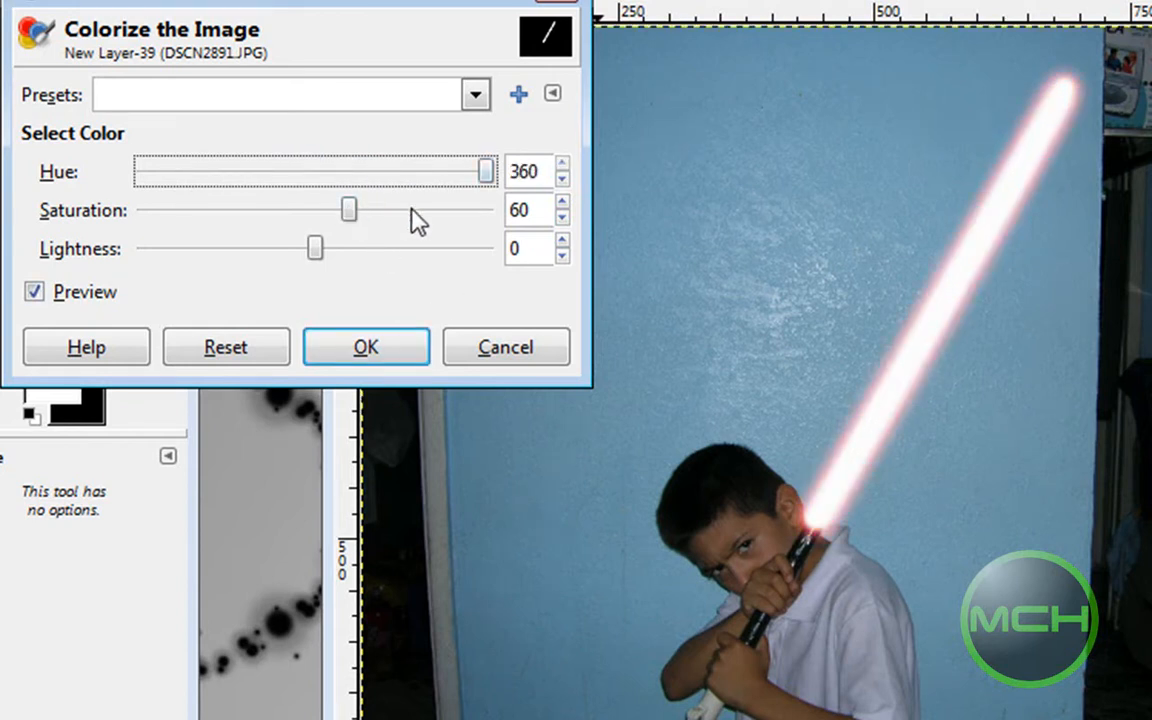
pyautogui.moveTo(818, 264)
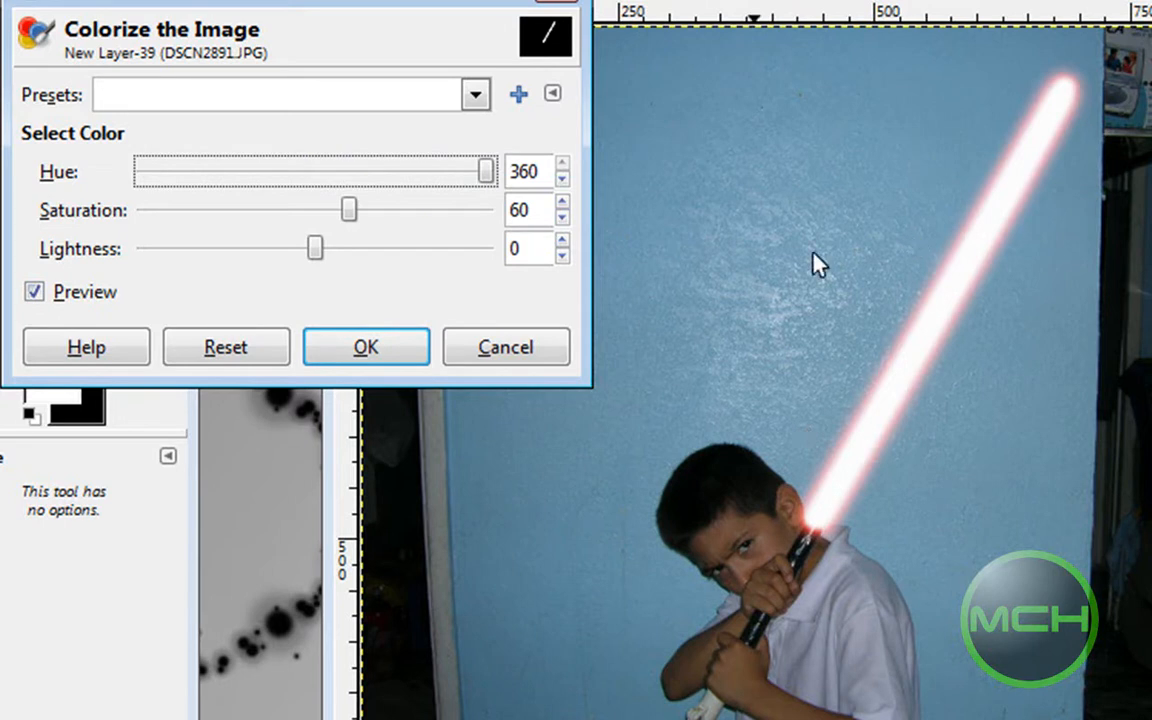
pyautogui.moveTo(264, 230)
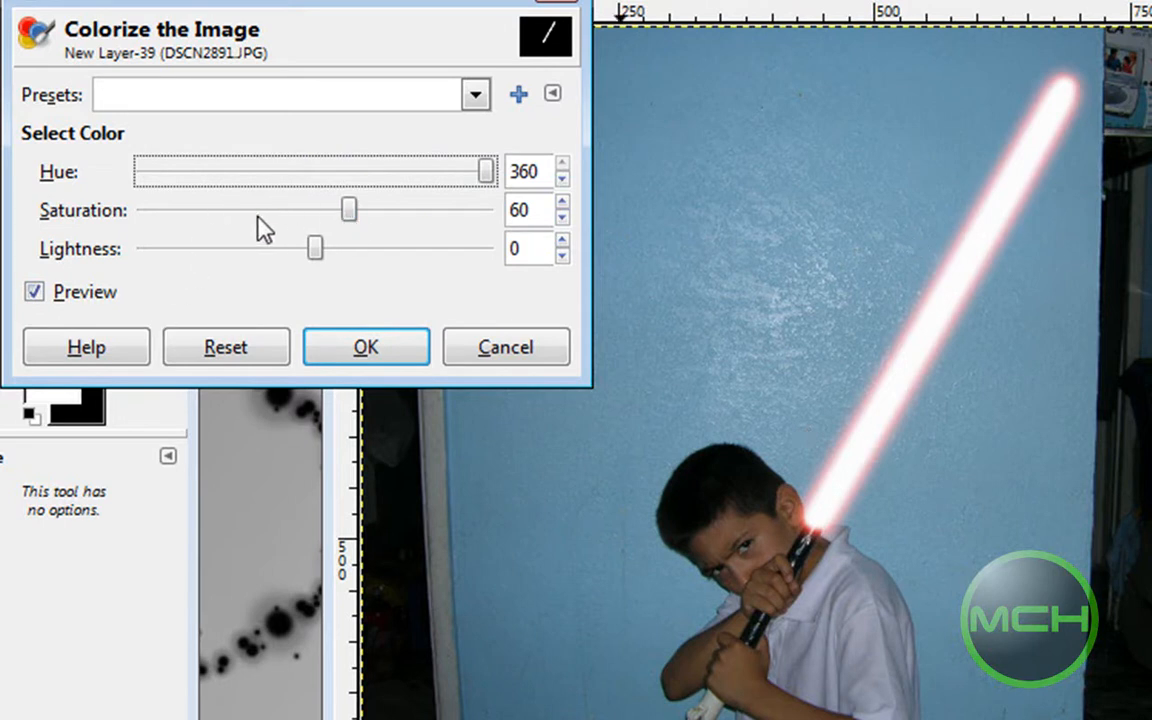
pyautogui.moveTo(268, 238)
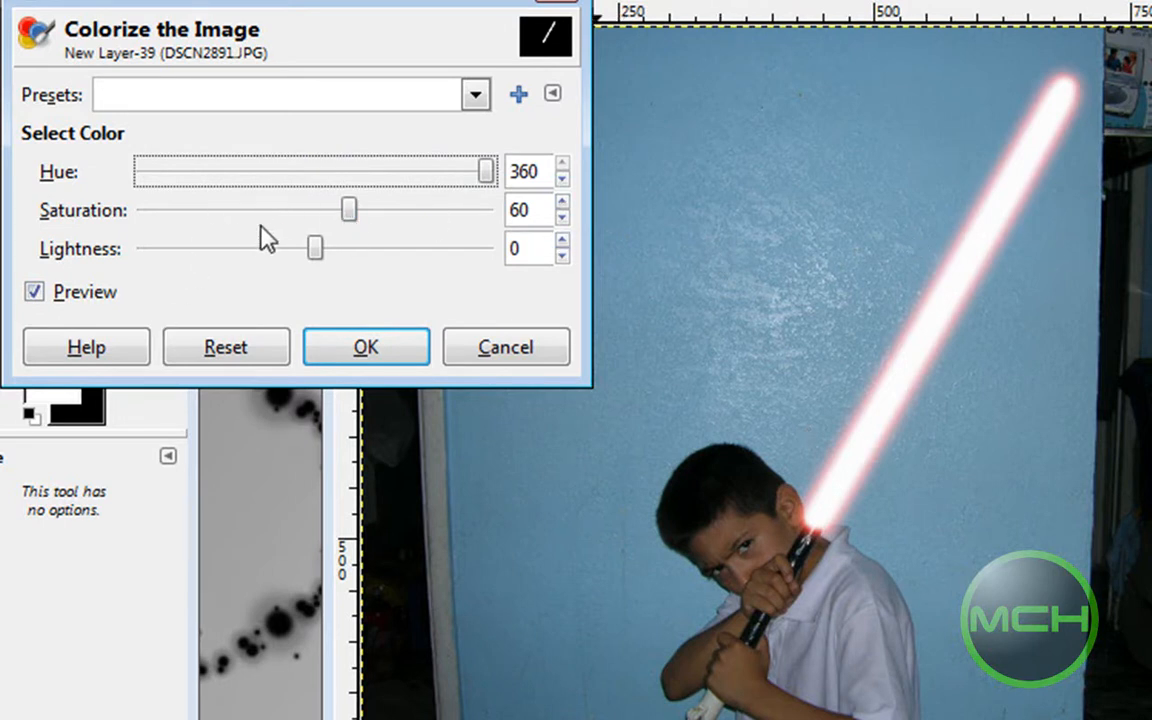
# Raise the saturation to 80 and apply the red colouring to the glow
pyautogui.click(562, 204)
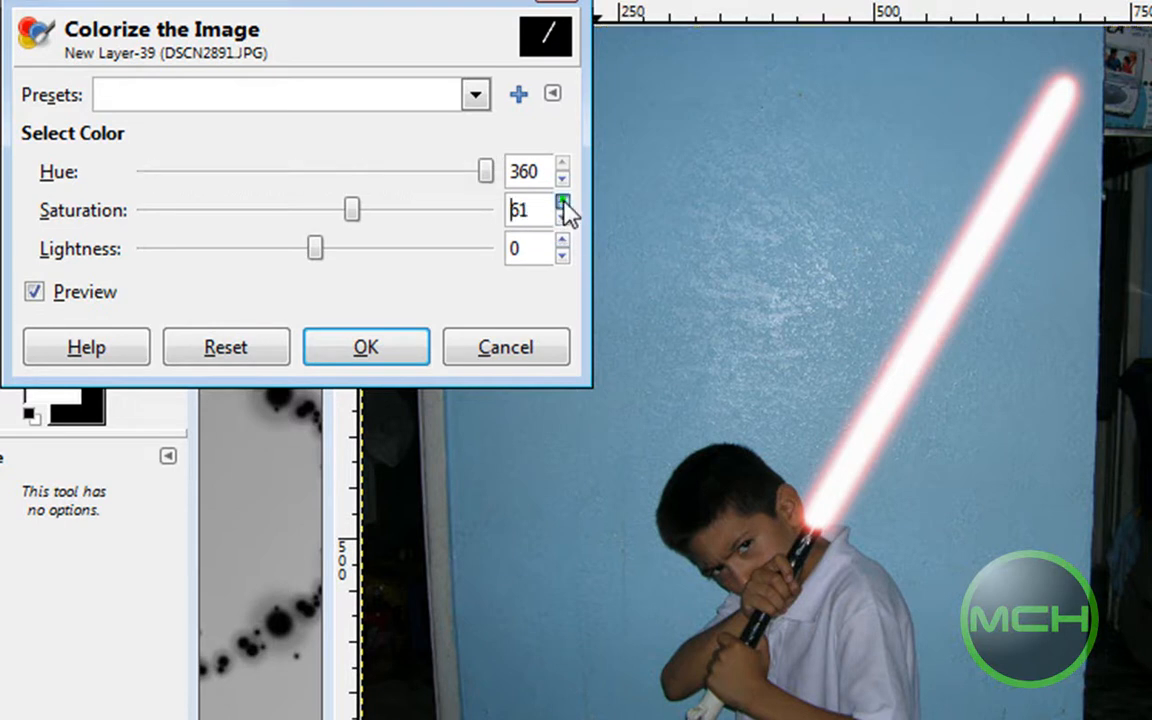
pyautogui.click(564, 204)
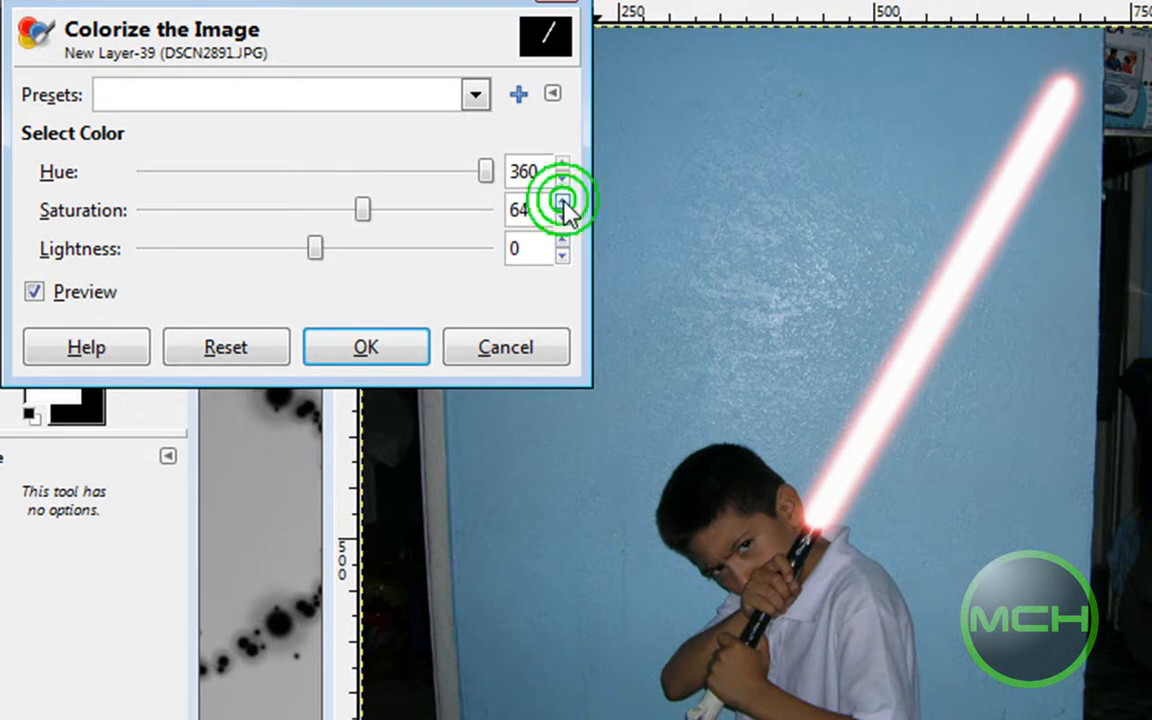
pyautogui.click(562, 204)
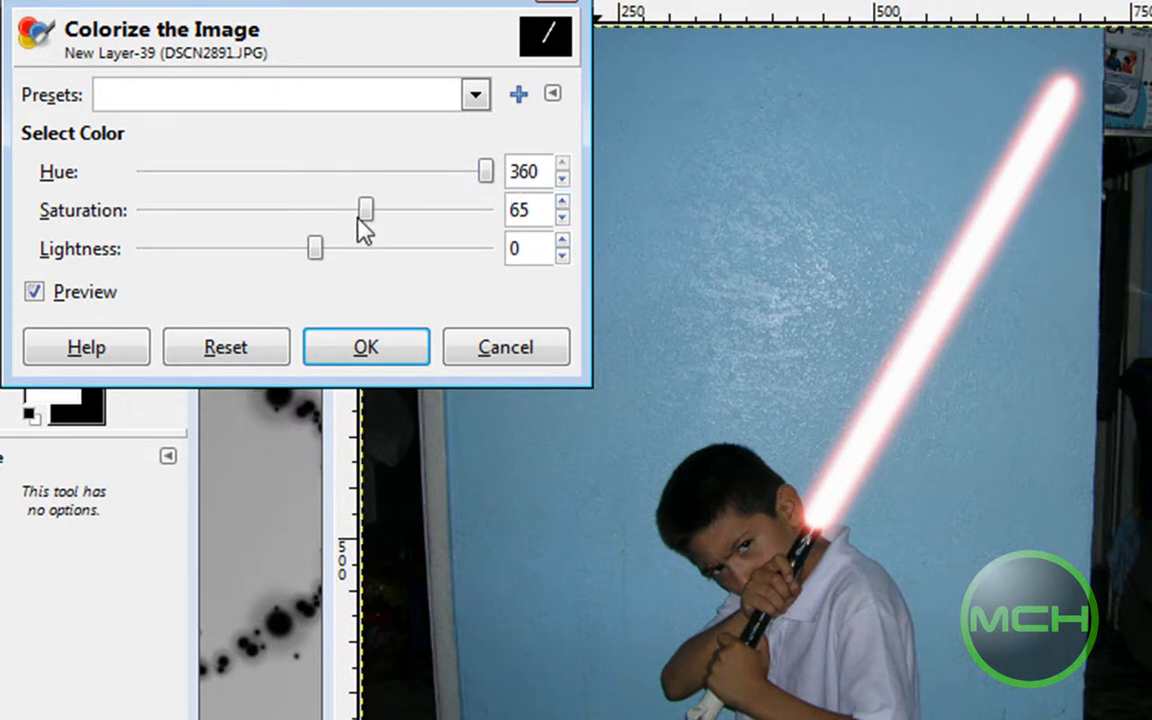
pyautogui.moveTo(964, 260)
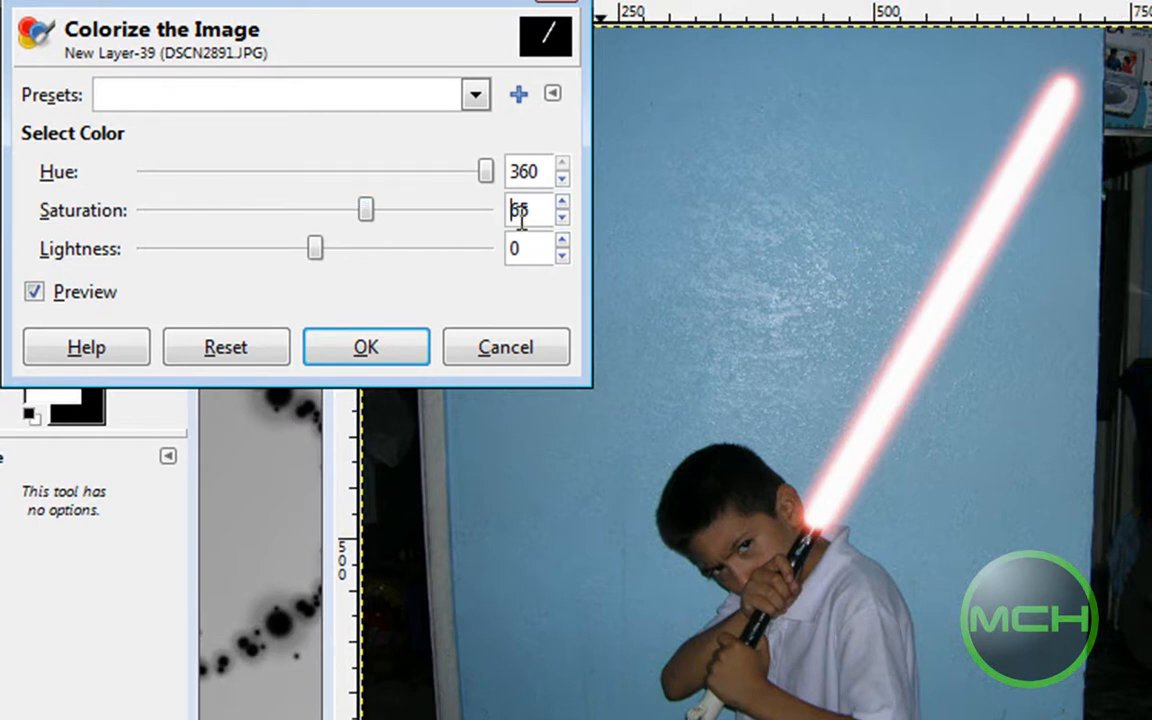
pyautogui.click(562, 204)
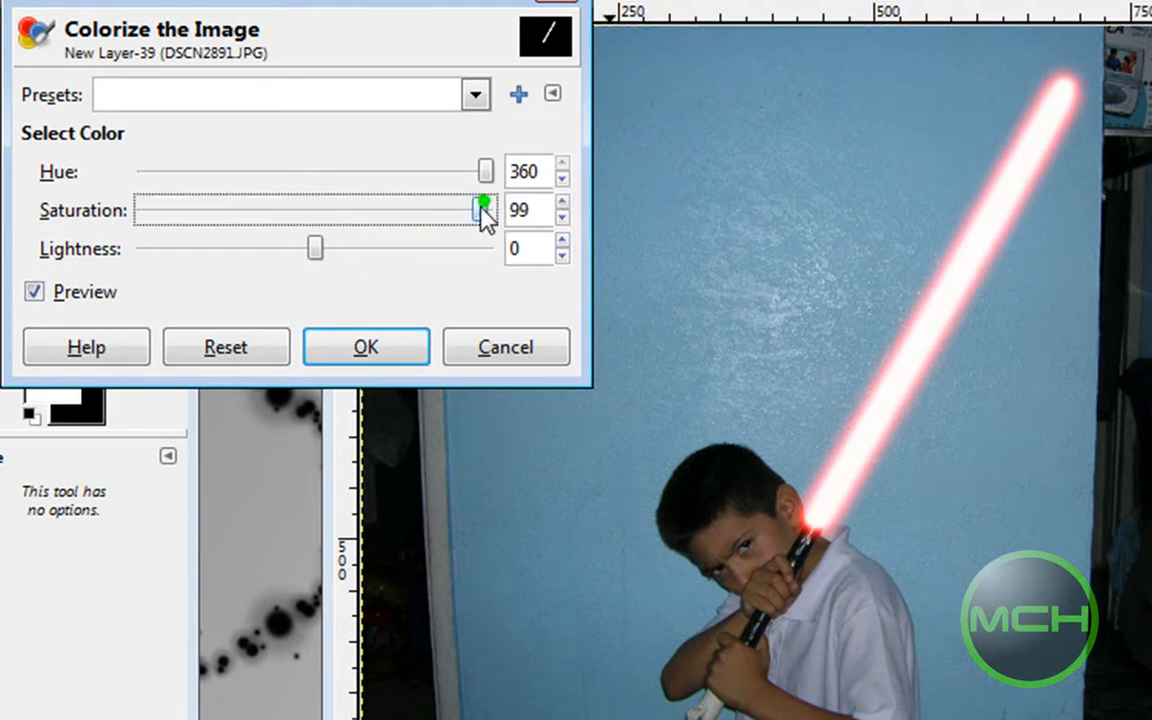
pyautogui.moveTo(484, 210); pyautogui.dragTo(424, 210)
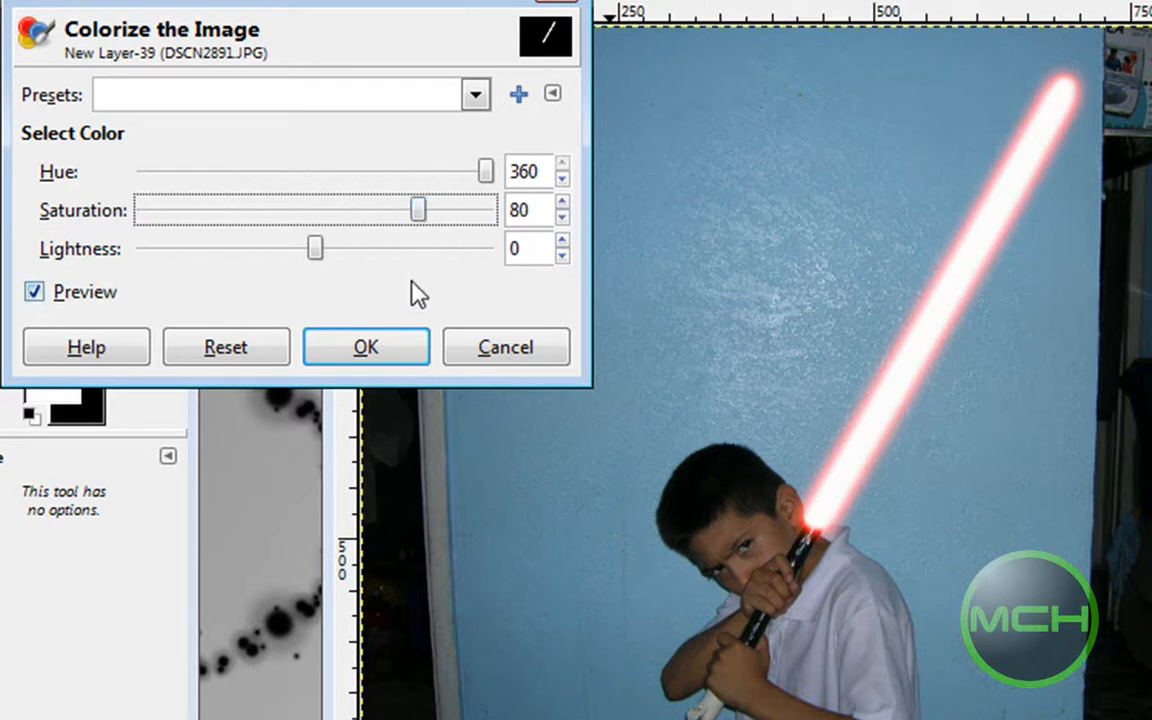
pyautogui.click(364, 348)
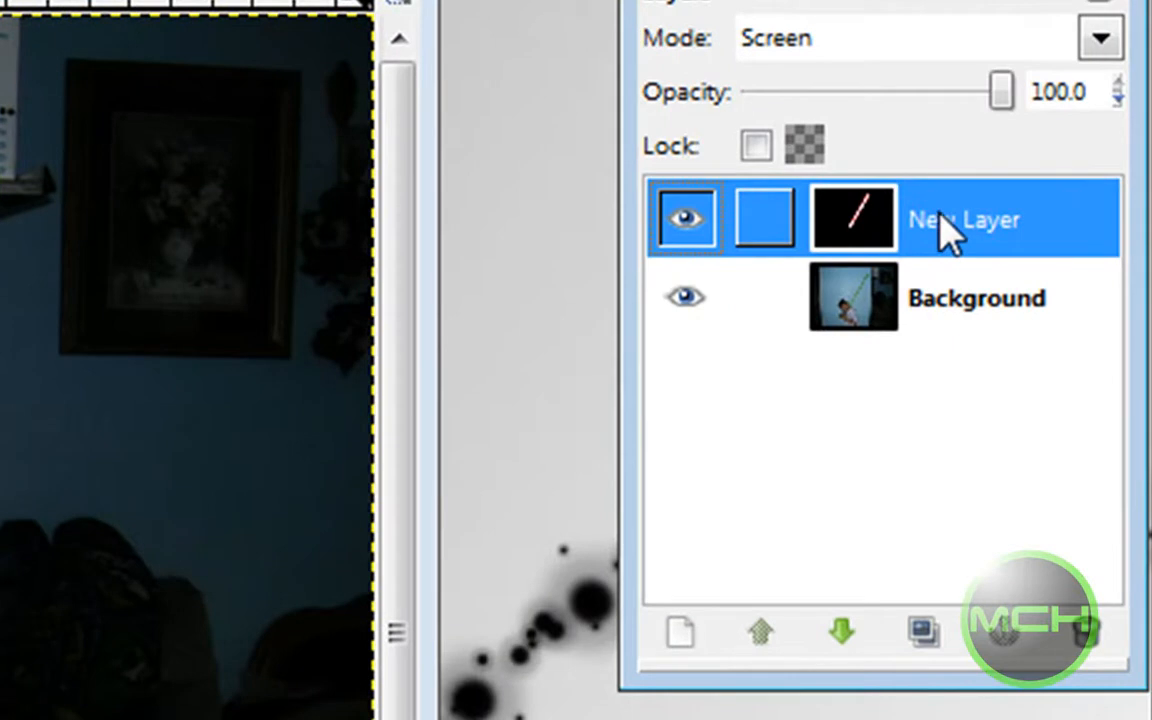
pyautogui.moveTo(1020, 224)
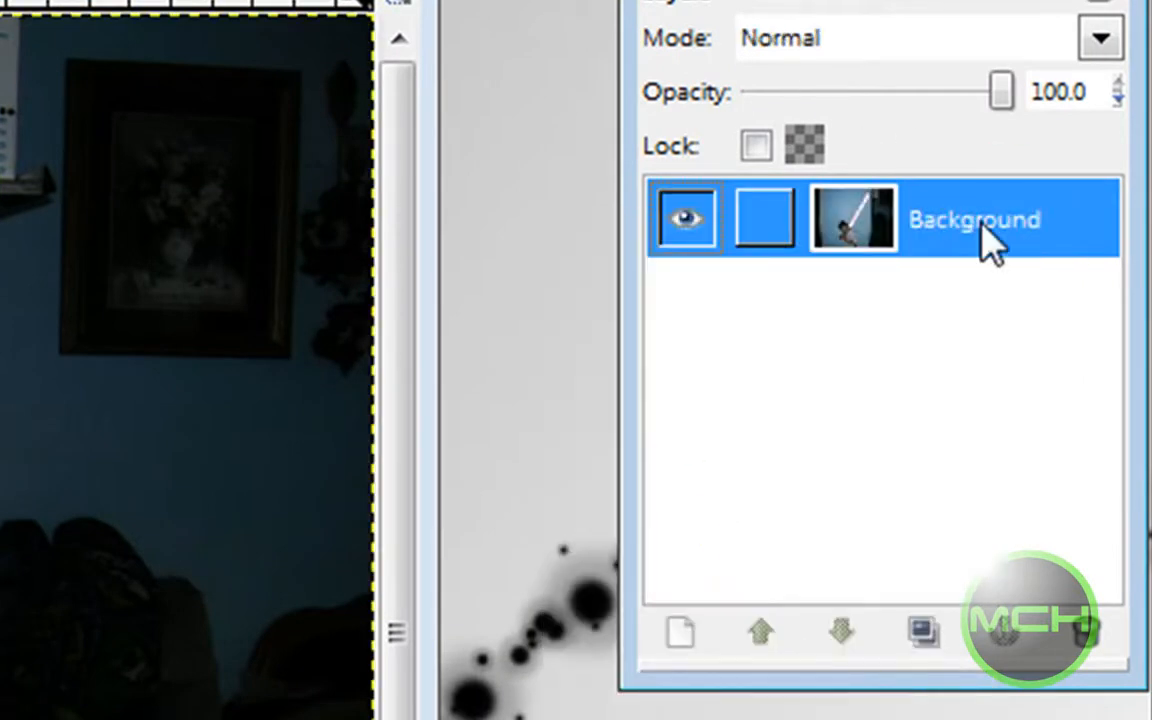
# Bring up the File commands after flattening the image
pyautogui.click(254, 52)
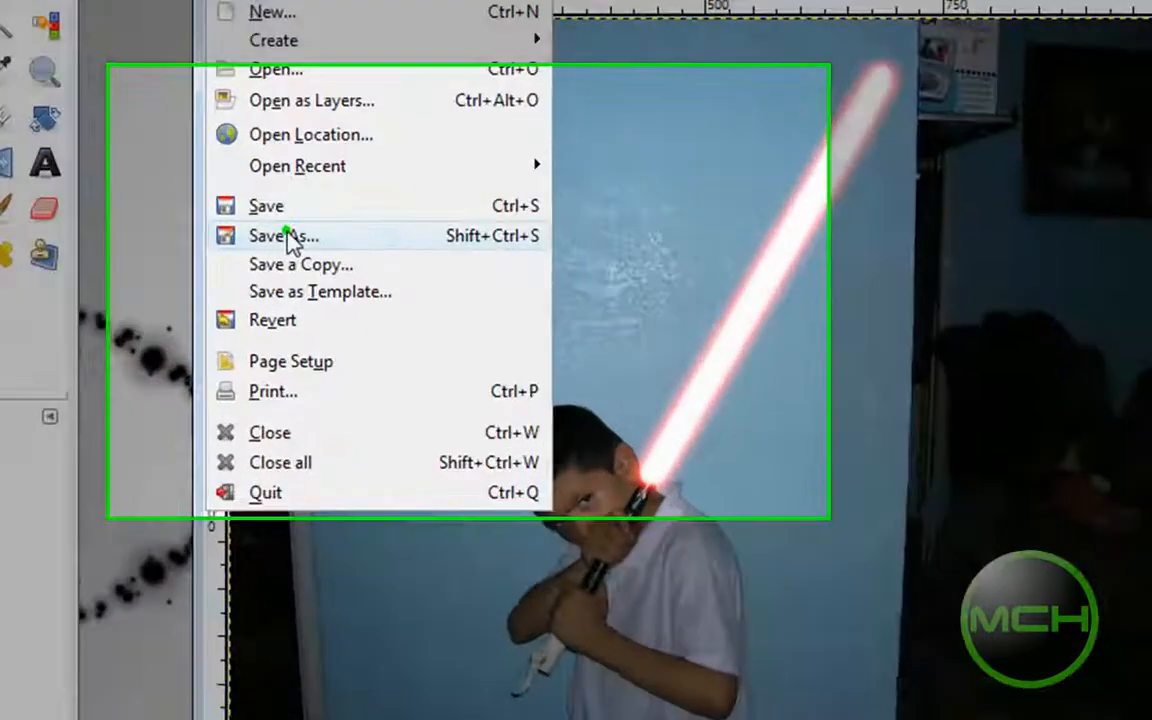
# Start Save As and begin renaming the file to lightsaber.JPG
pyautogui.click(282, 236)
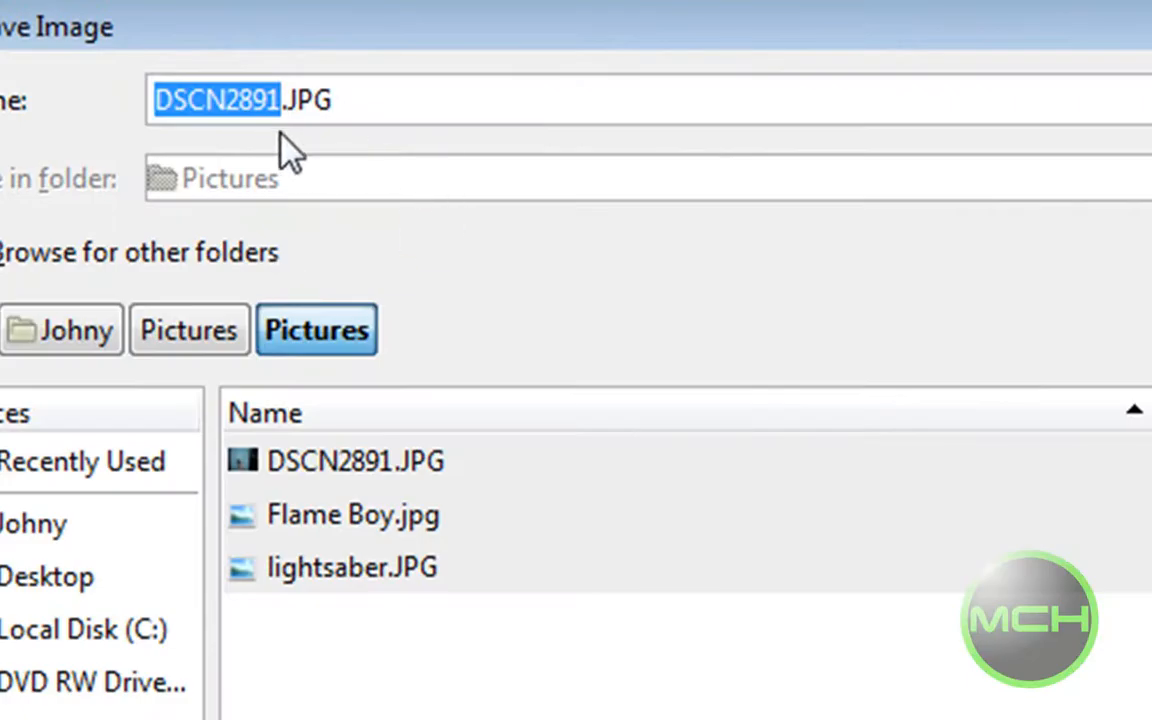
pyautogui.write('lightsaber.JPG')
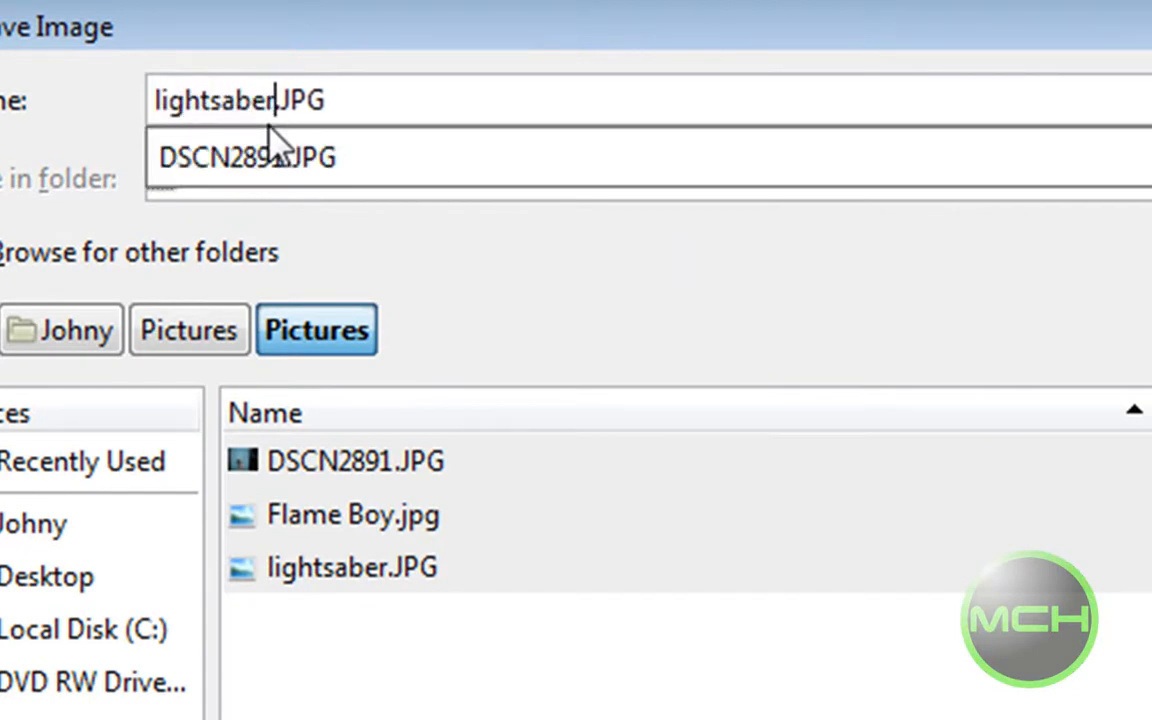
pyautogui.moveTo(358, 152)
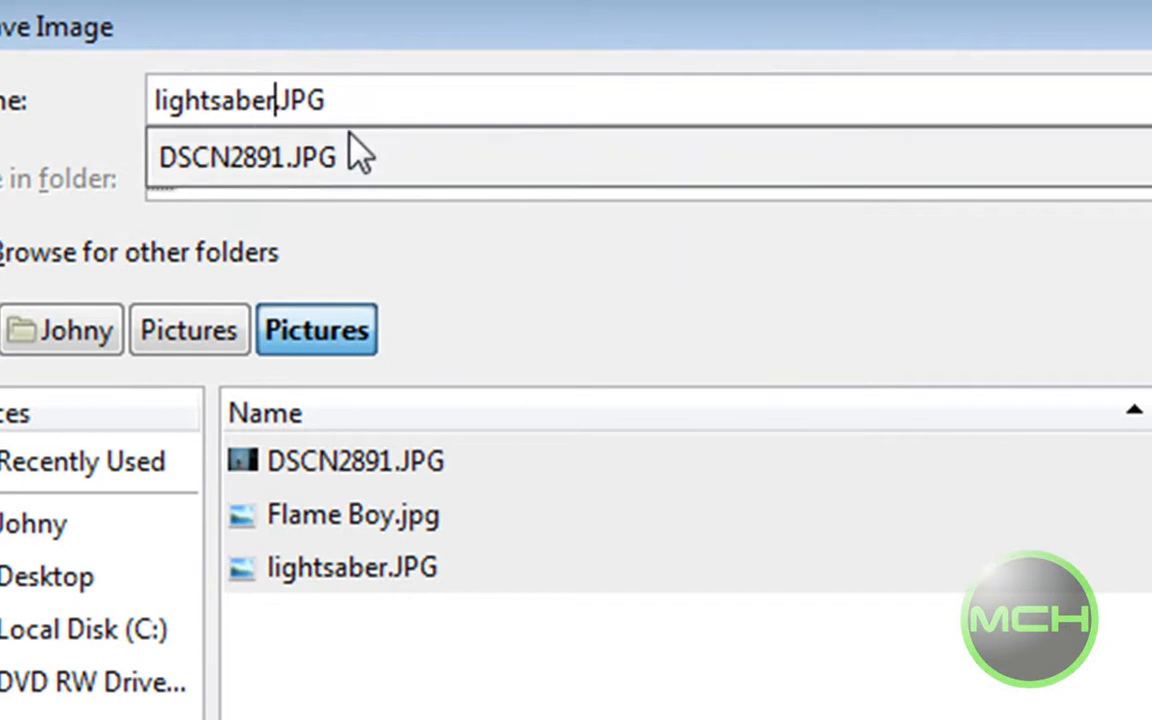
pyautogui.moveTo(330, 120)
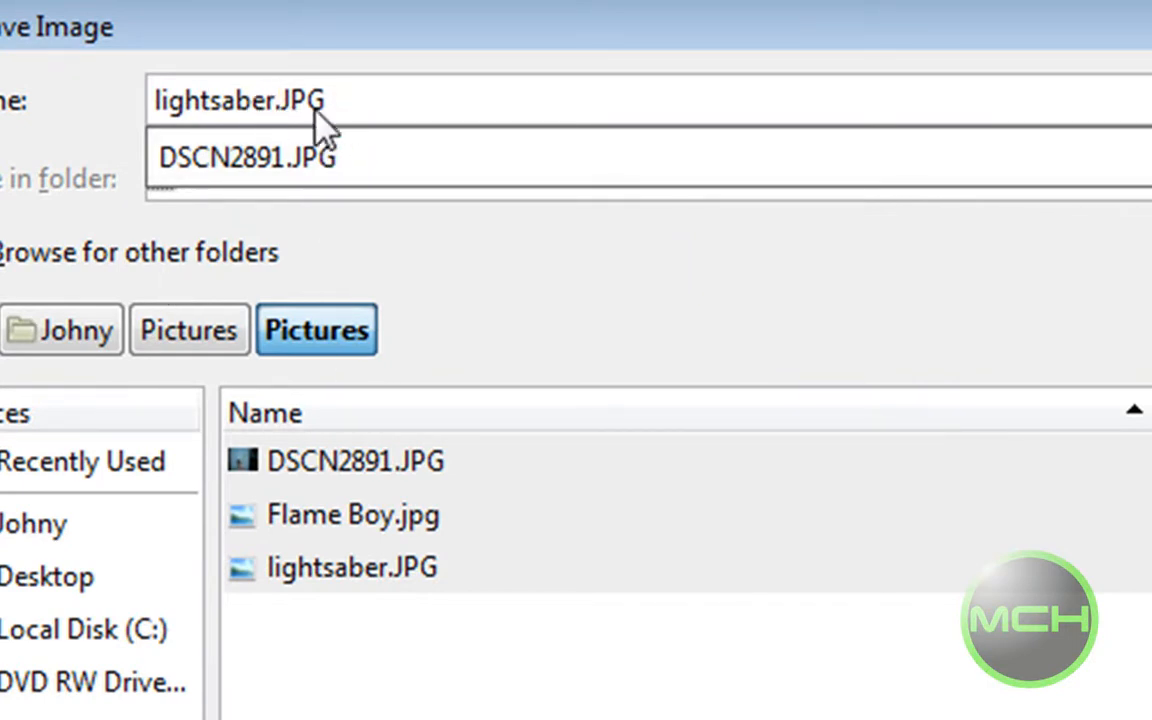
pyautogui.moveTo(320, 140)
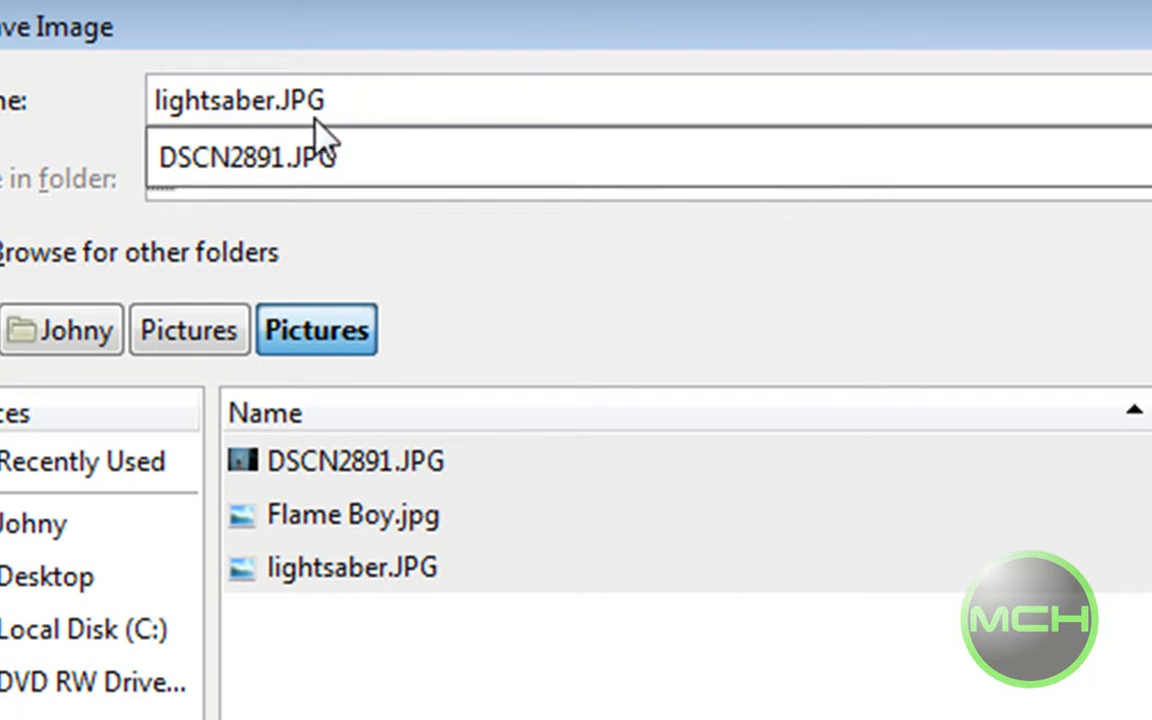
pyautogui.moveTo(370, 144)
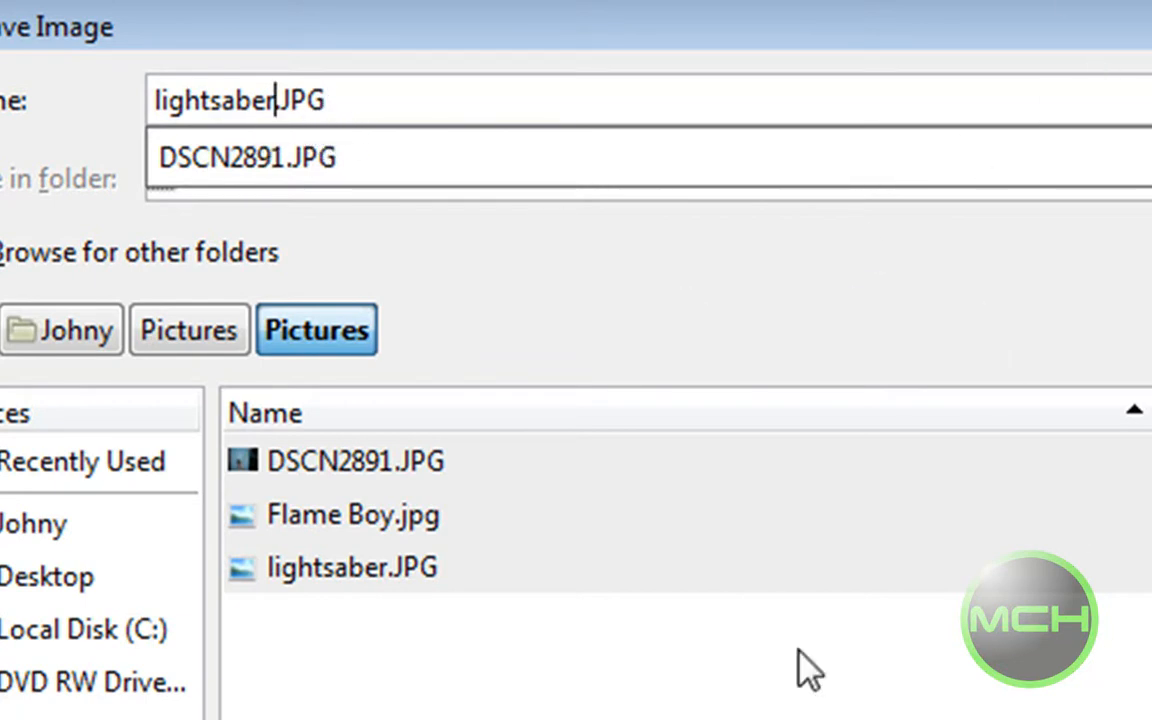
pyautogui.moveTo(808, 670)
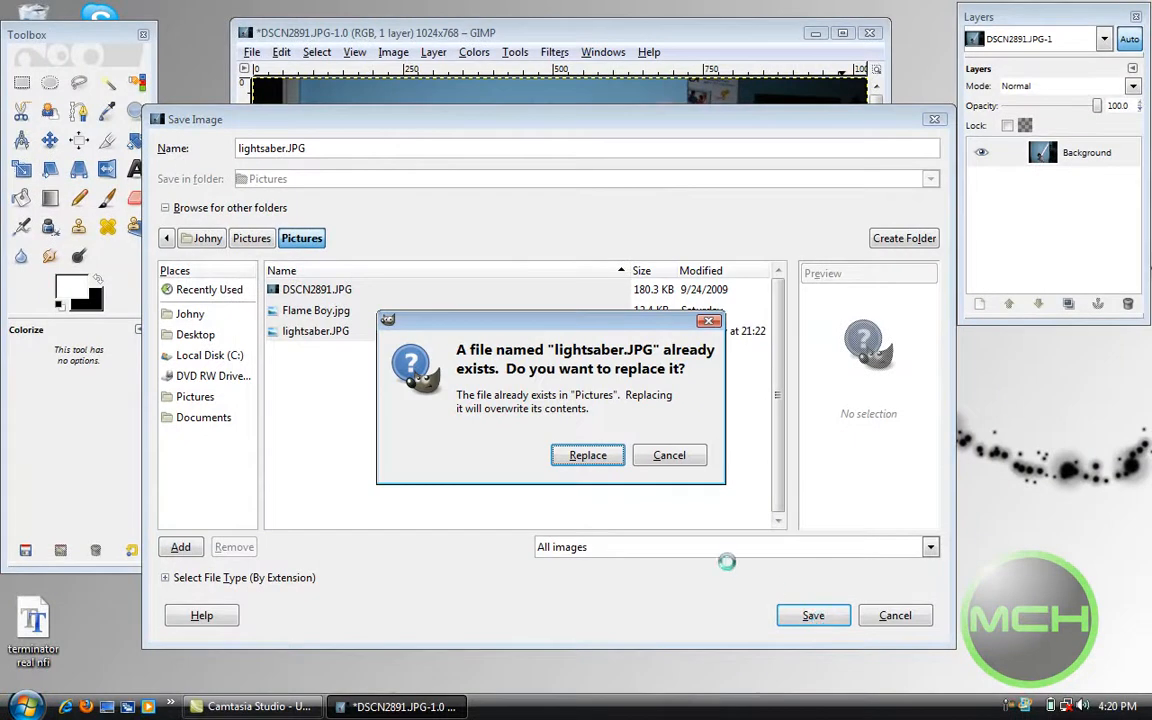
# Overwrite lightsaber.JPG, flattening the image and exporting at JPEG quality 89
pyautogui.click(588, 456)
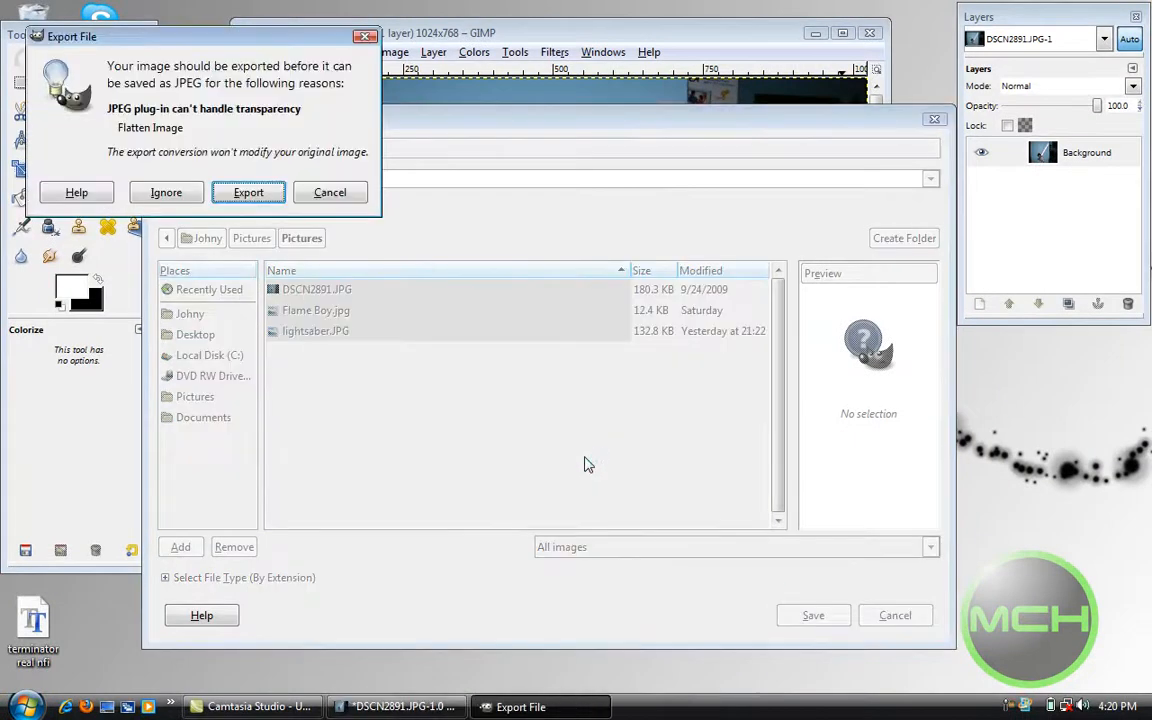
pyautogui.click(248, 192)
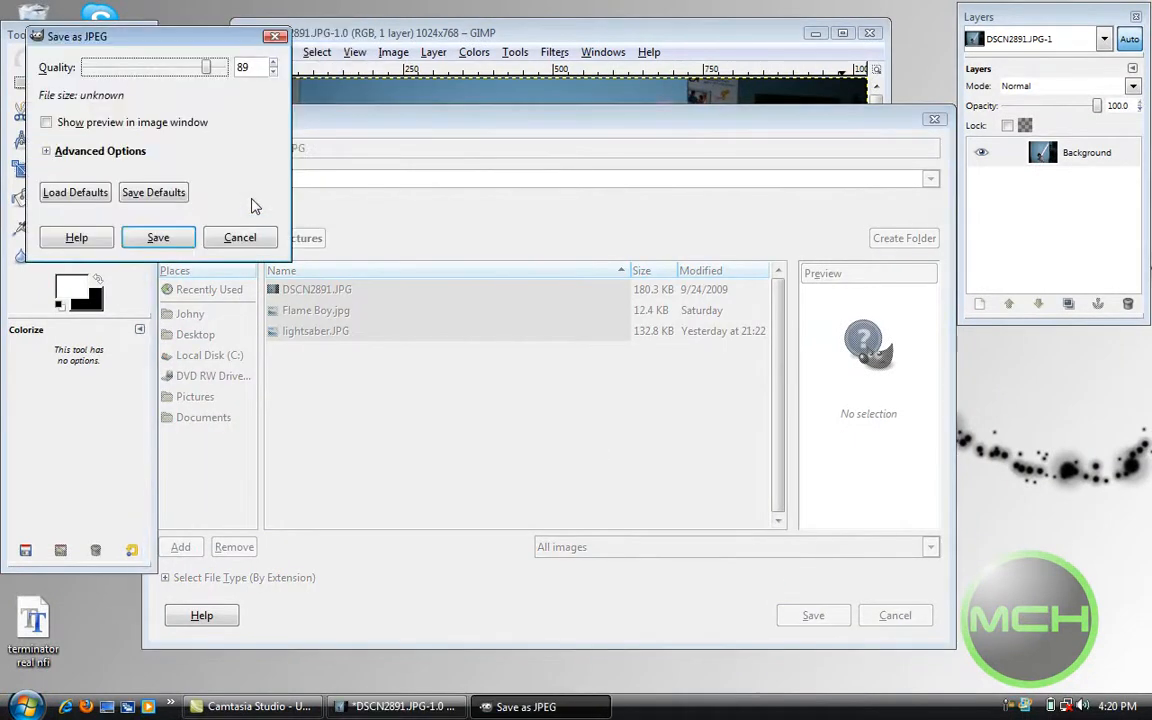
pyautogui.click(156, 236)
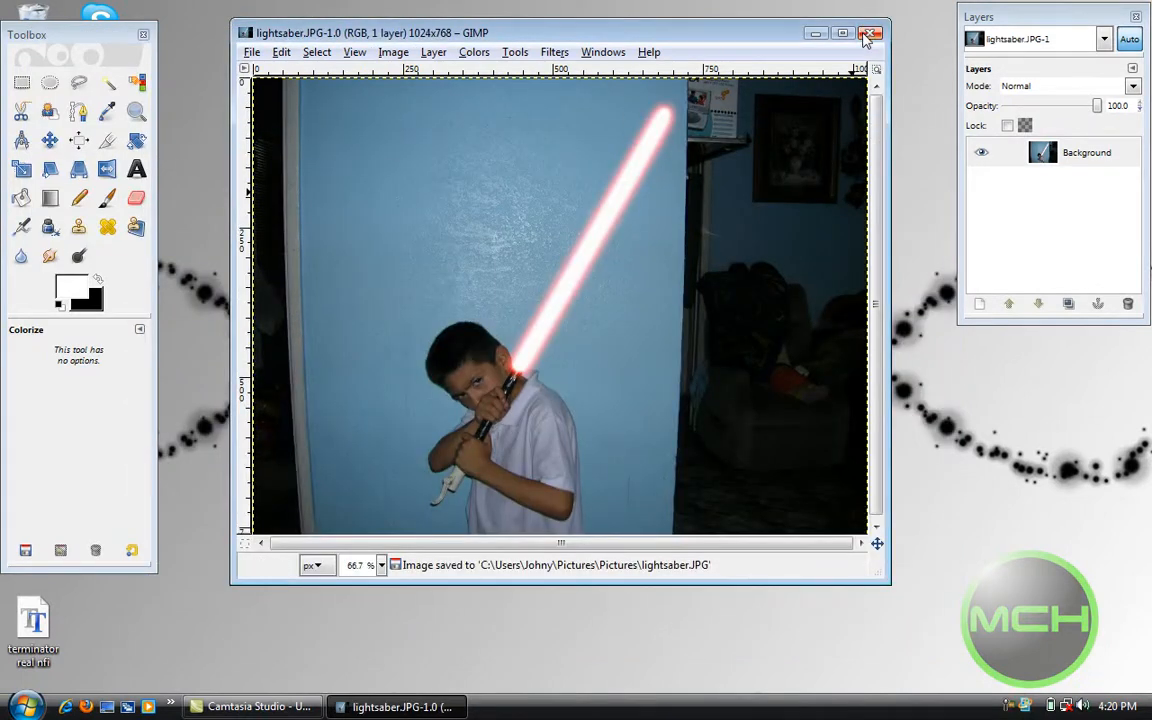
pyautogui.moveTo(800, 188)
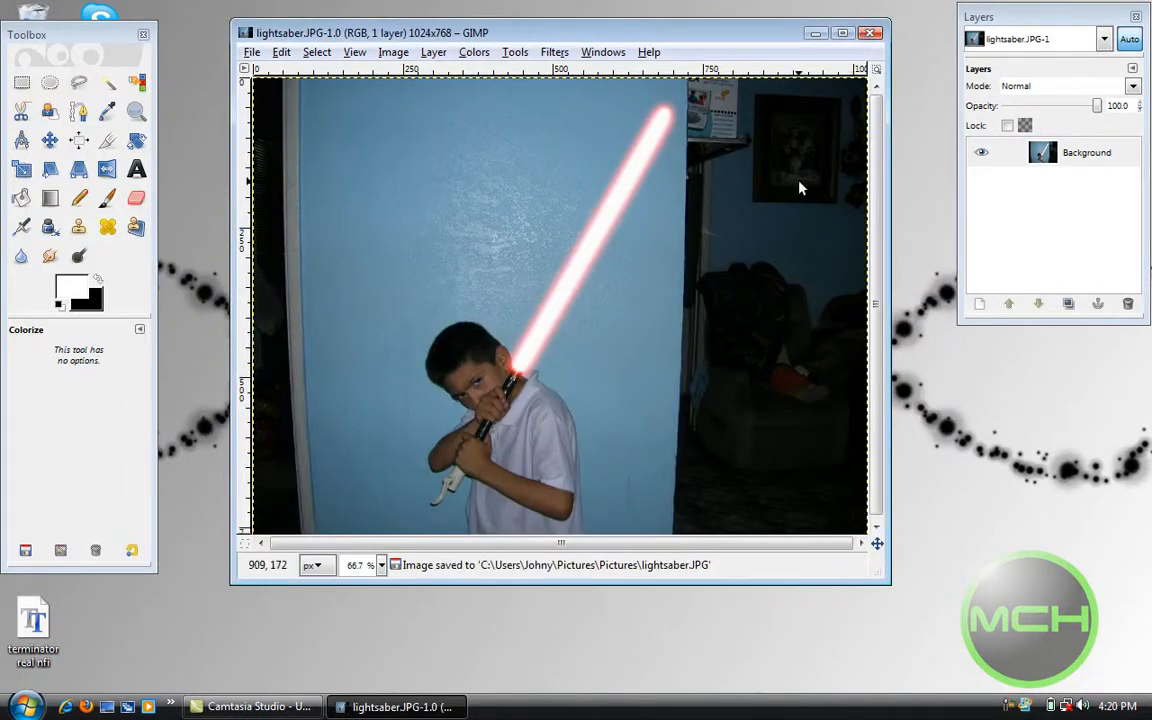